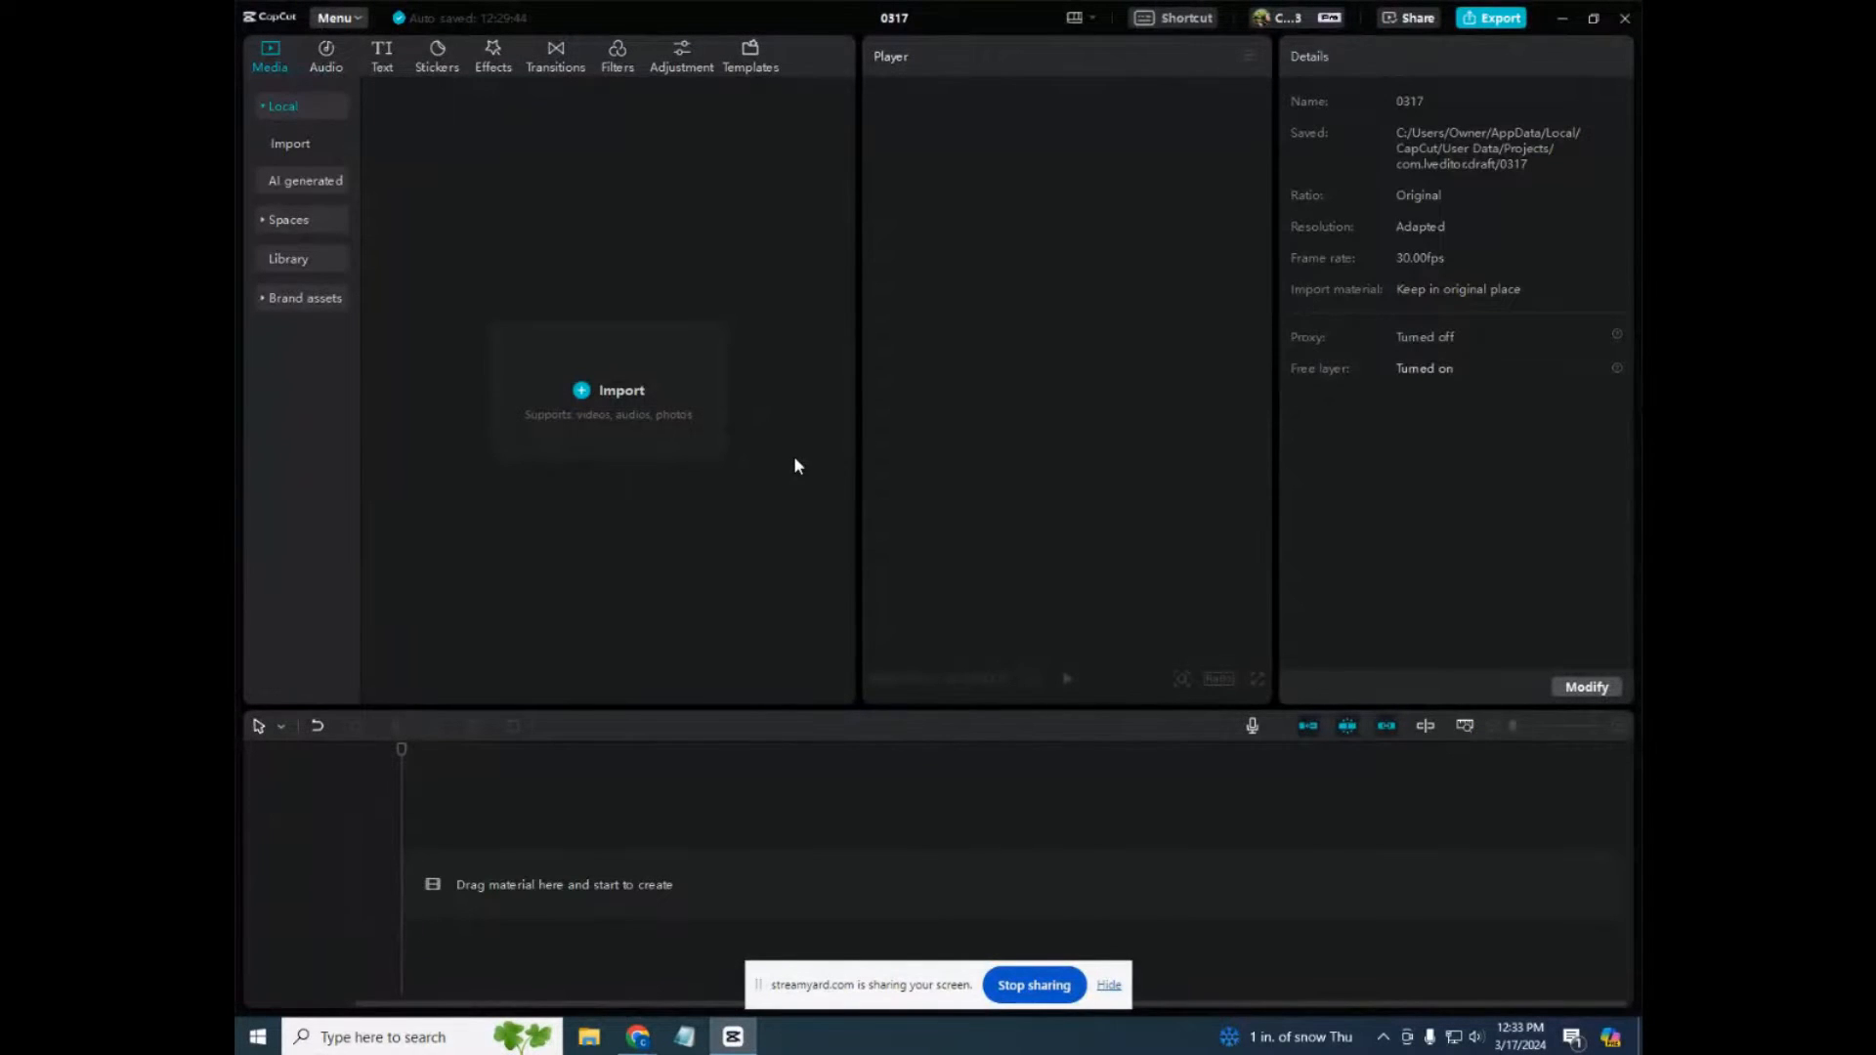
mouse_move(1138, 383)
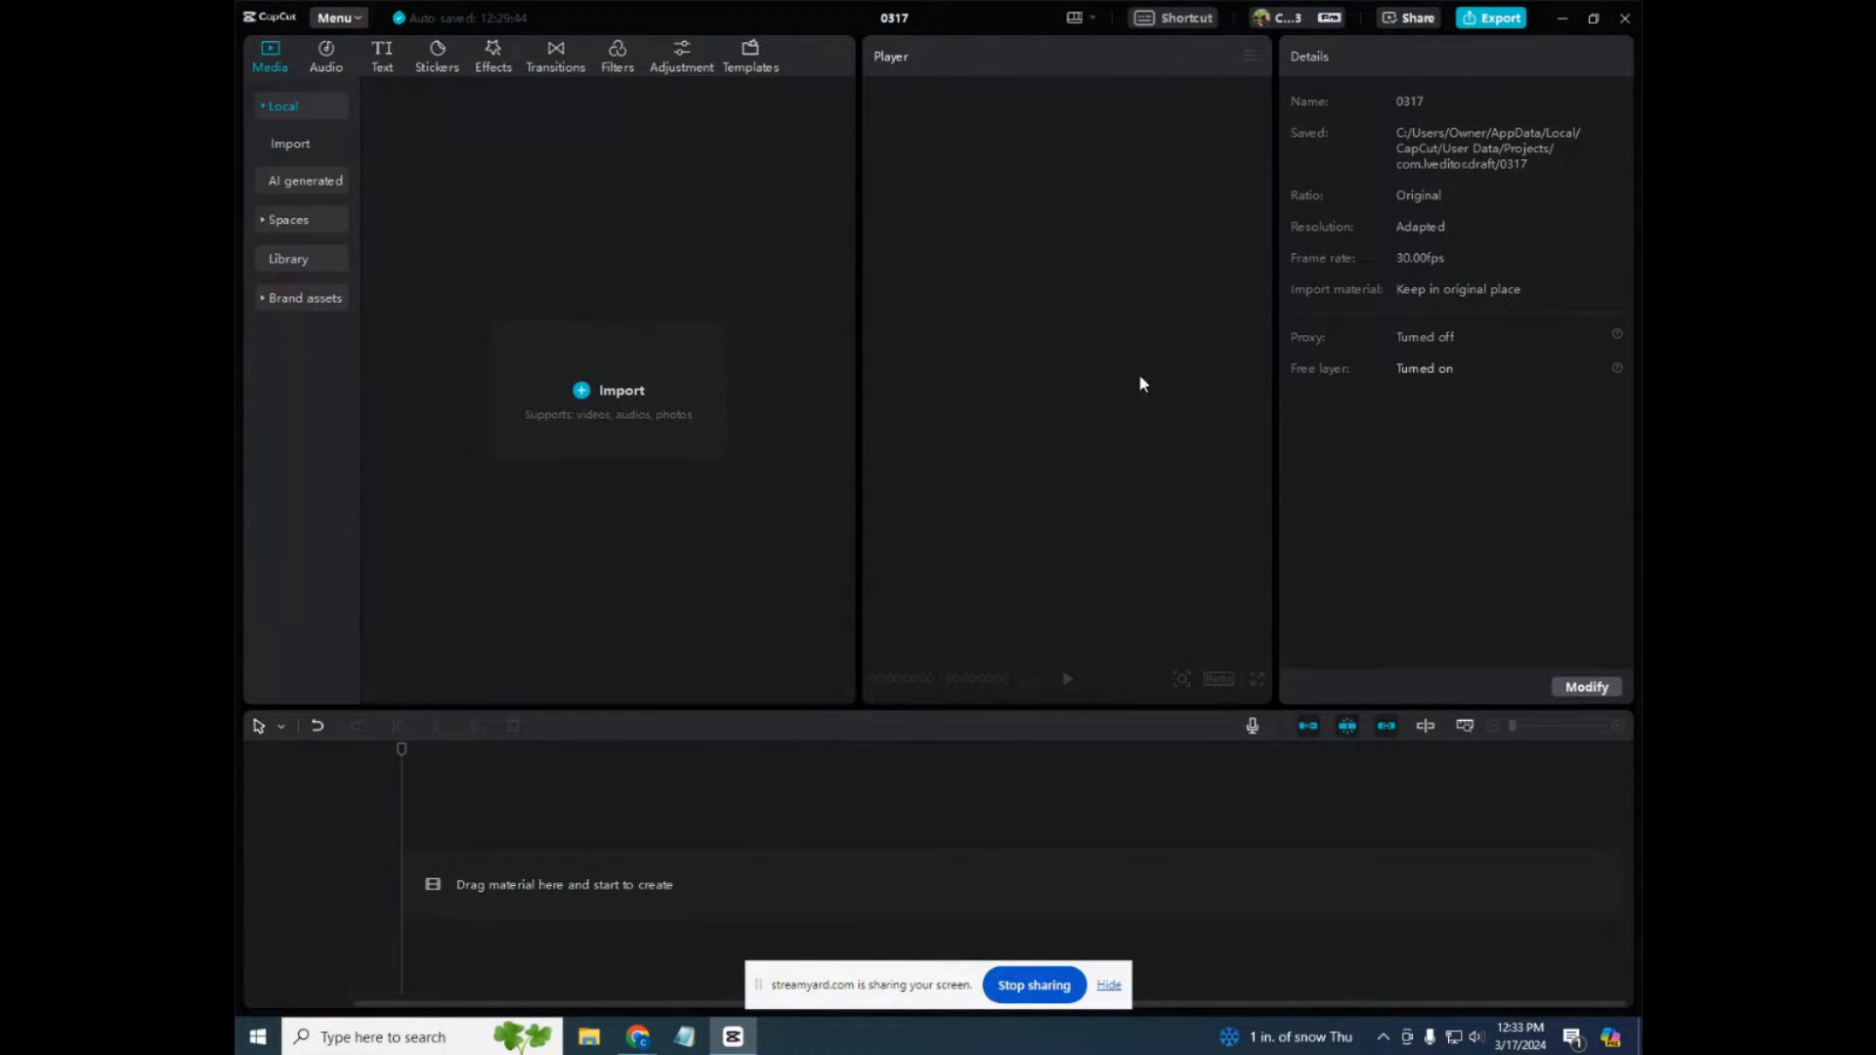
mouse_move(588, 504)
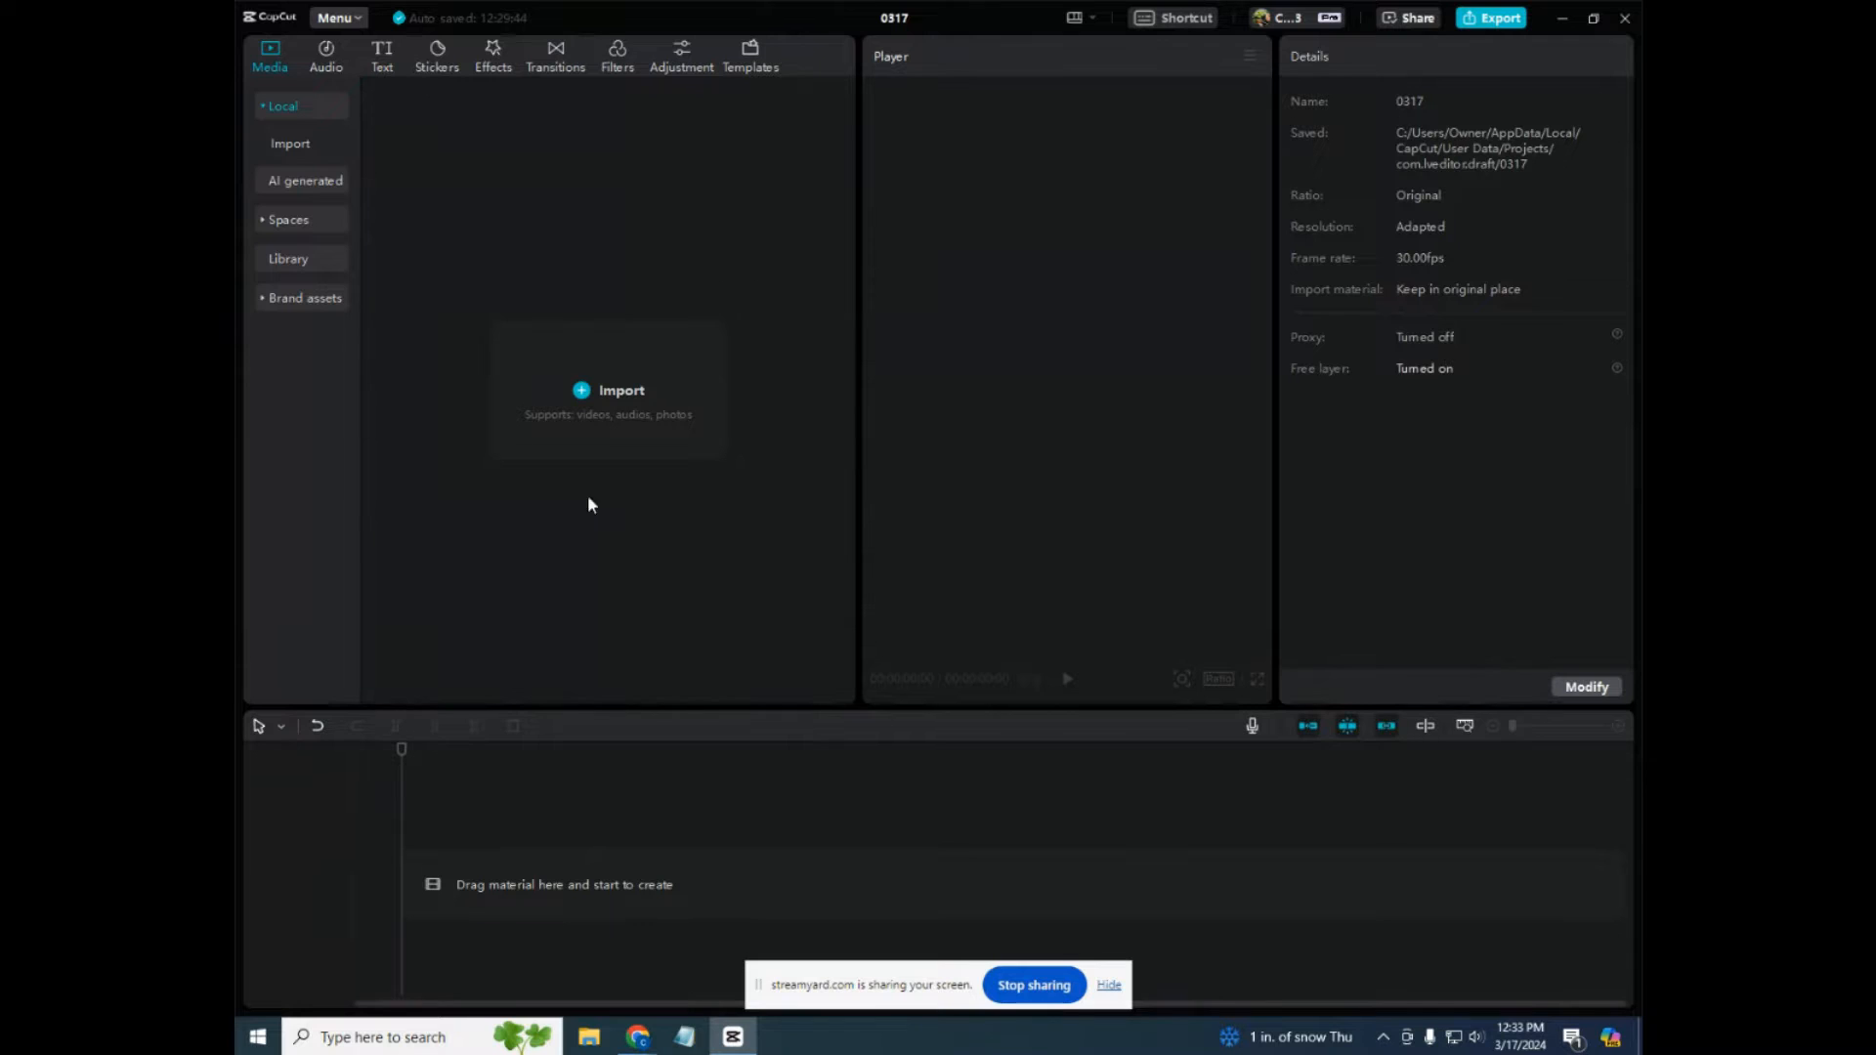
mouse_move(1192, 400)
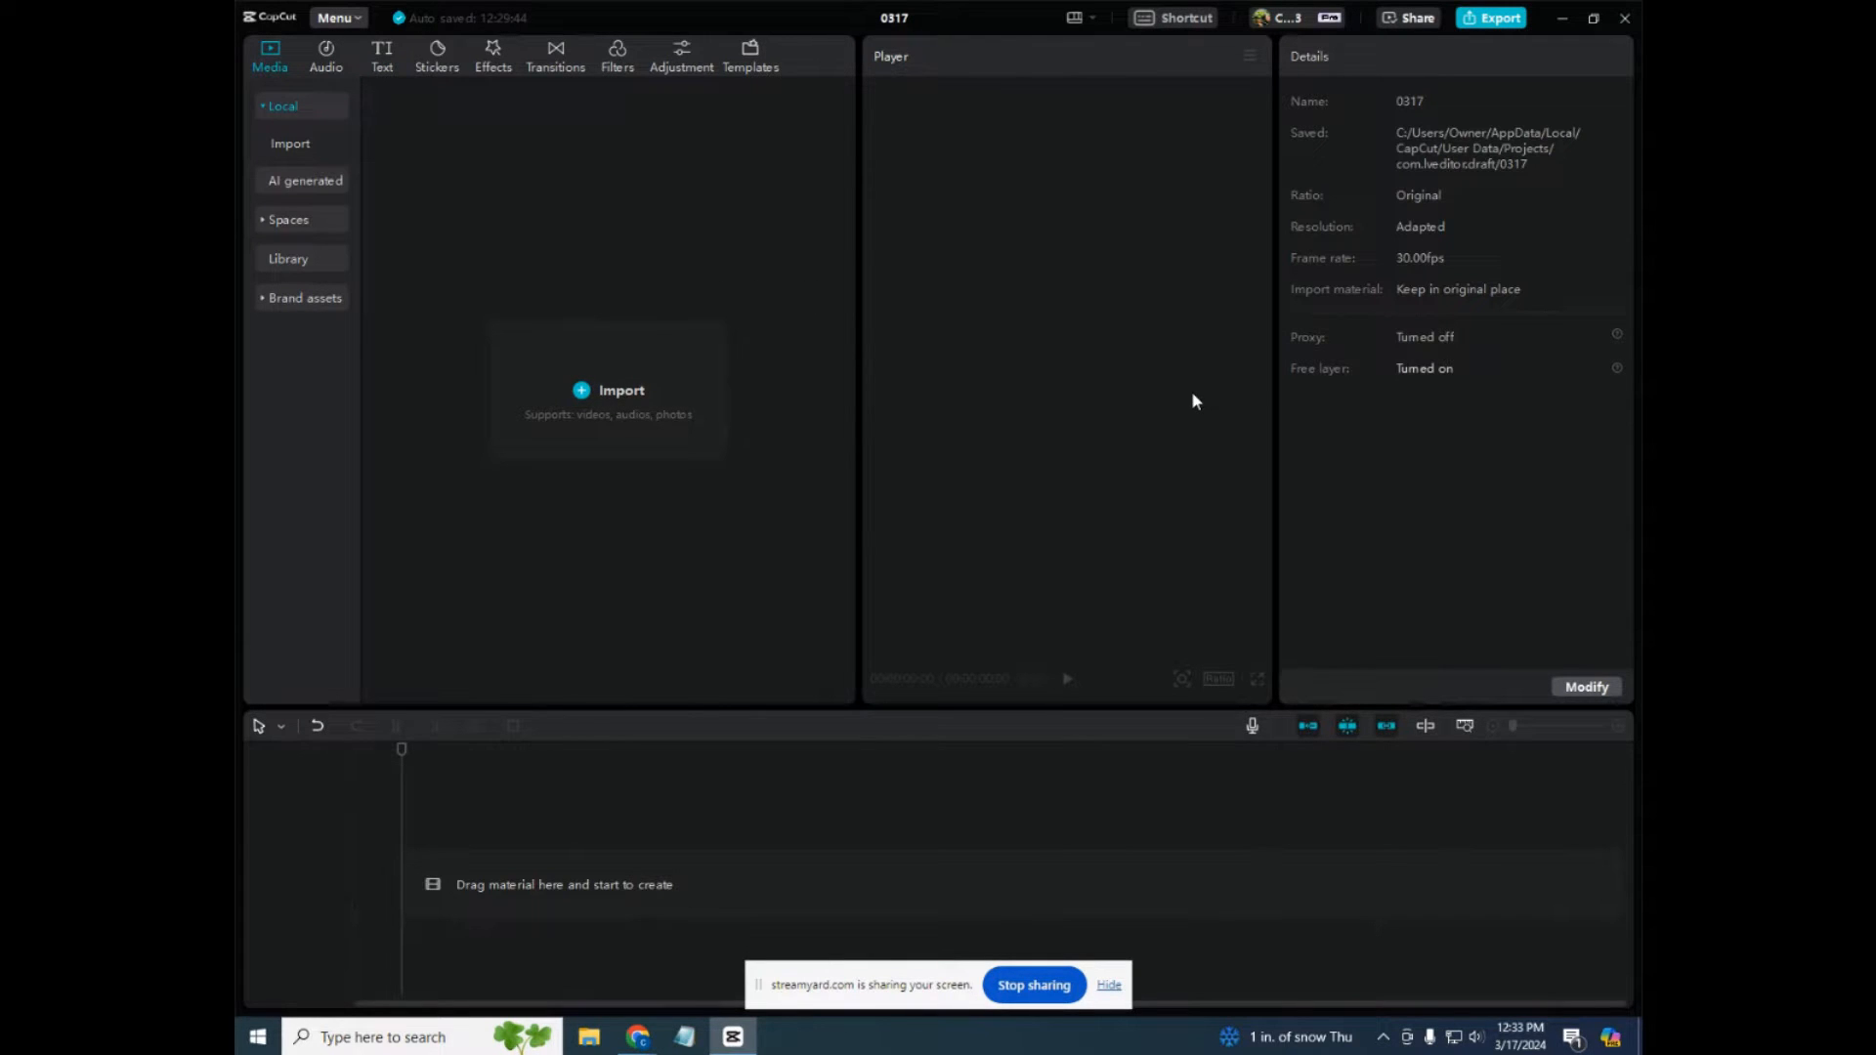
mouse_move(651, 477)
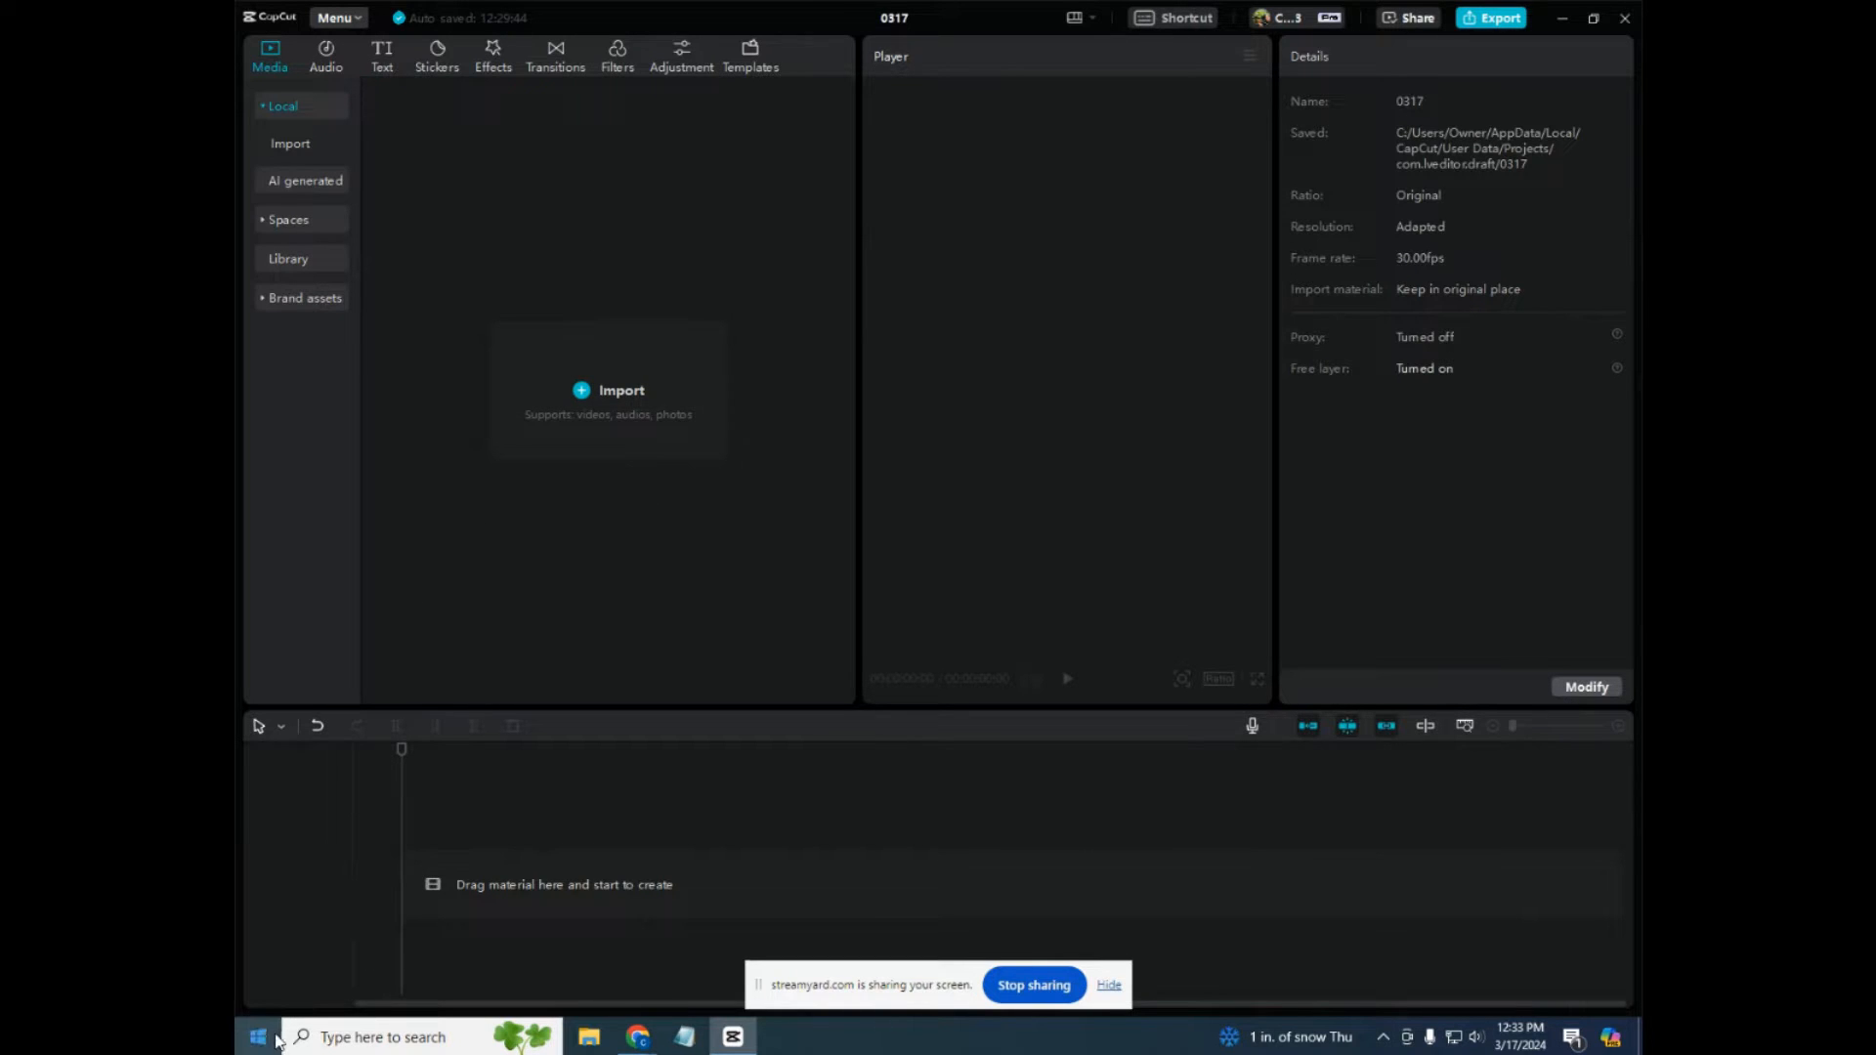
Step: Check free disk space in Windows Settings' storage overview, then close Settings
click(258, 1037)
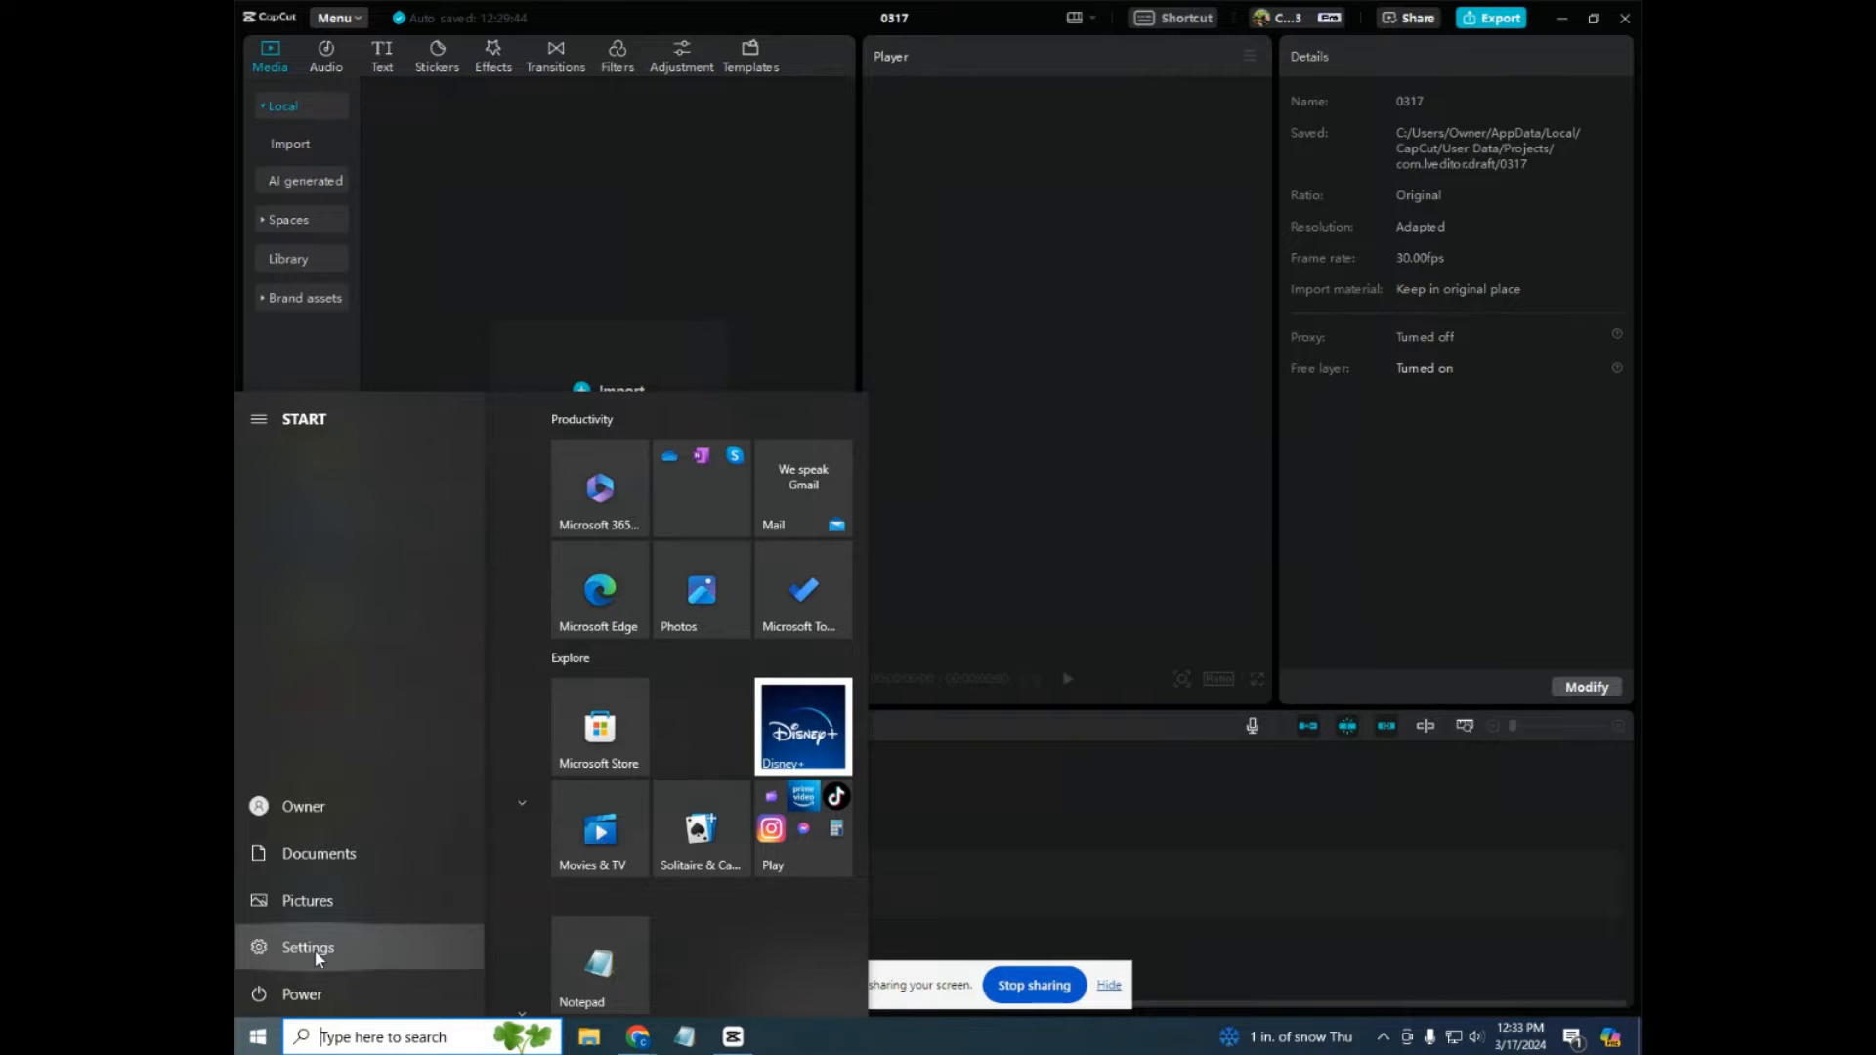
click(307, 946)
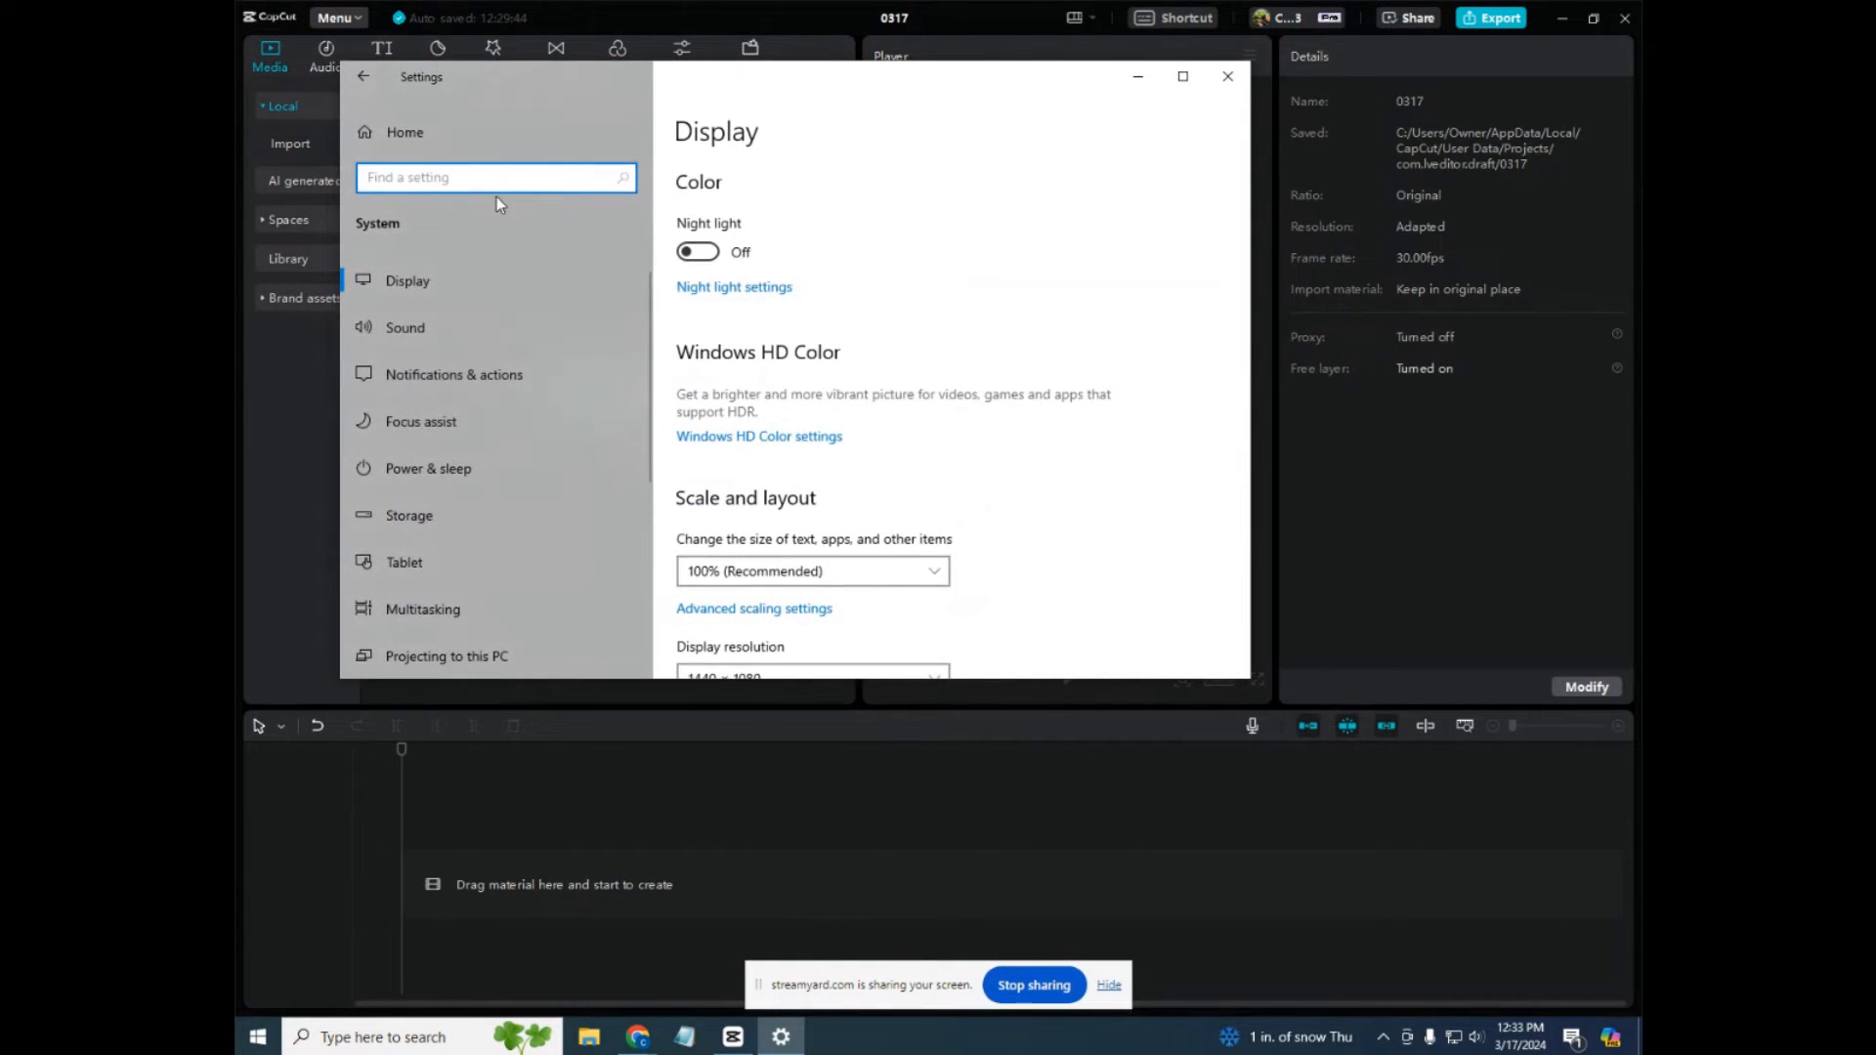
click(409, 514)
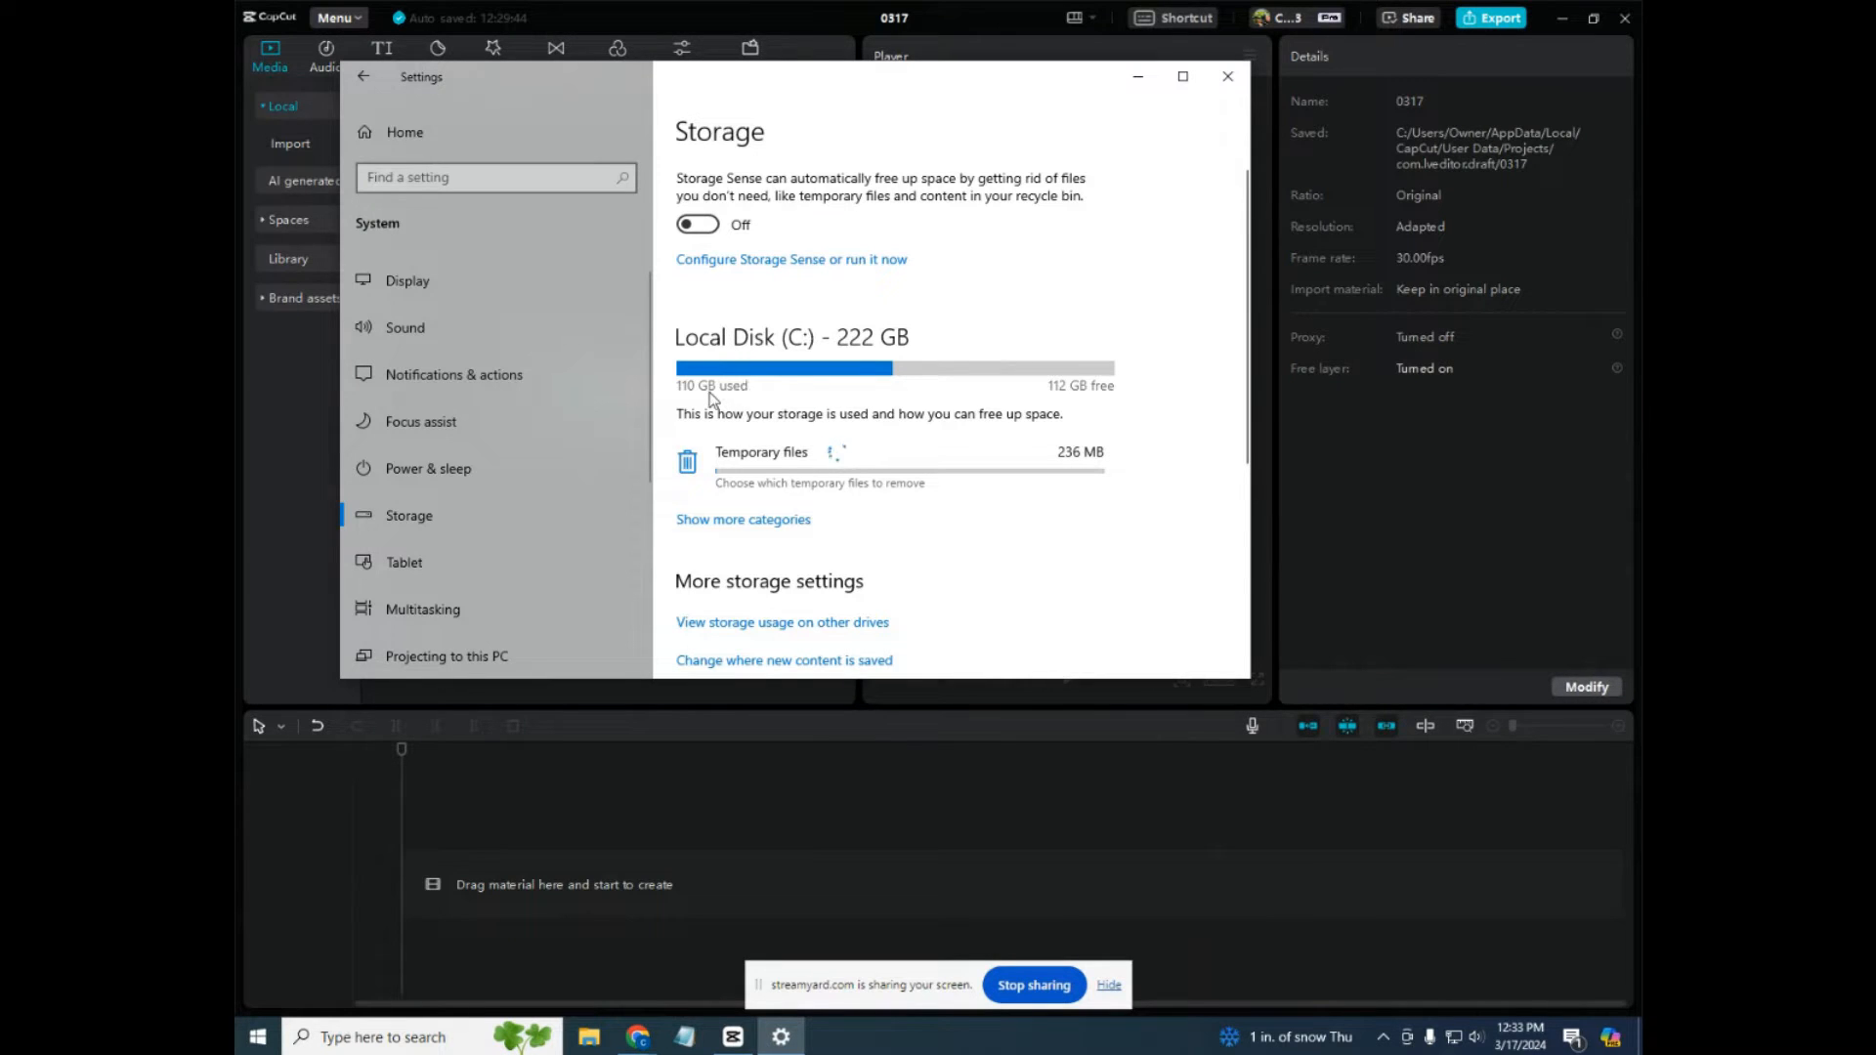
click(743, 518)
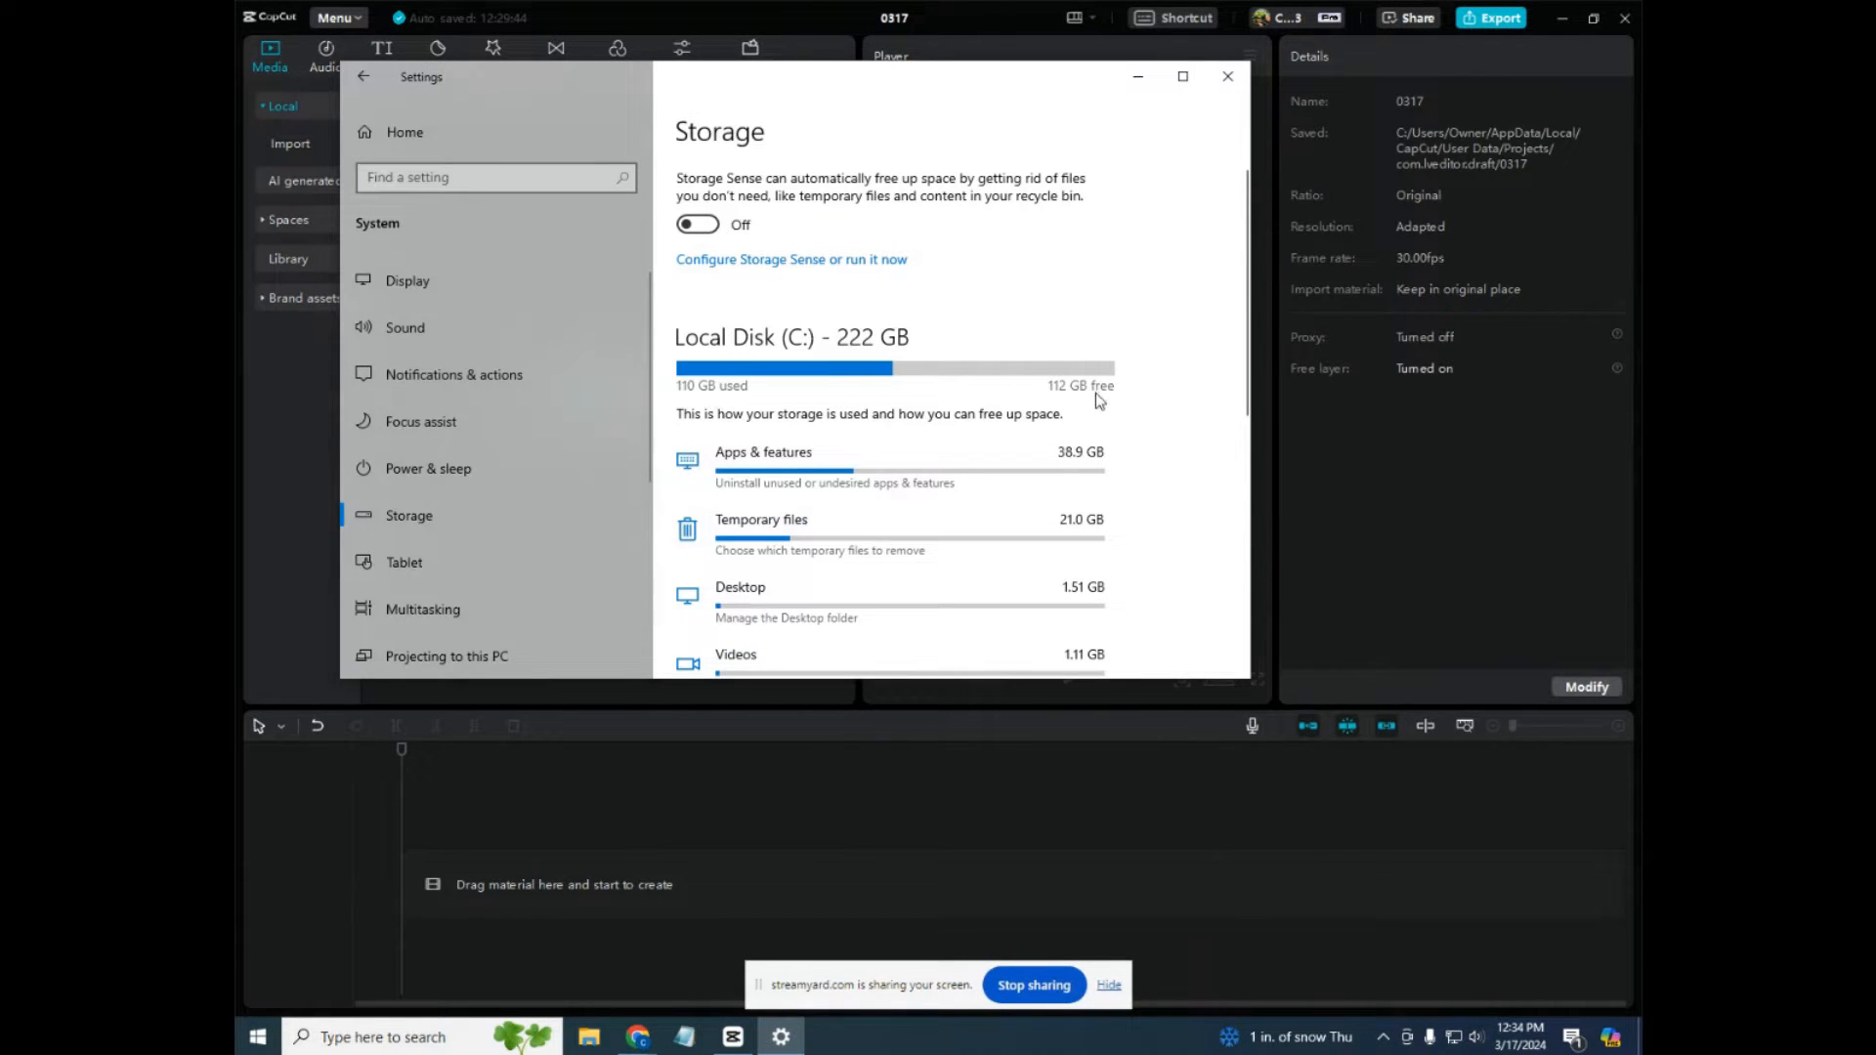
mouse_move(835, 430)
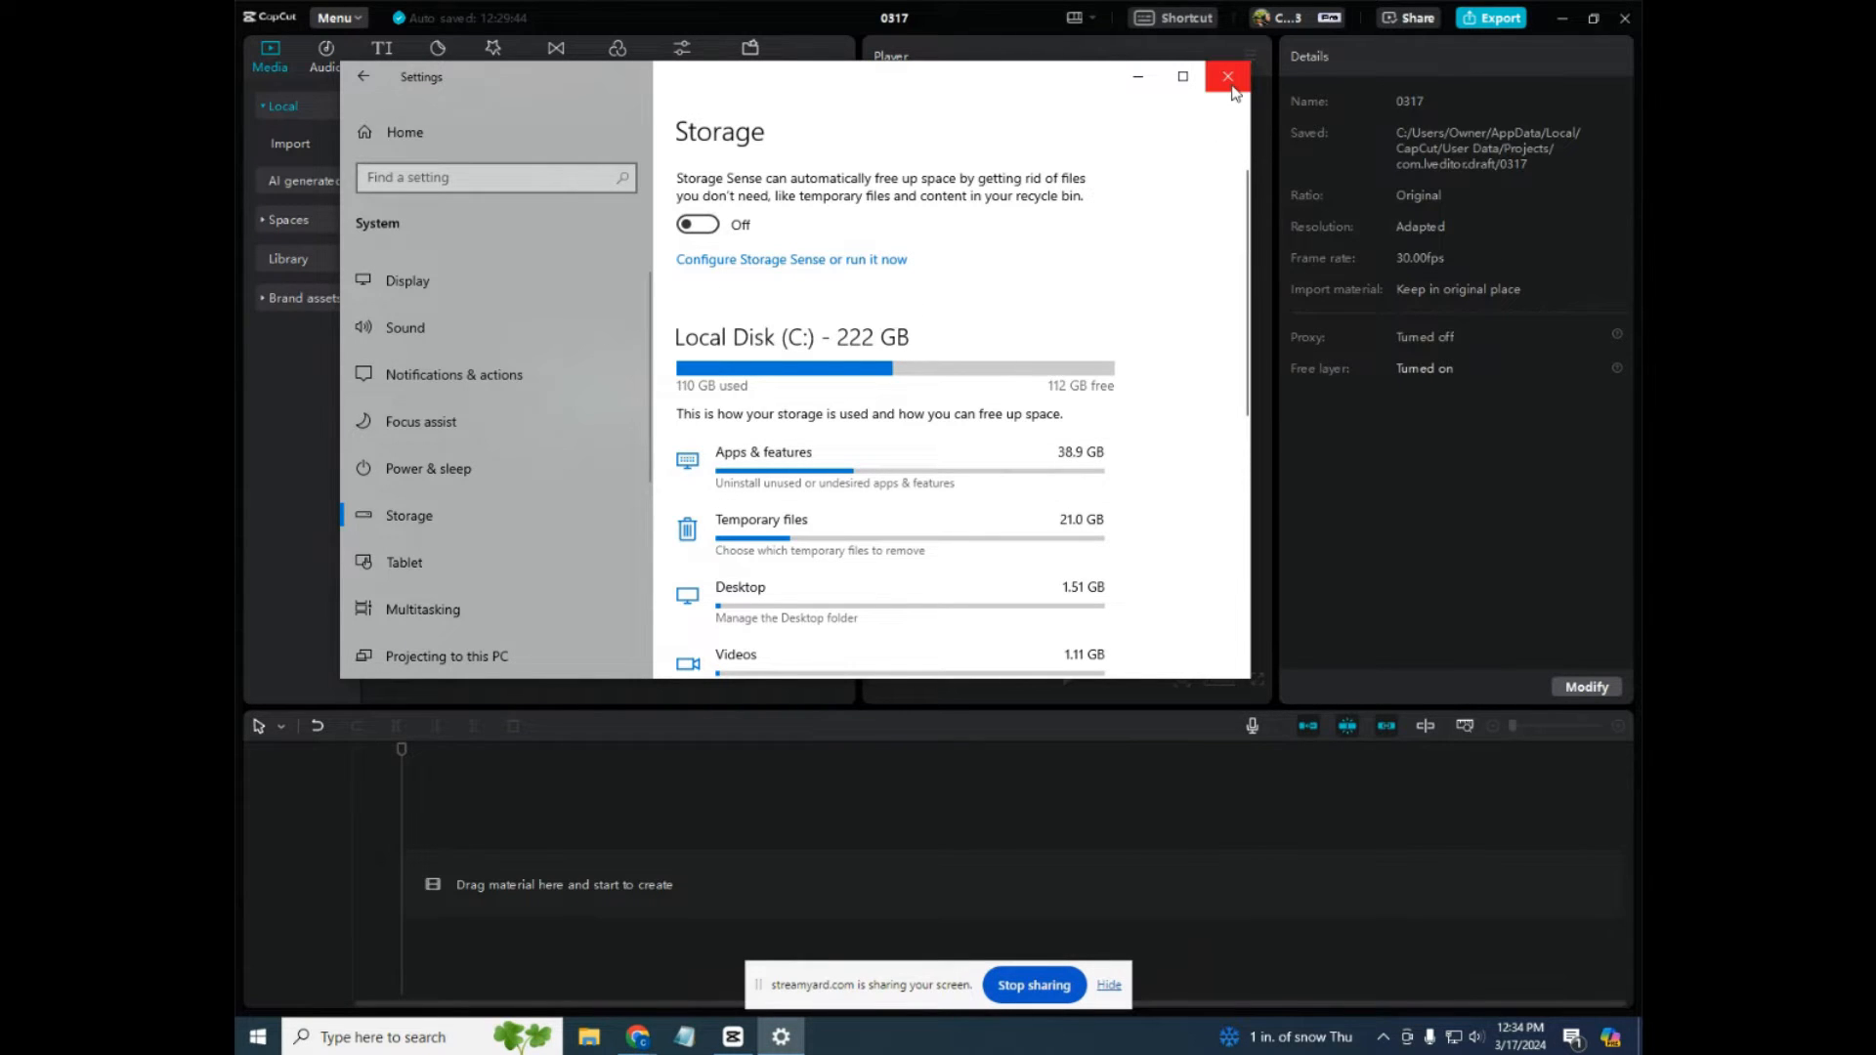
mouse_move(1227, 76)
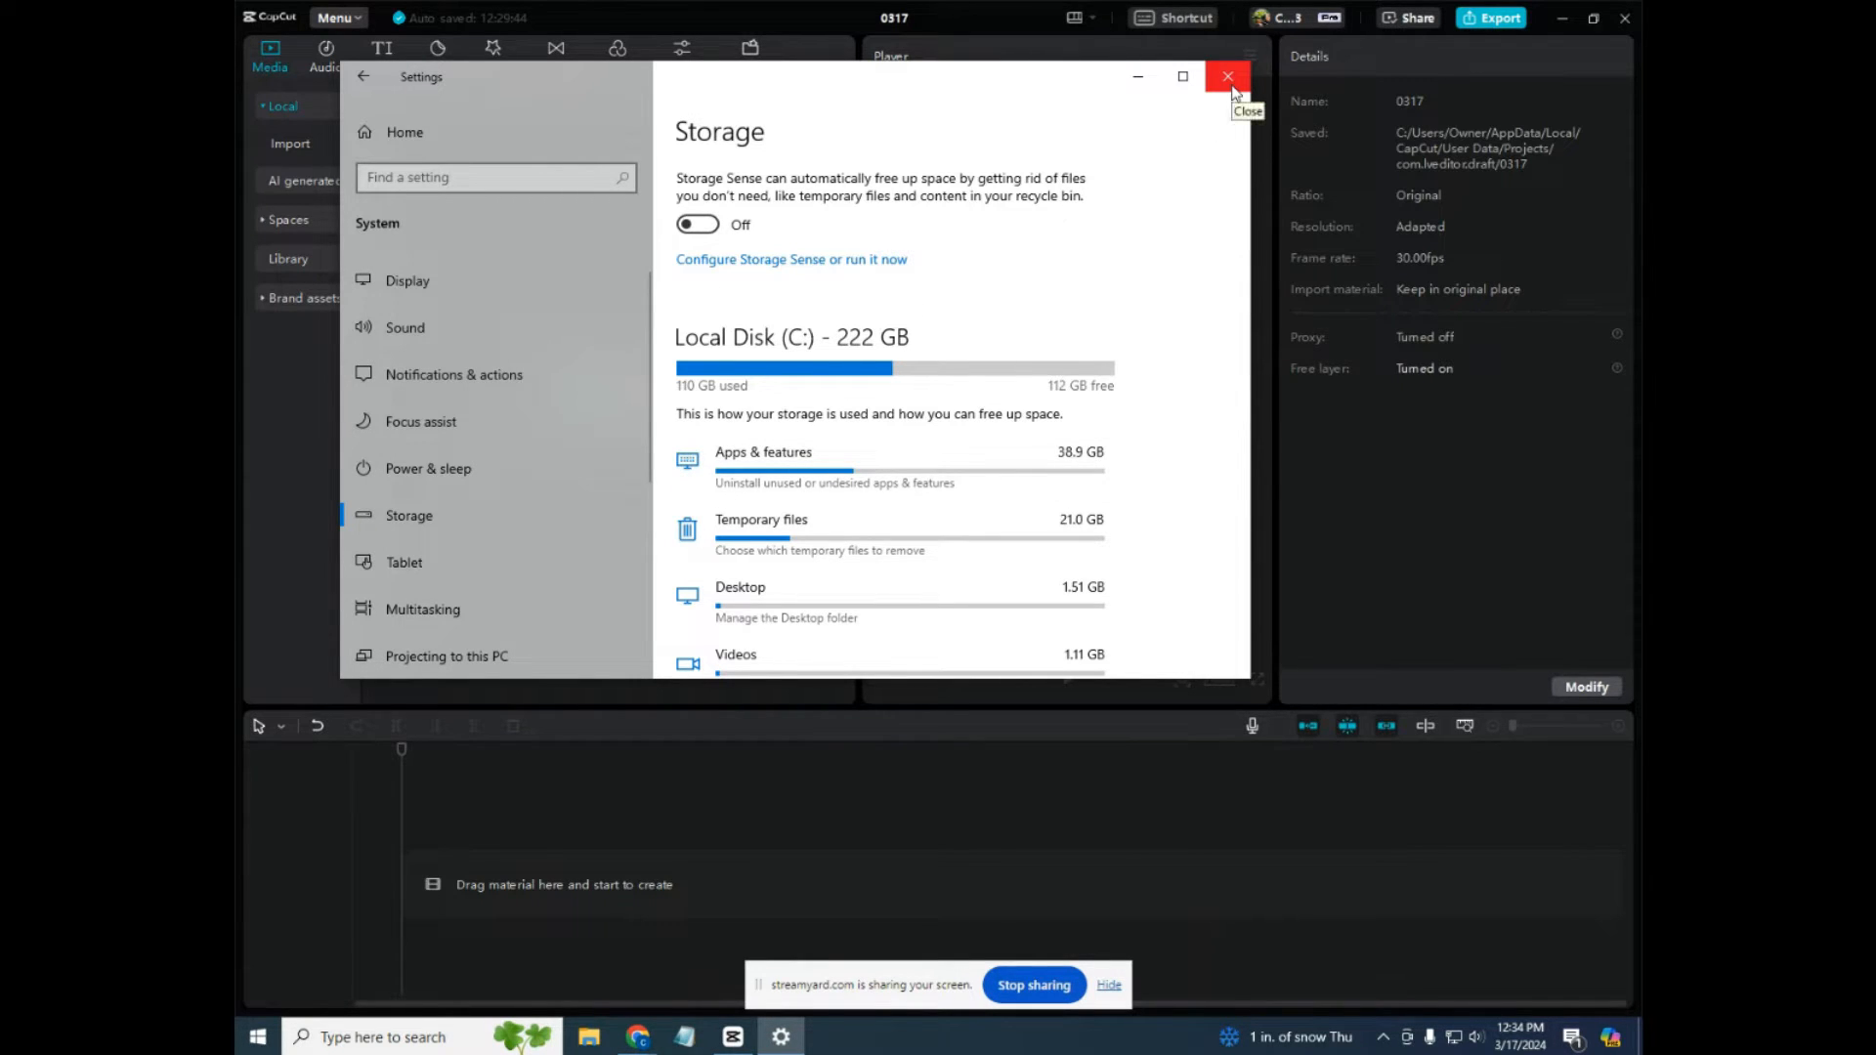
click(1227, 76)
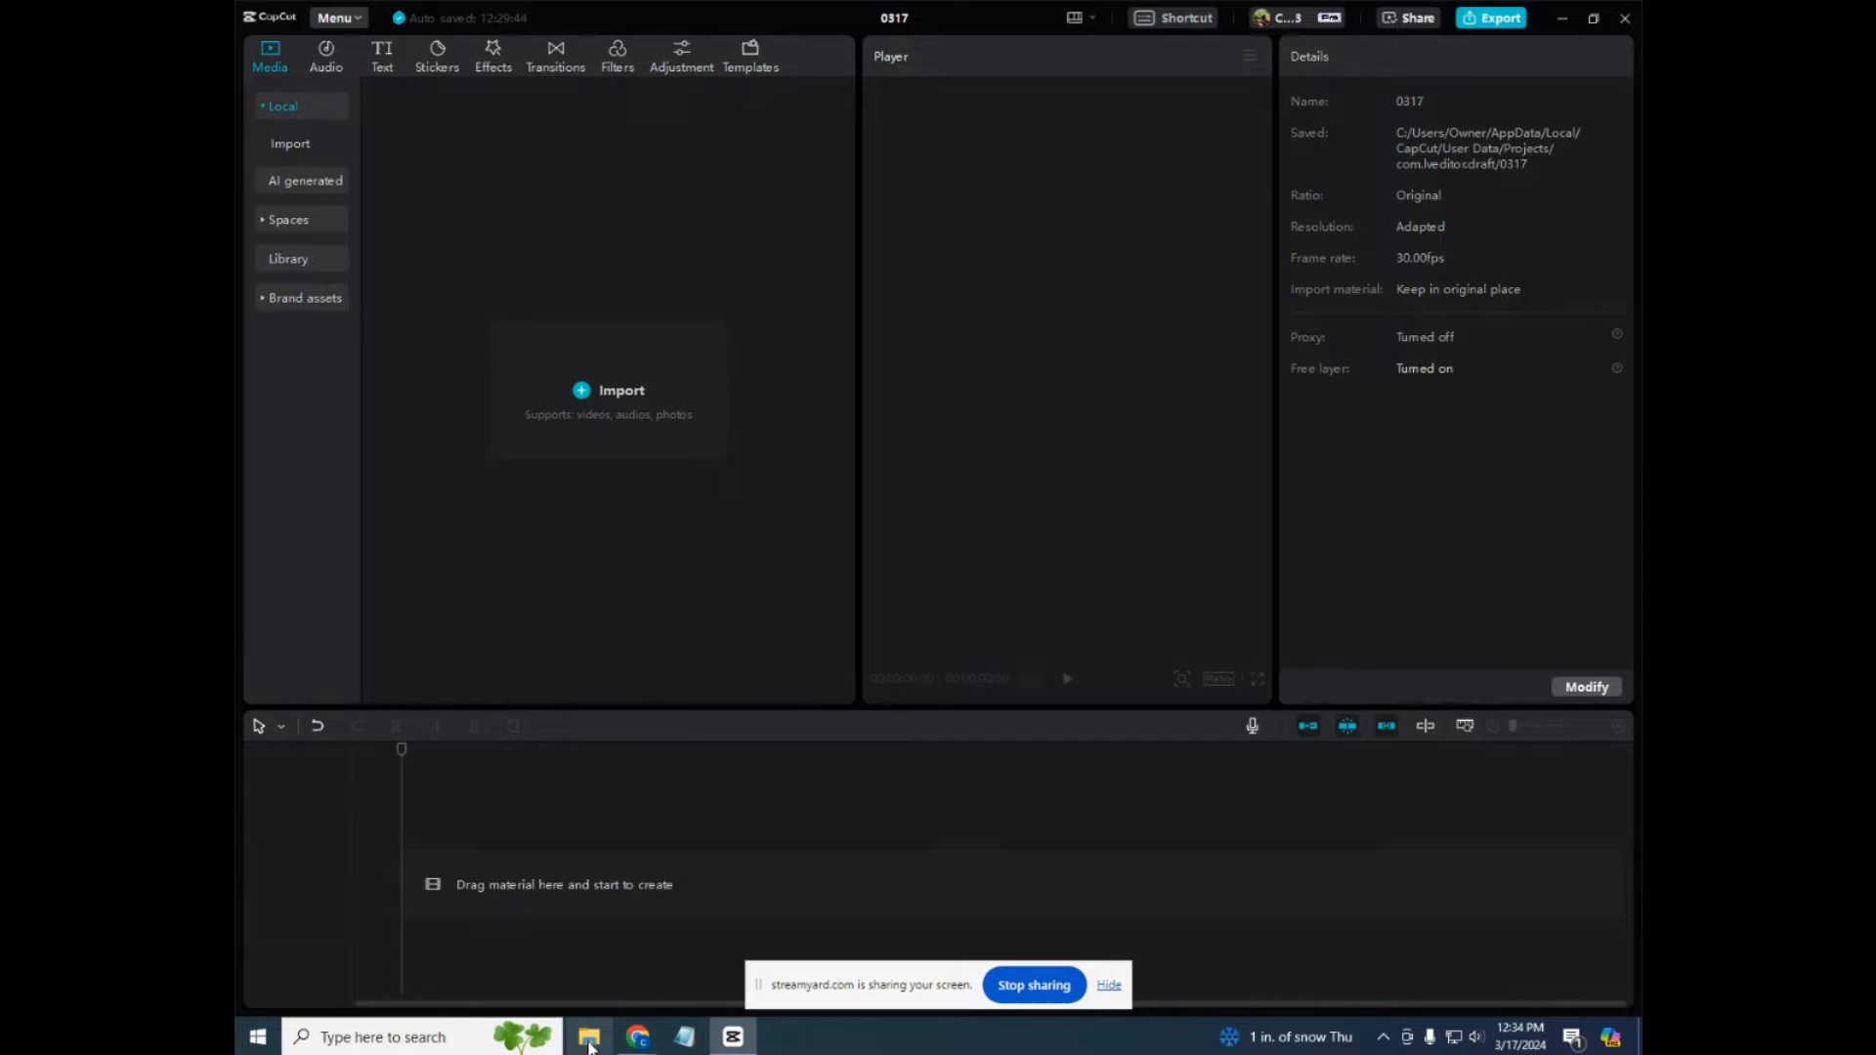
Step: In Downloads, view the Bambu Lab P1S timelapse MP4's details: 1920×1080 at 30 fps
click(586, 1038)
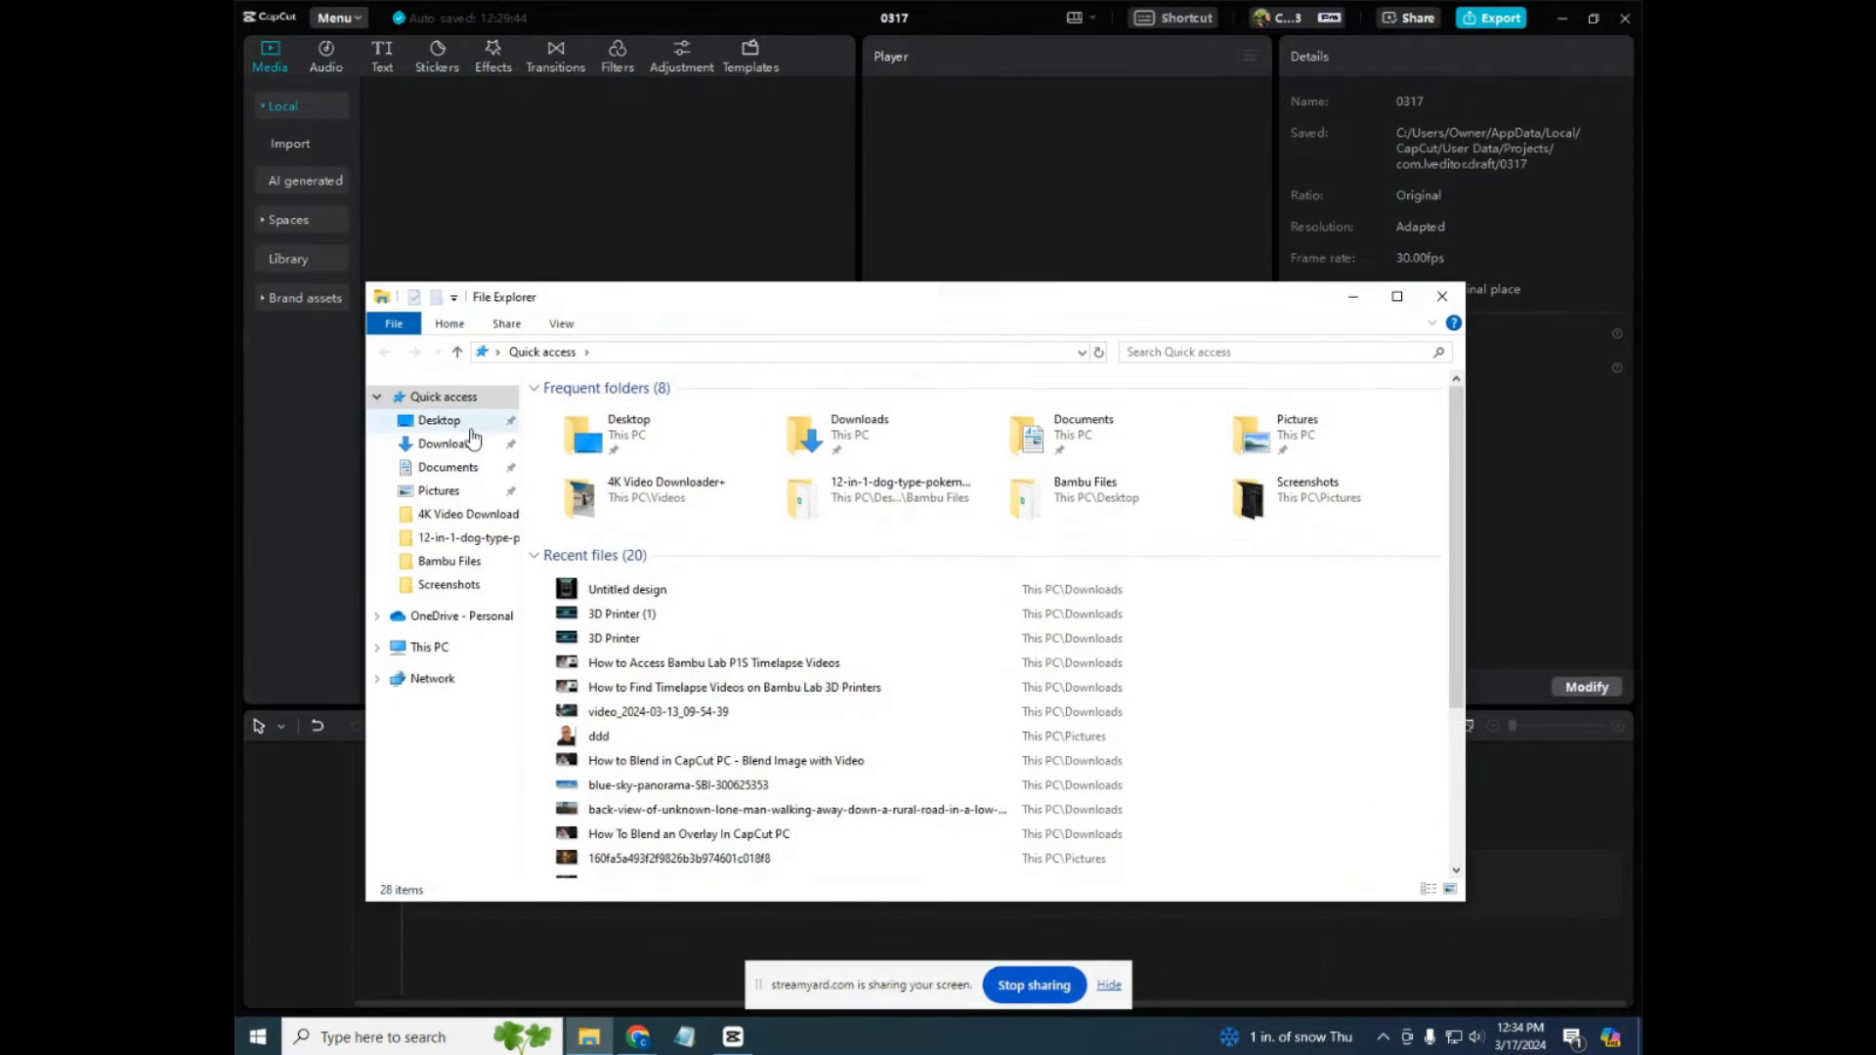
mouse_move(444, 444)
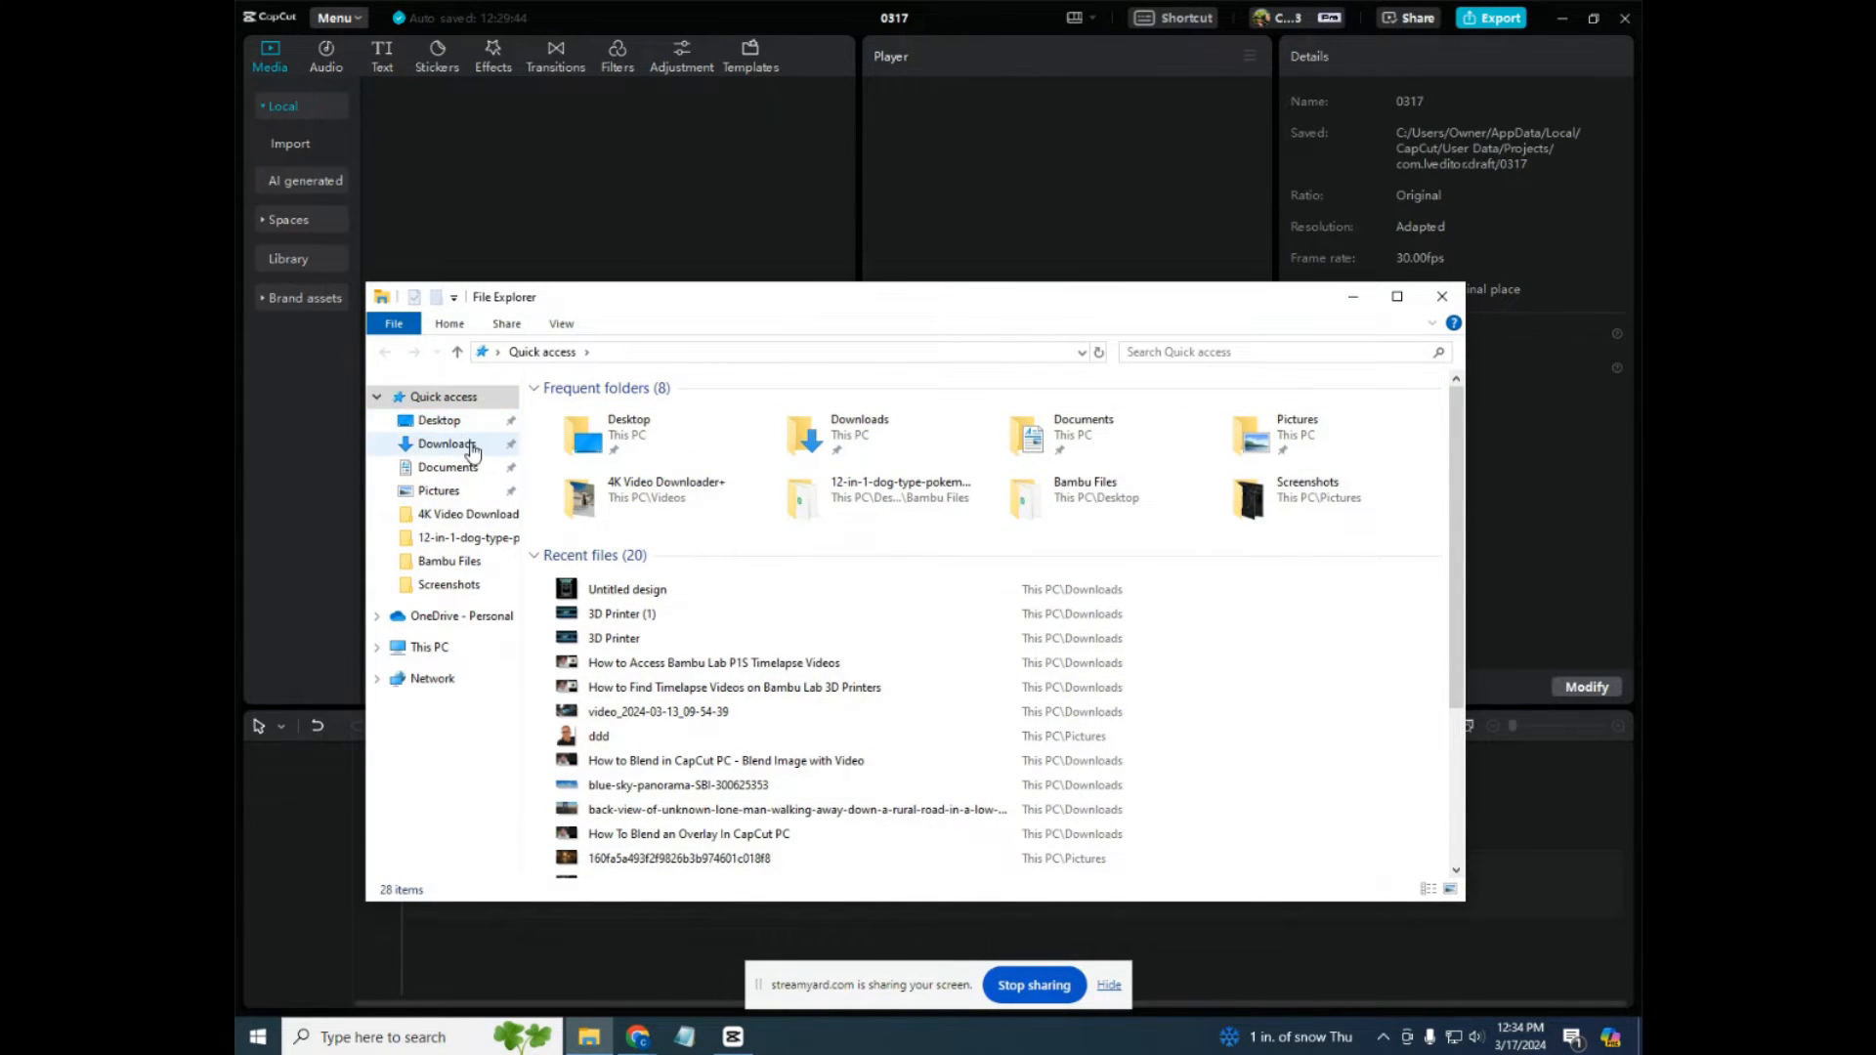
click(446, 444)
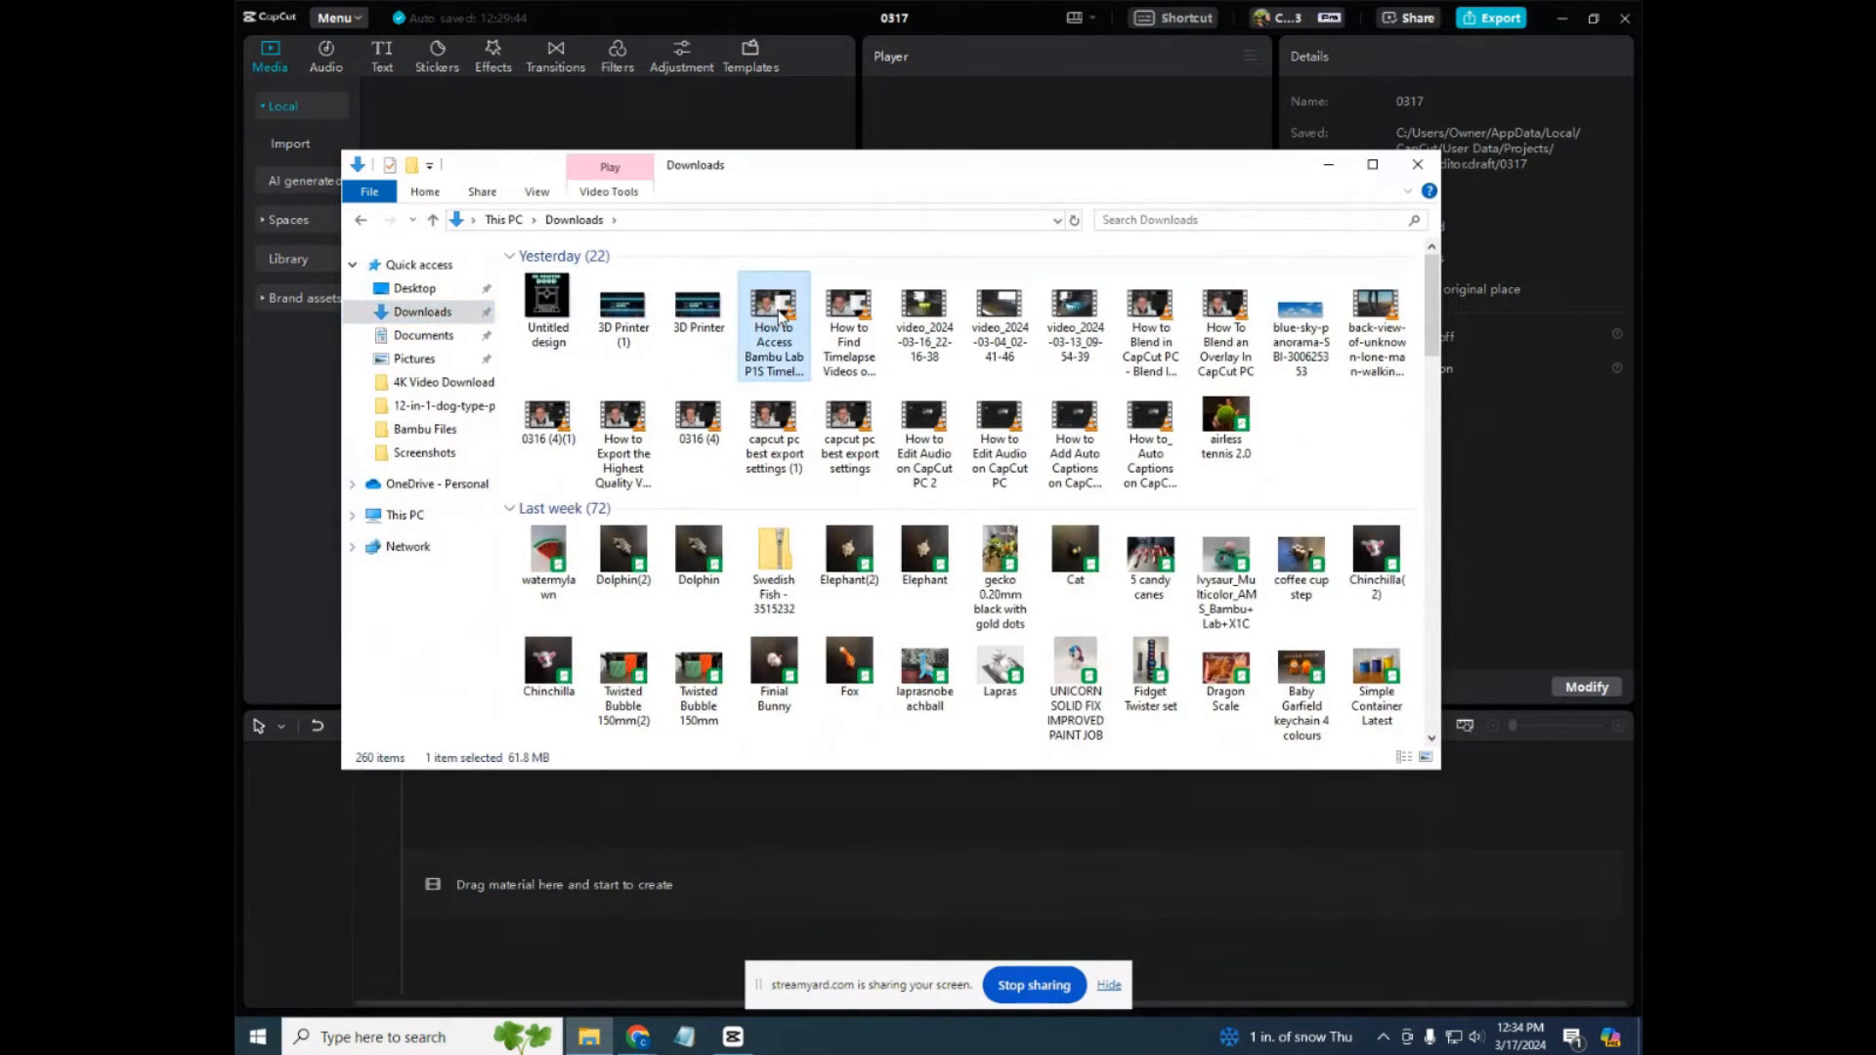
right_click(774, 305)
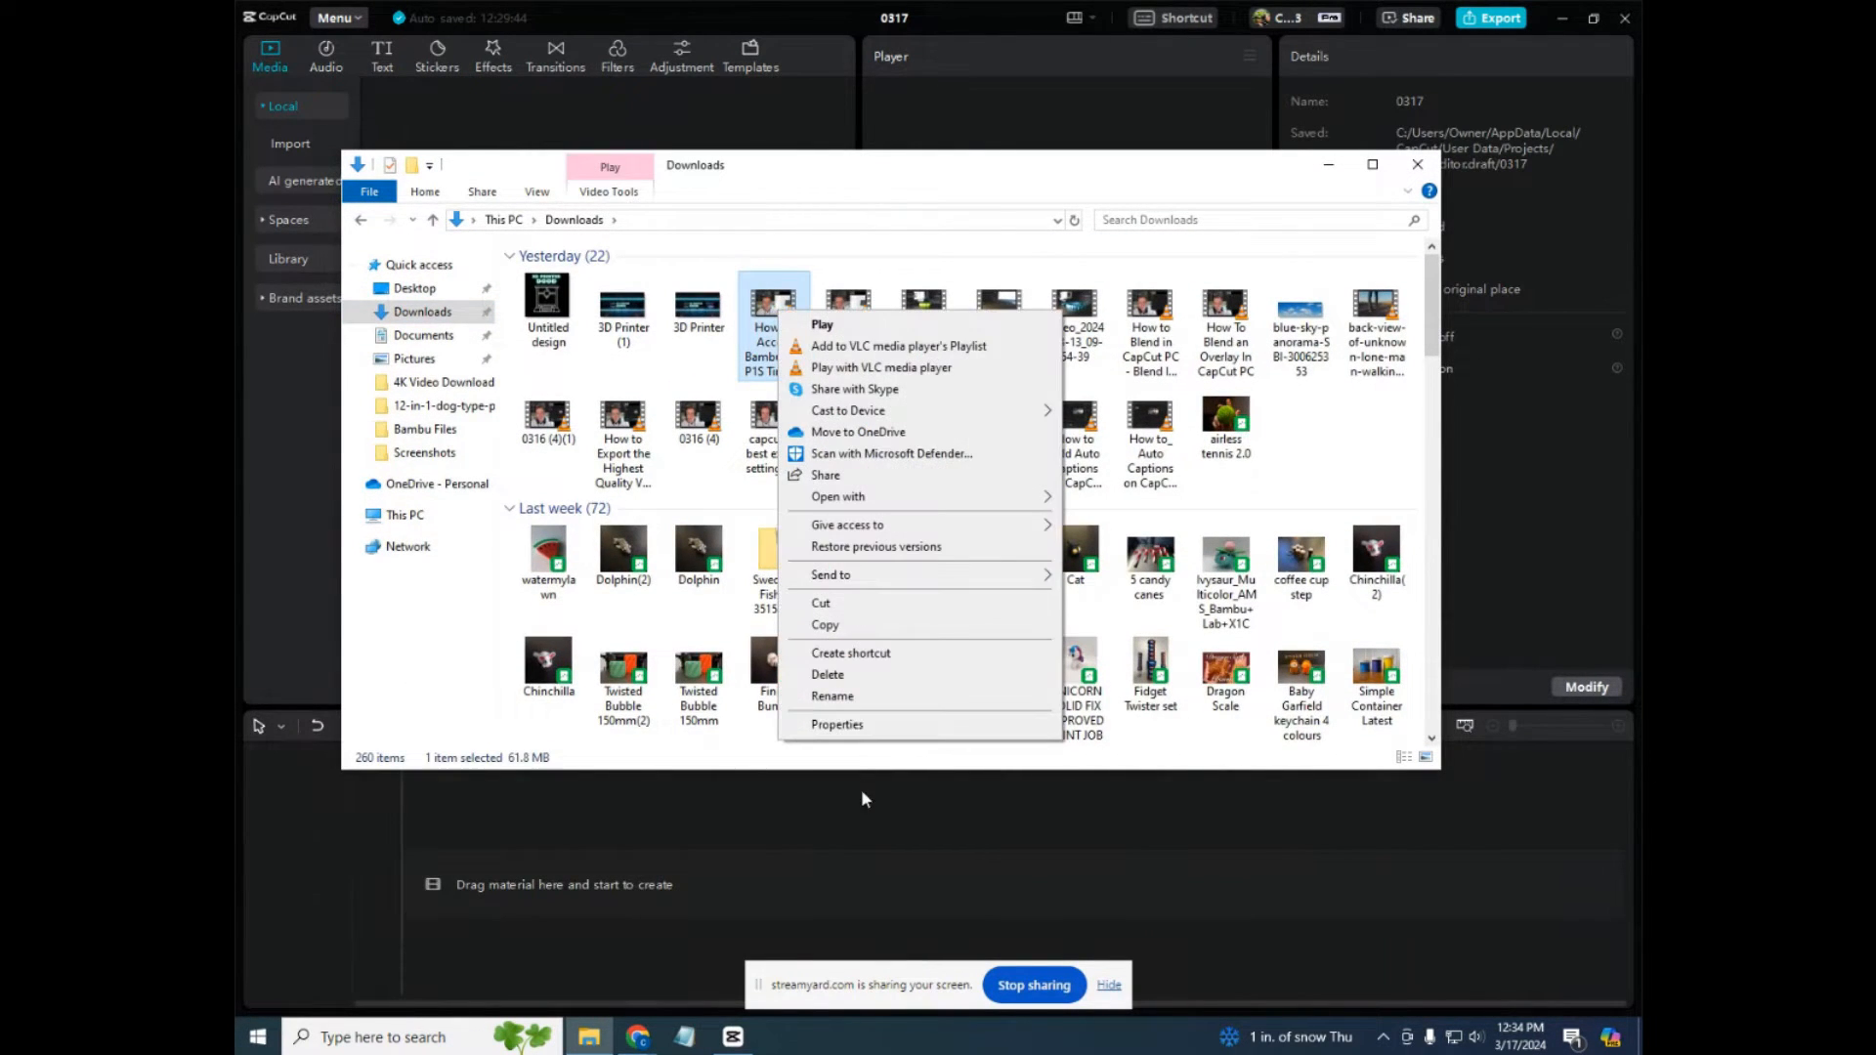
click(836, 723)
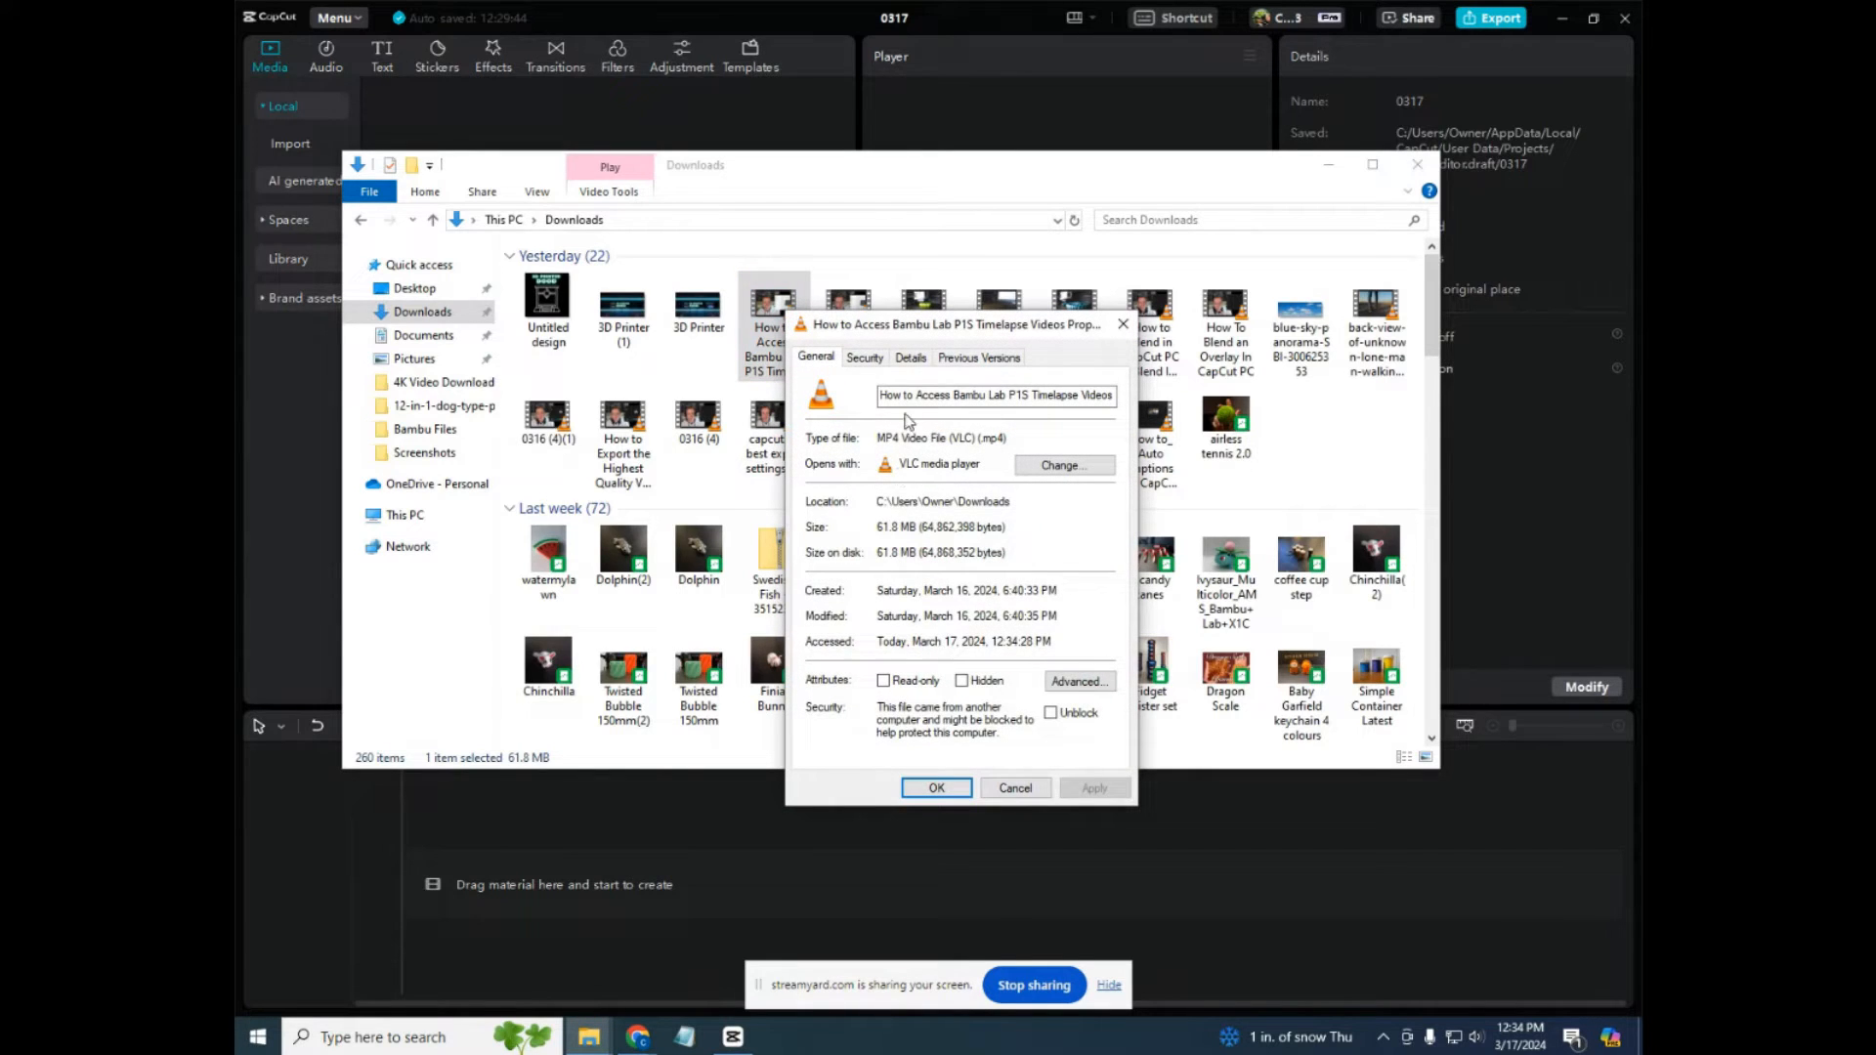
mouse_move(856, 590)
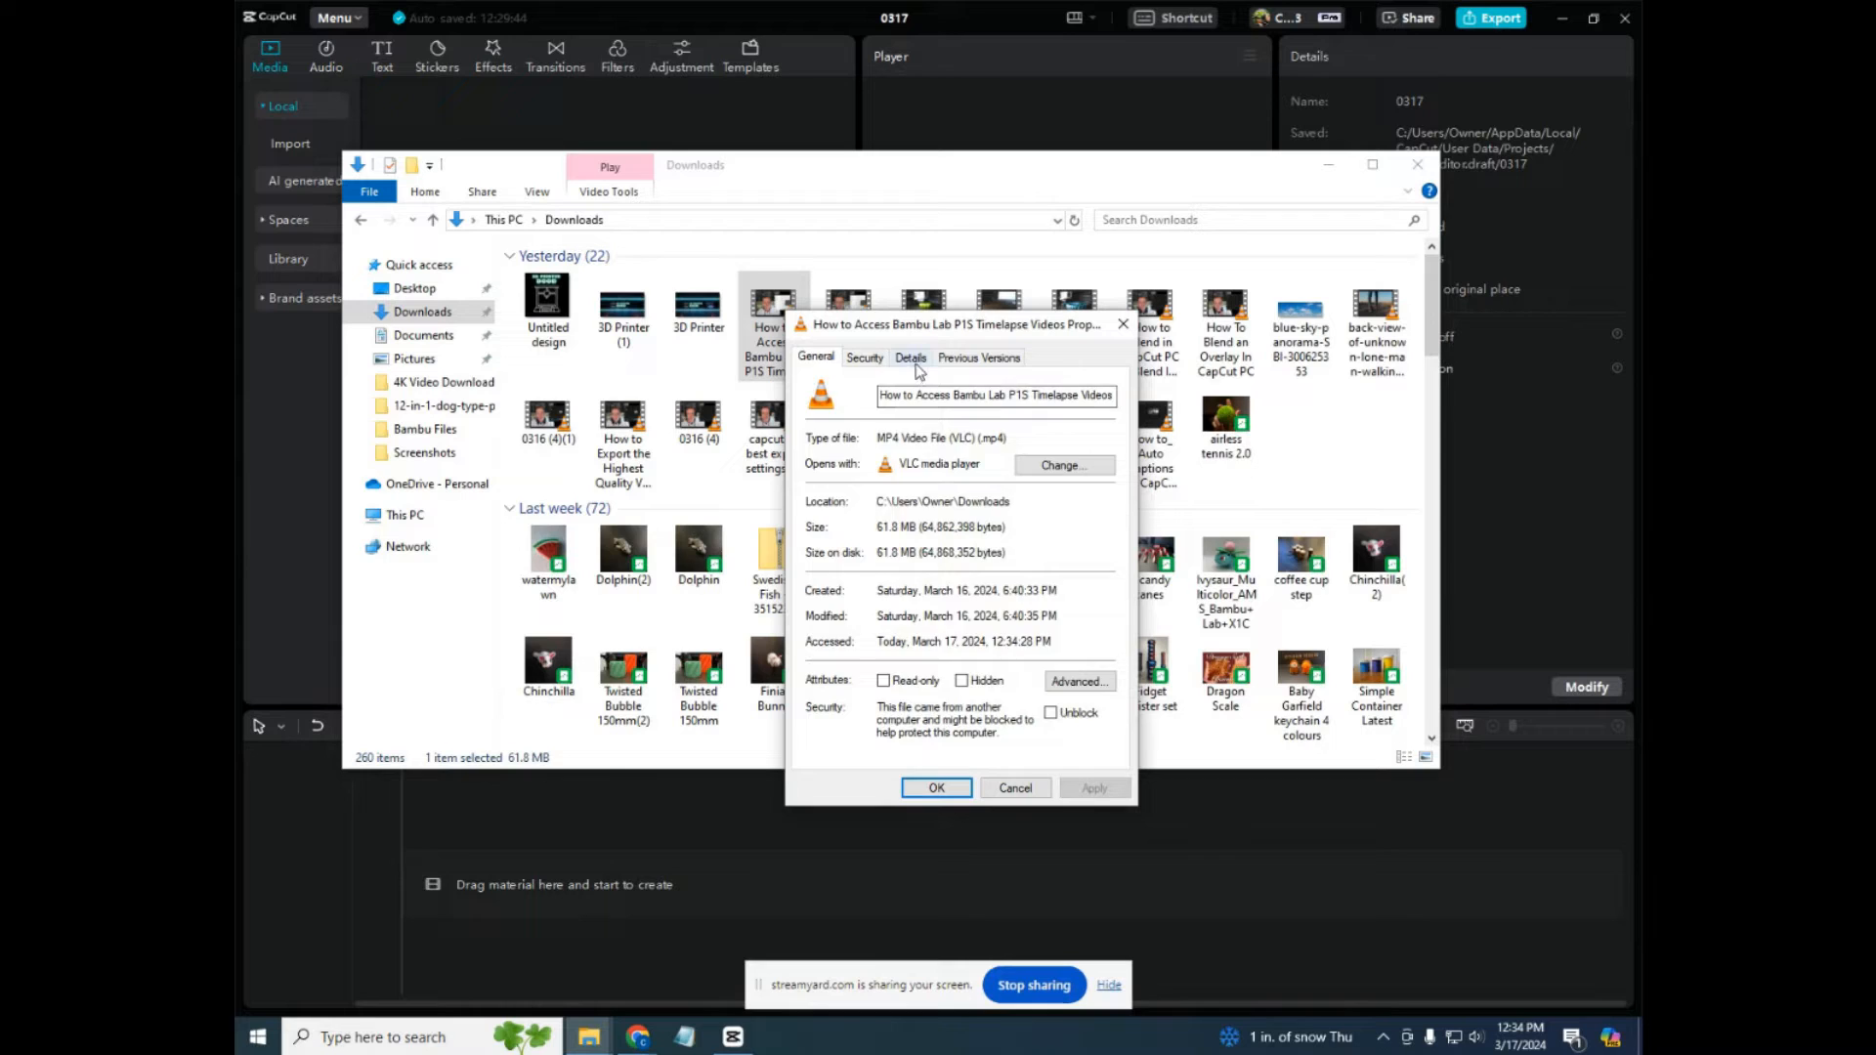
click(910, 356)
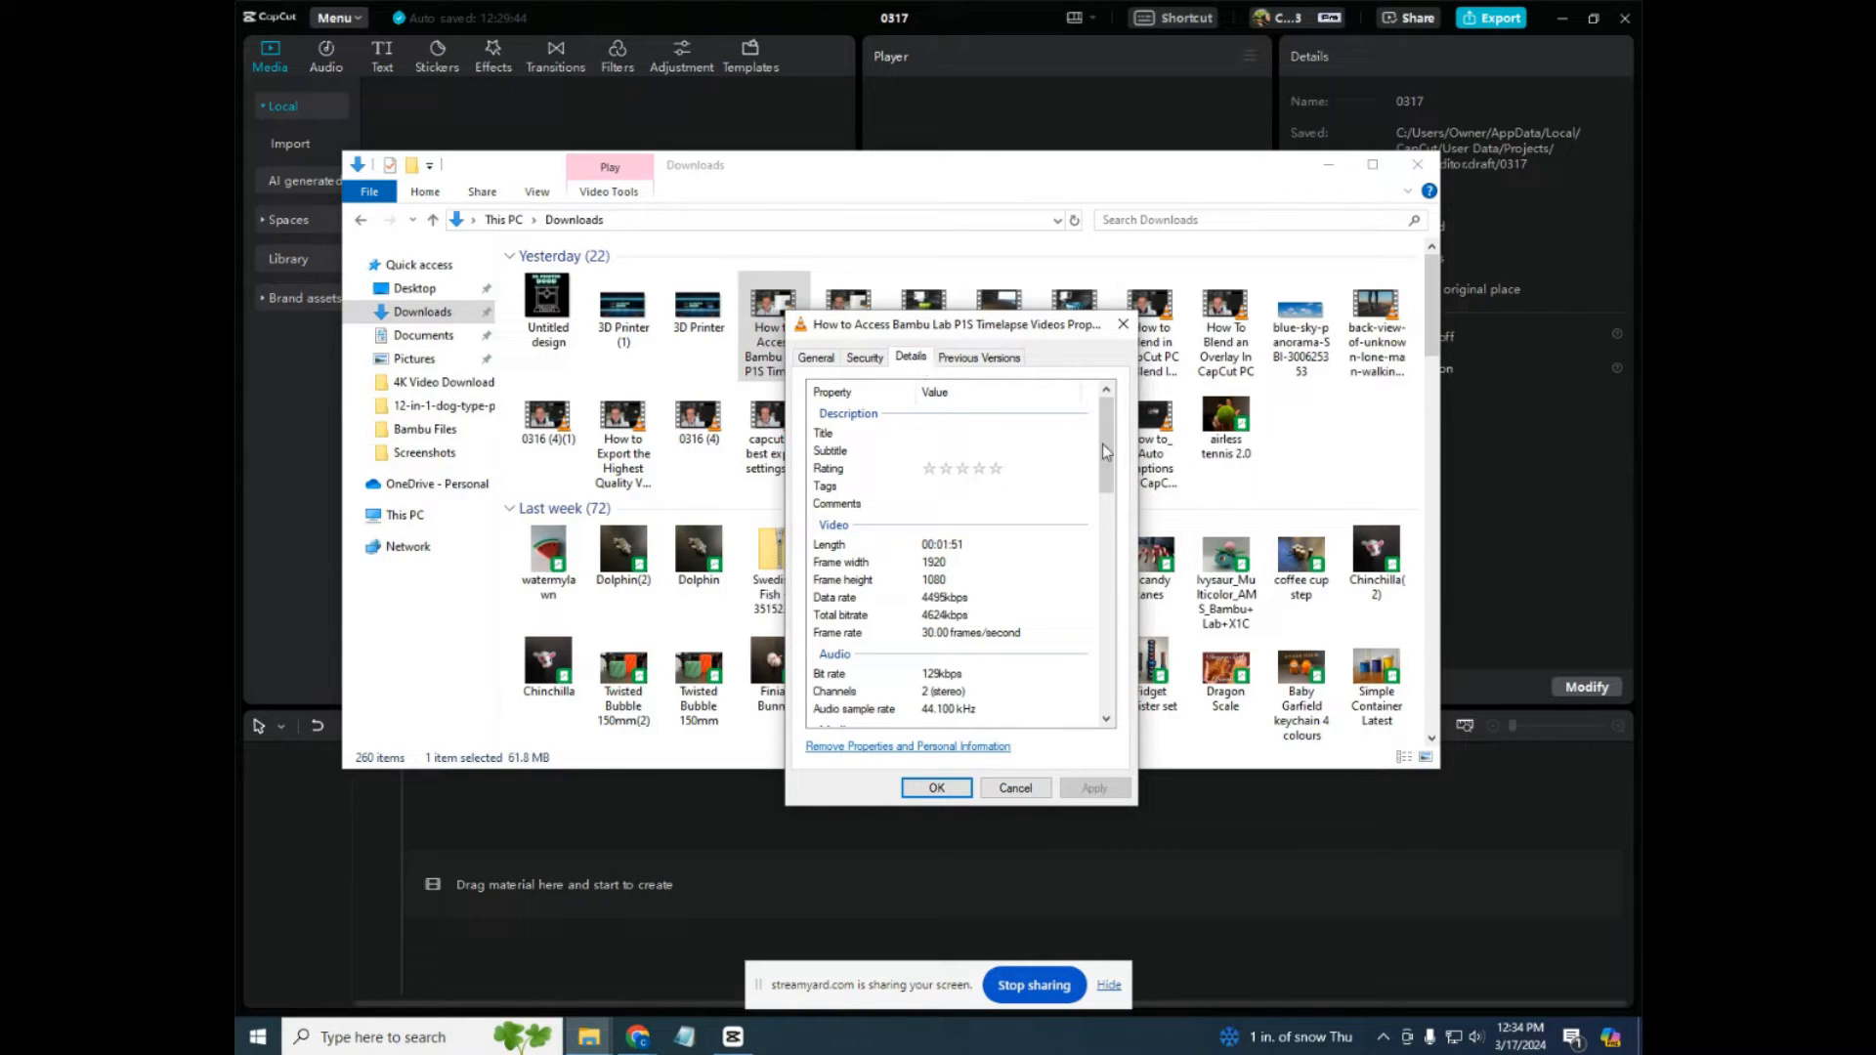
scroll(down, 3)
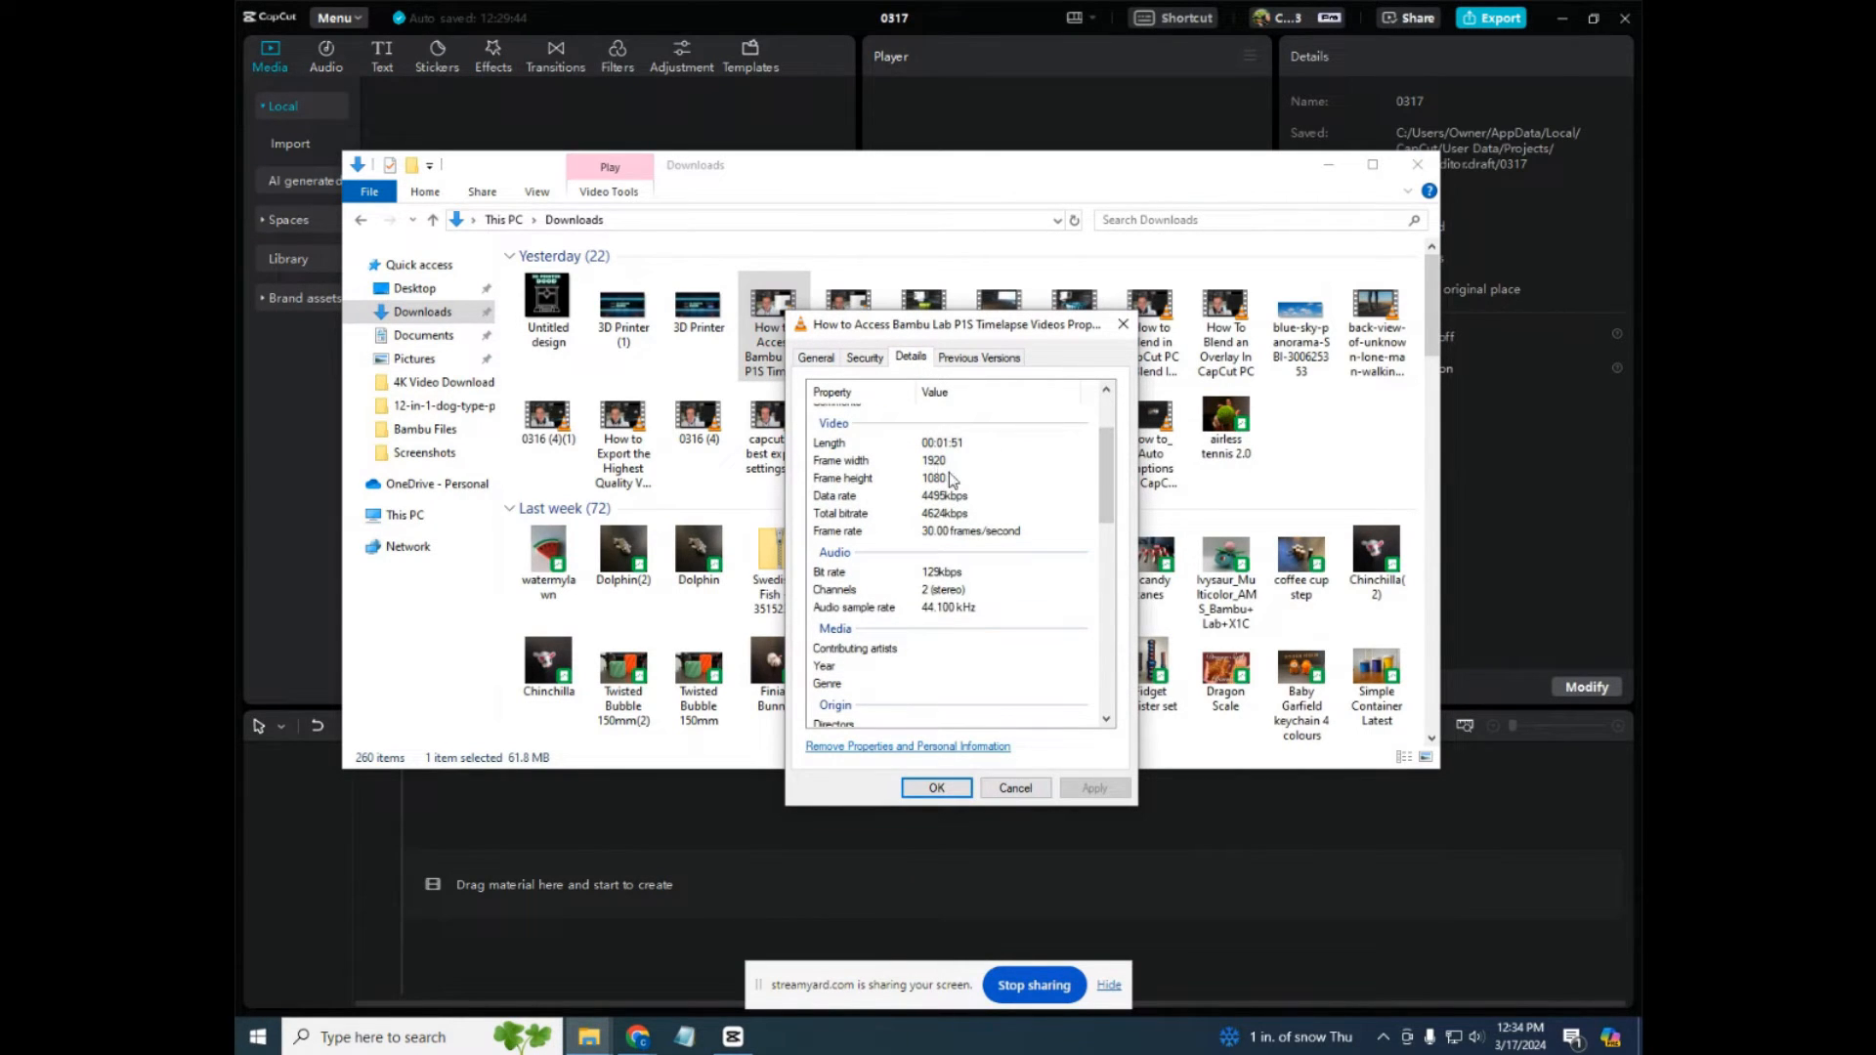
mouse_move(946, 485)
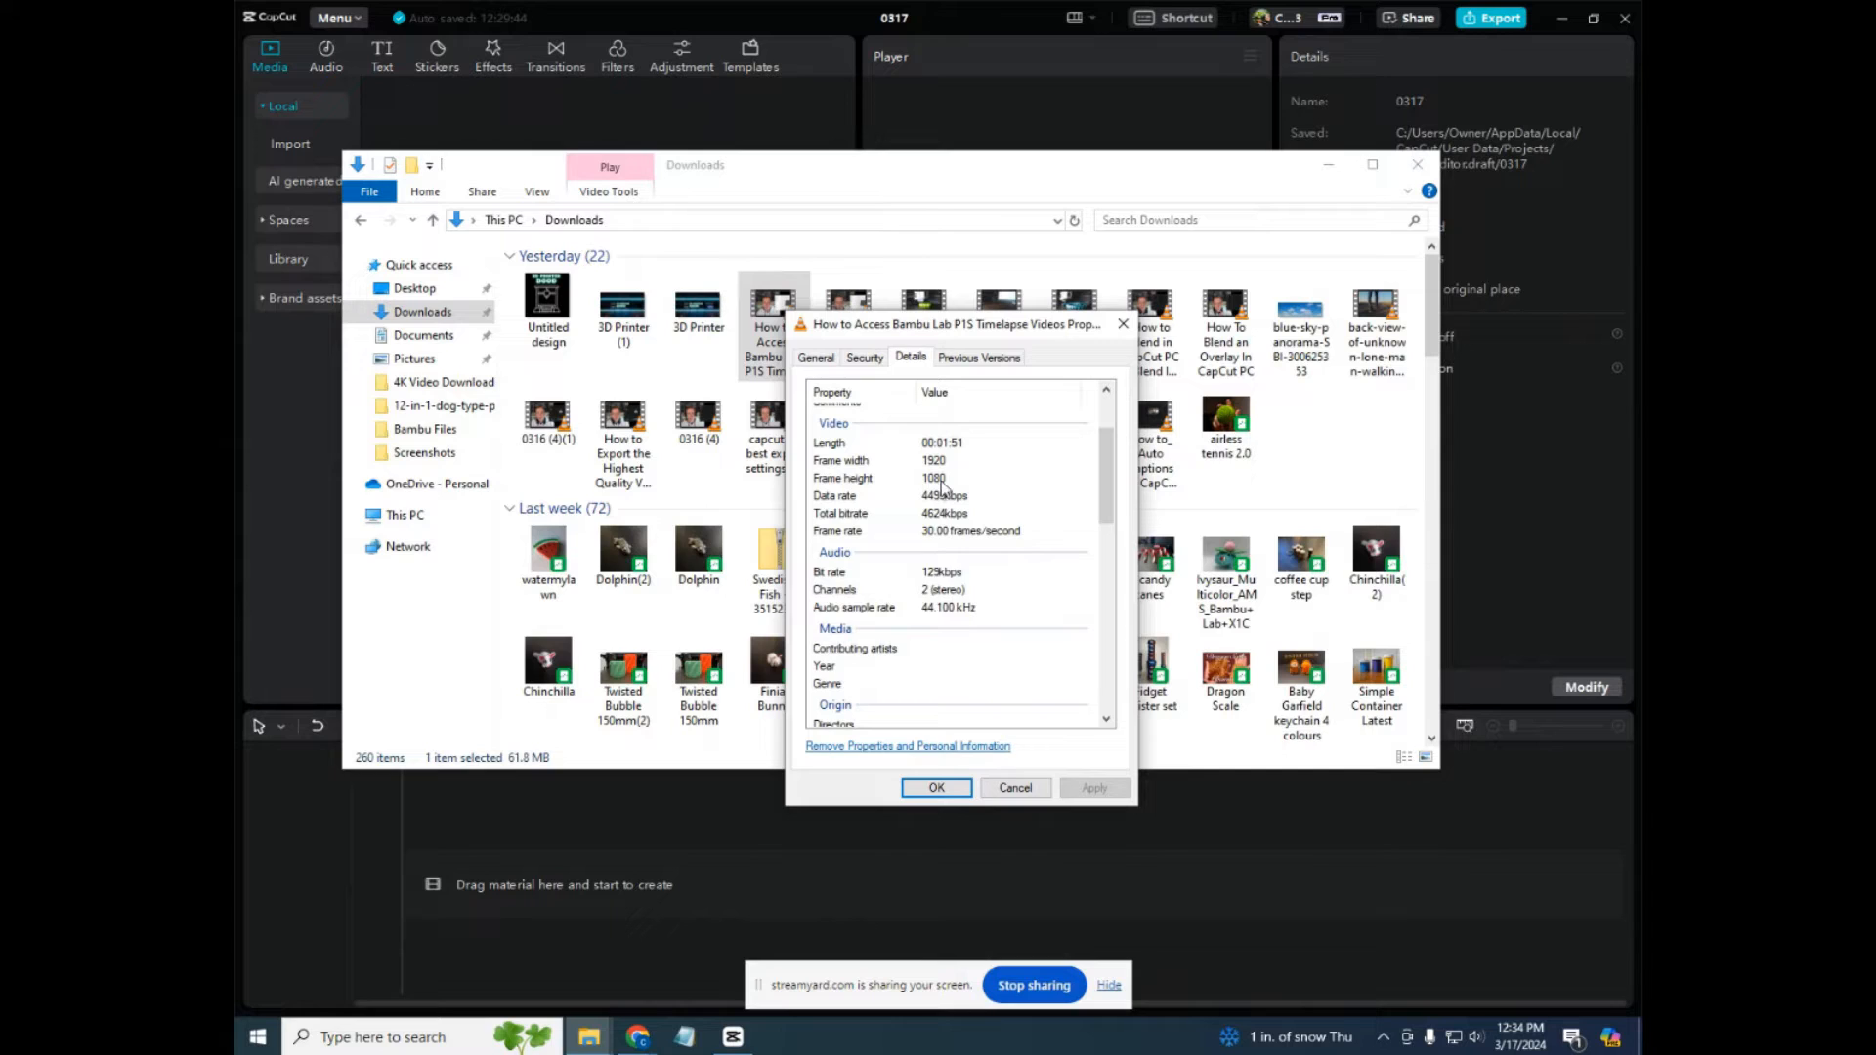
mouse_move(973, 543)
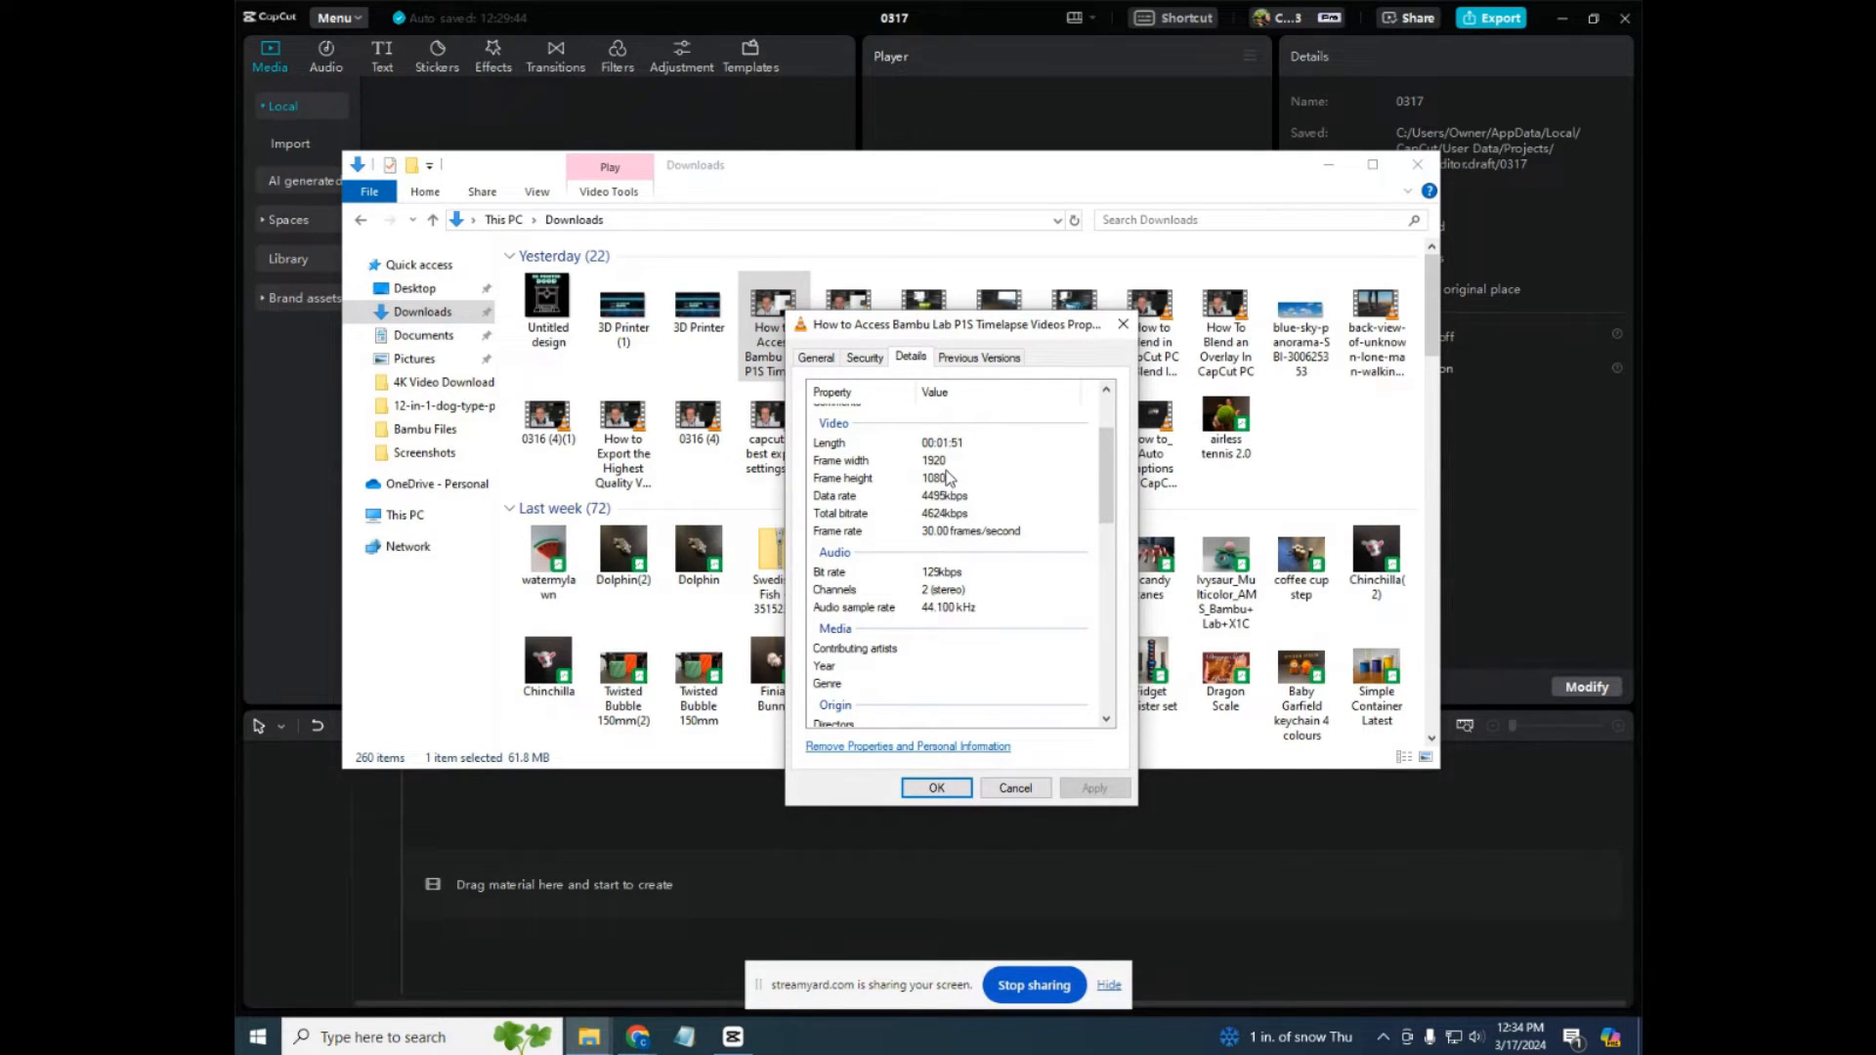
mouse_move(950, 479)
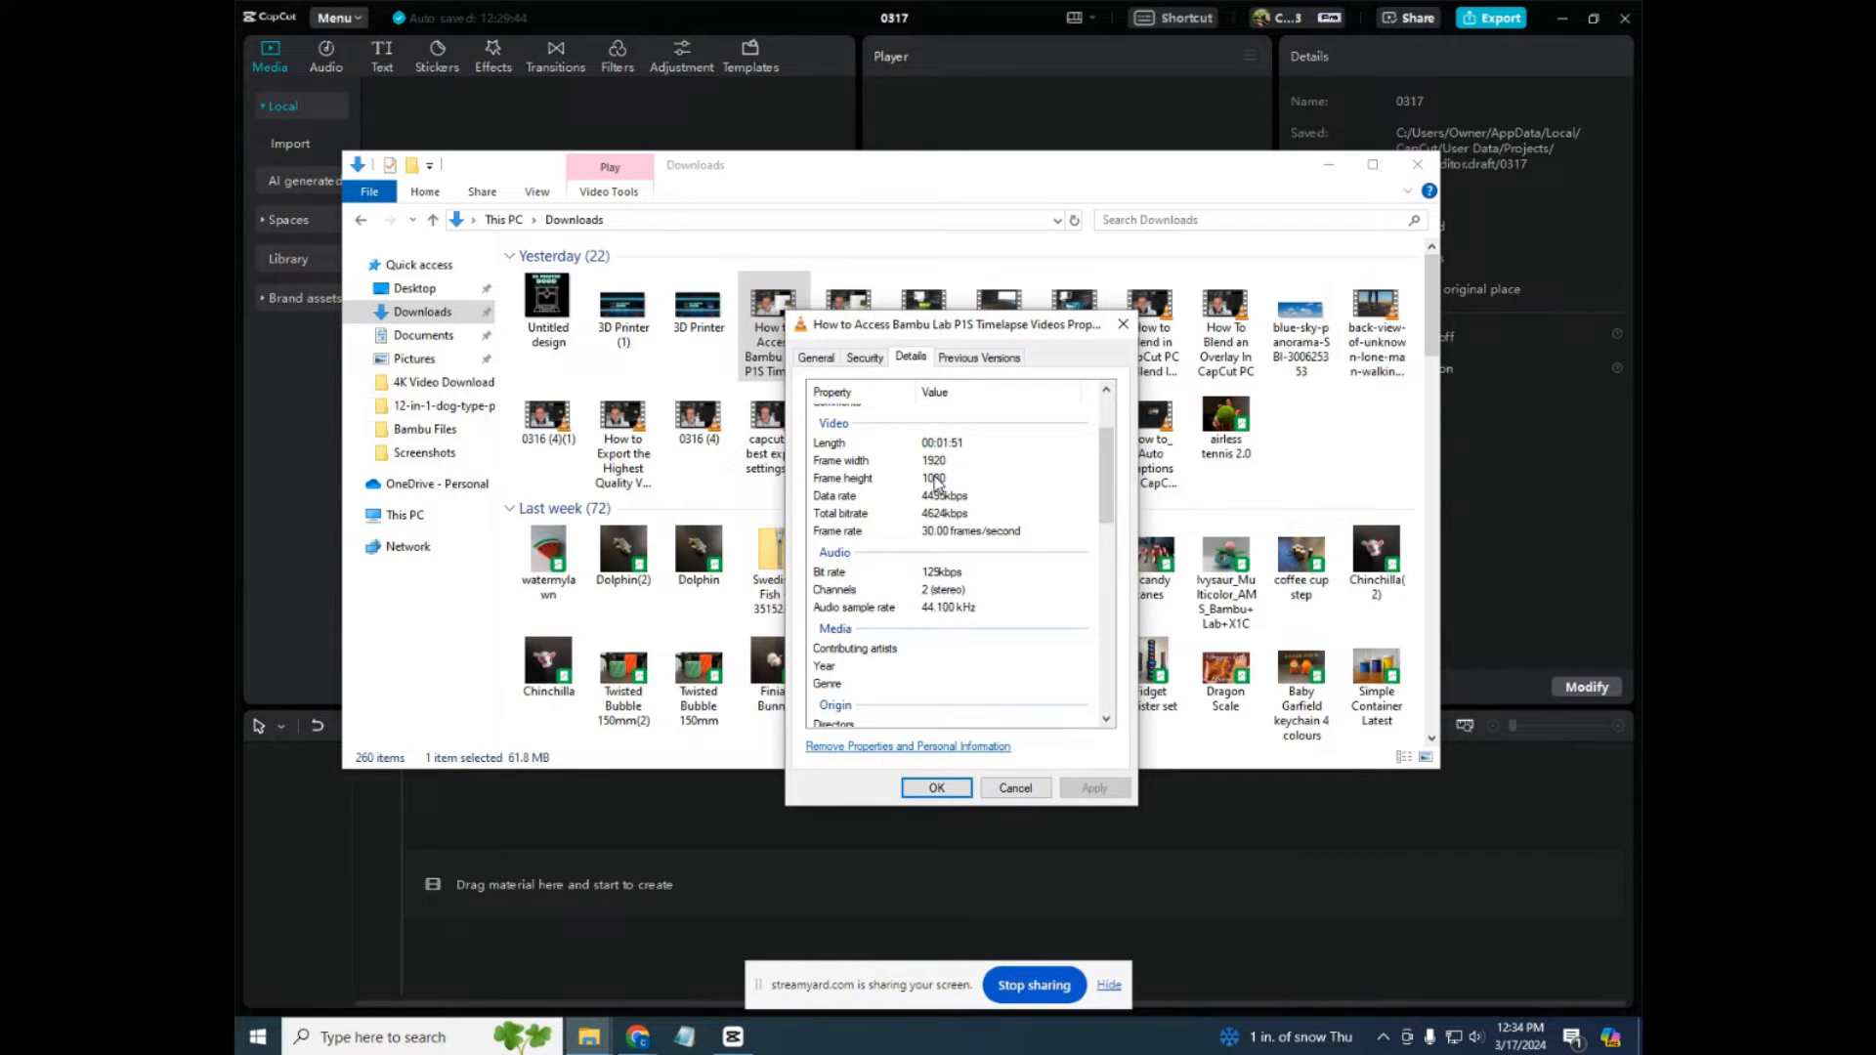
mouse_move(940, 551)
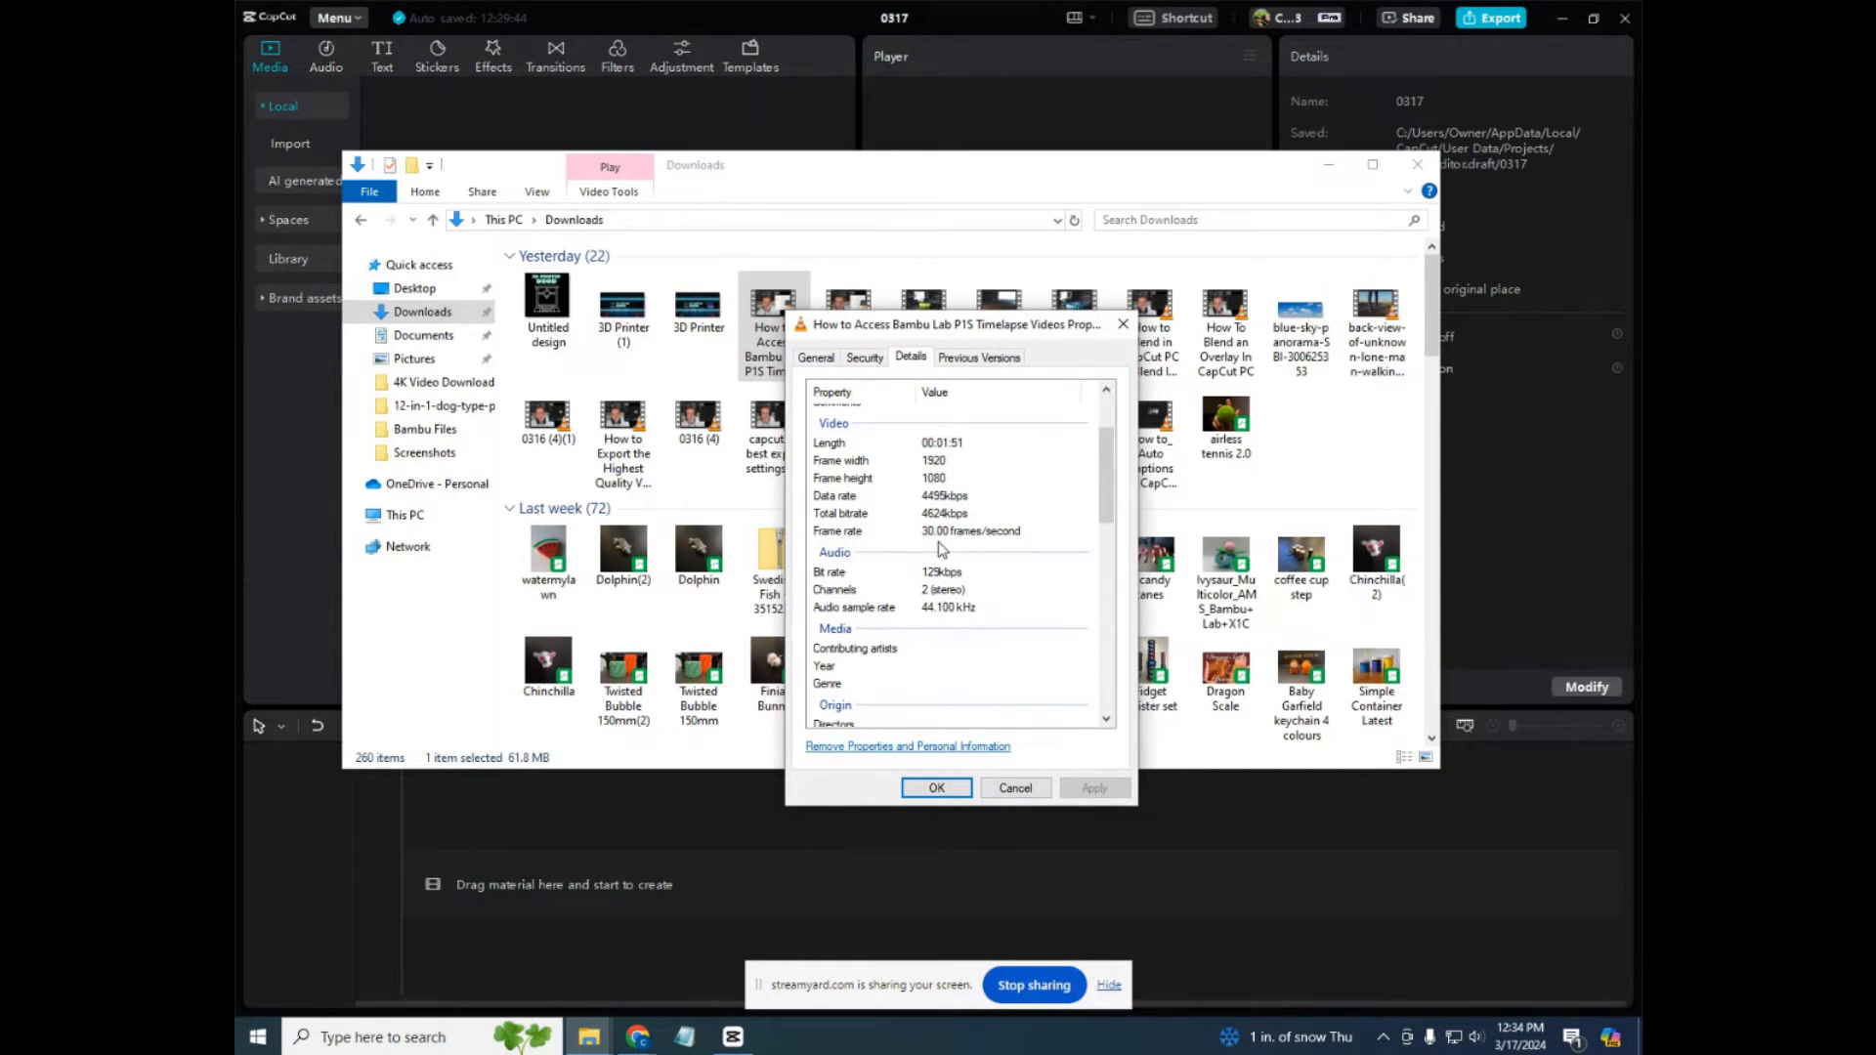
click(1012, 788)
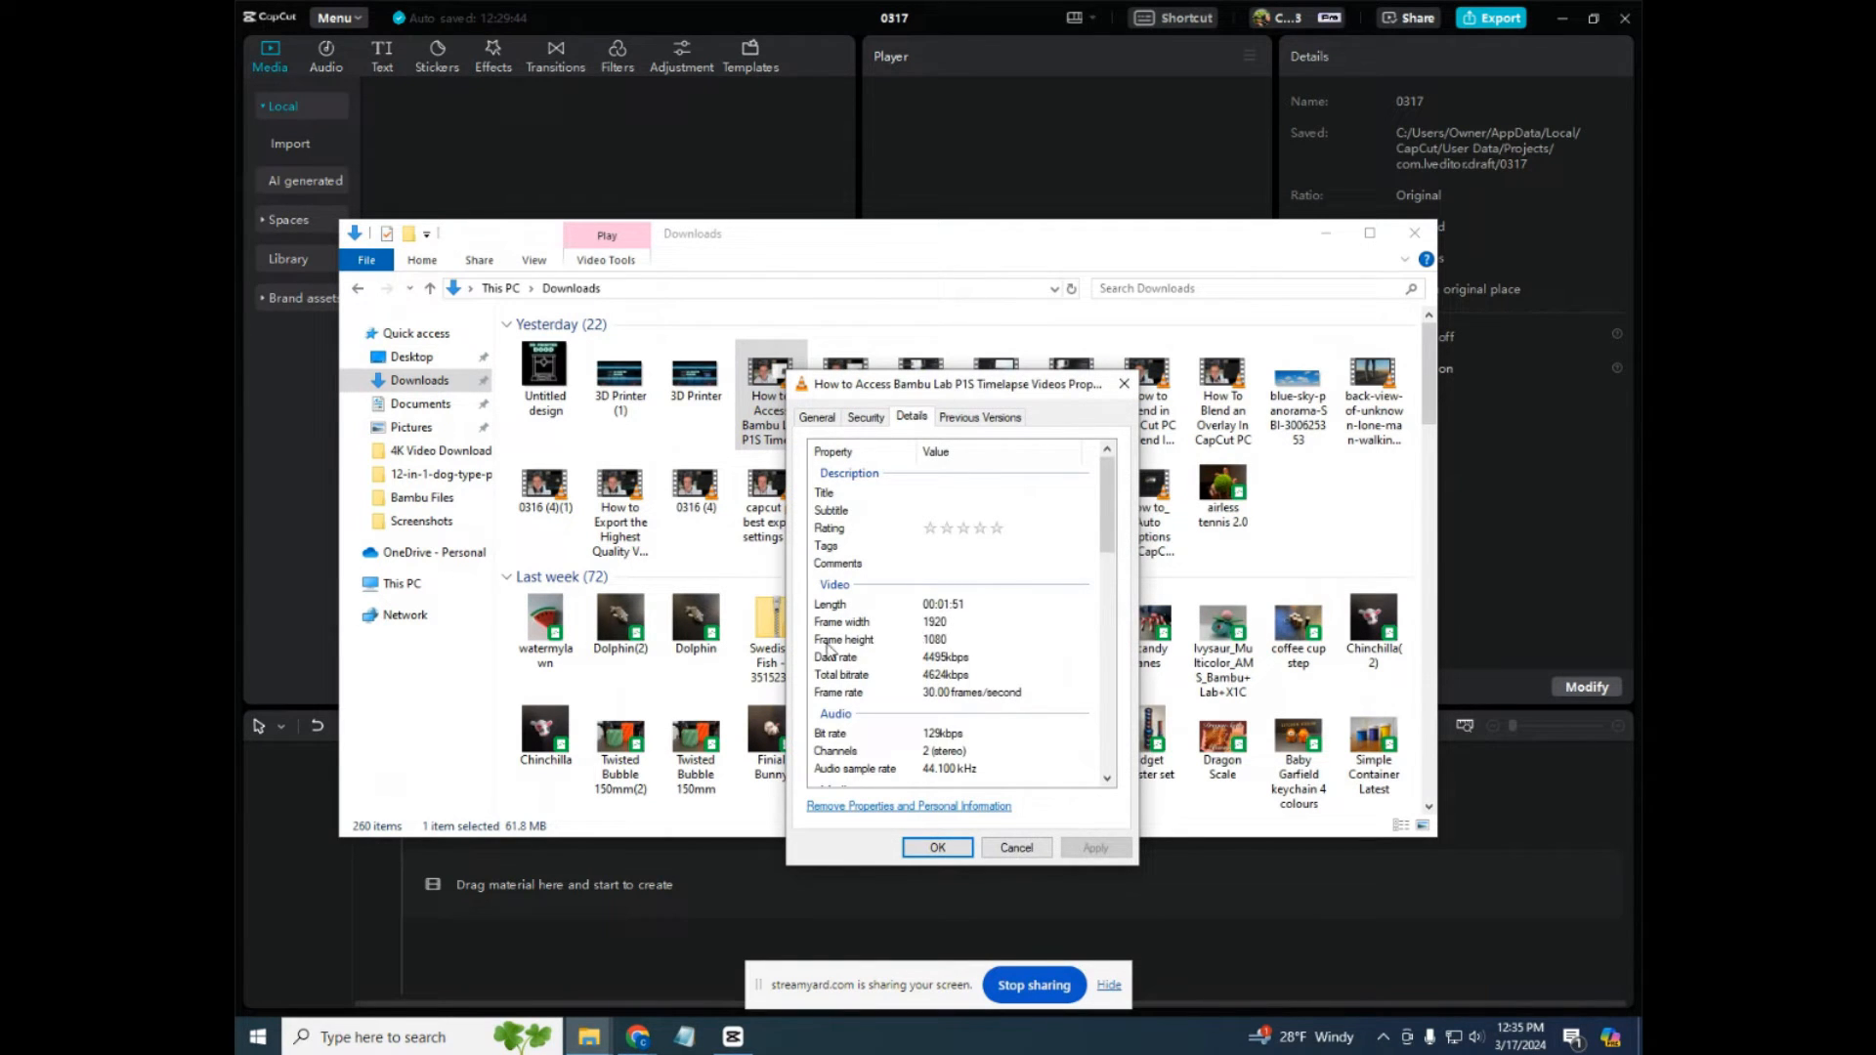
mouse_move(950, 649)
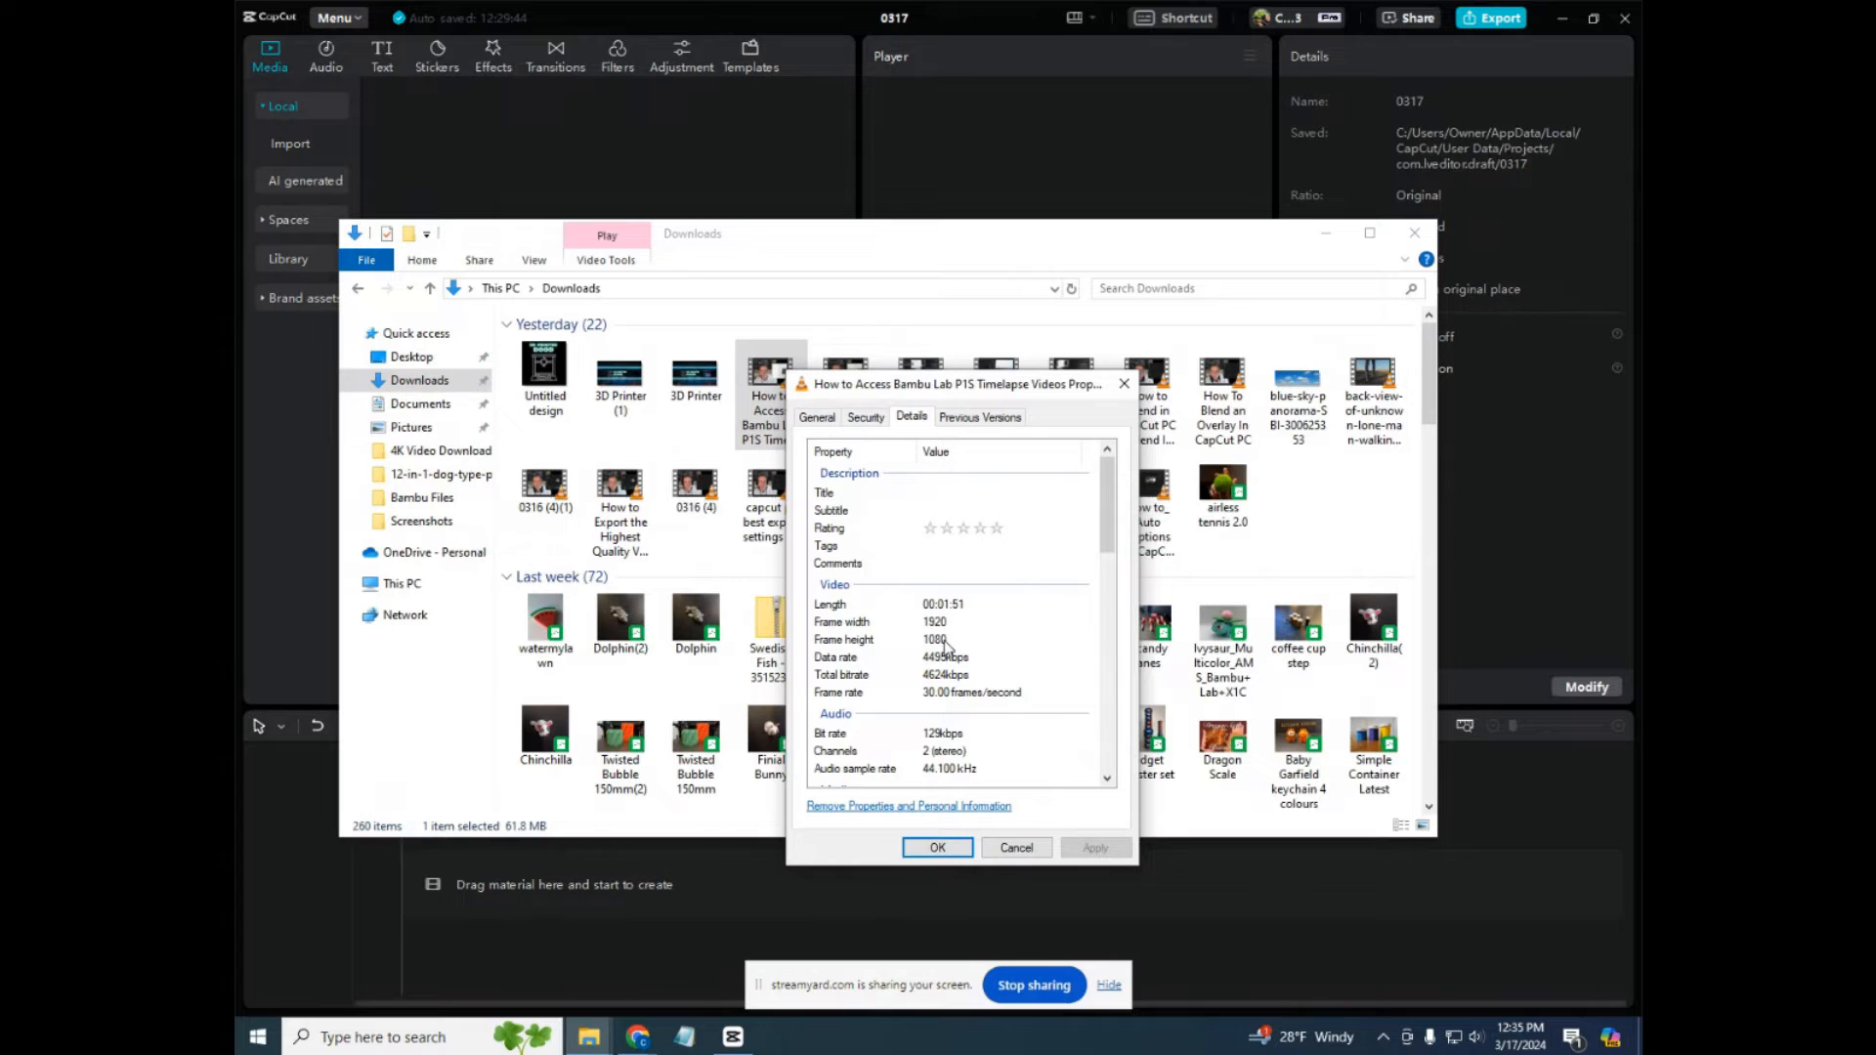
mouse_move(950, 691)
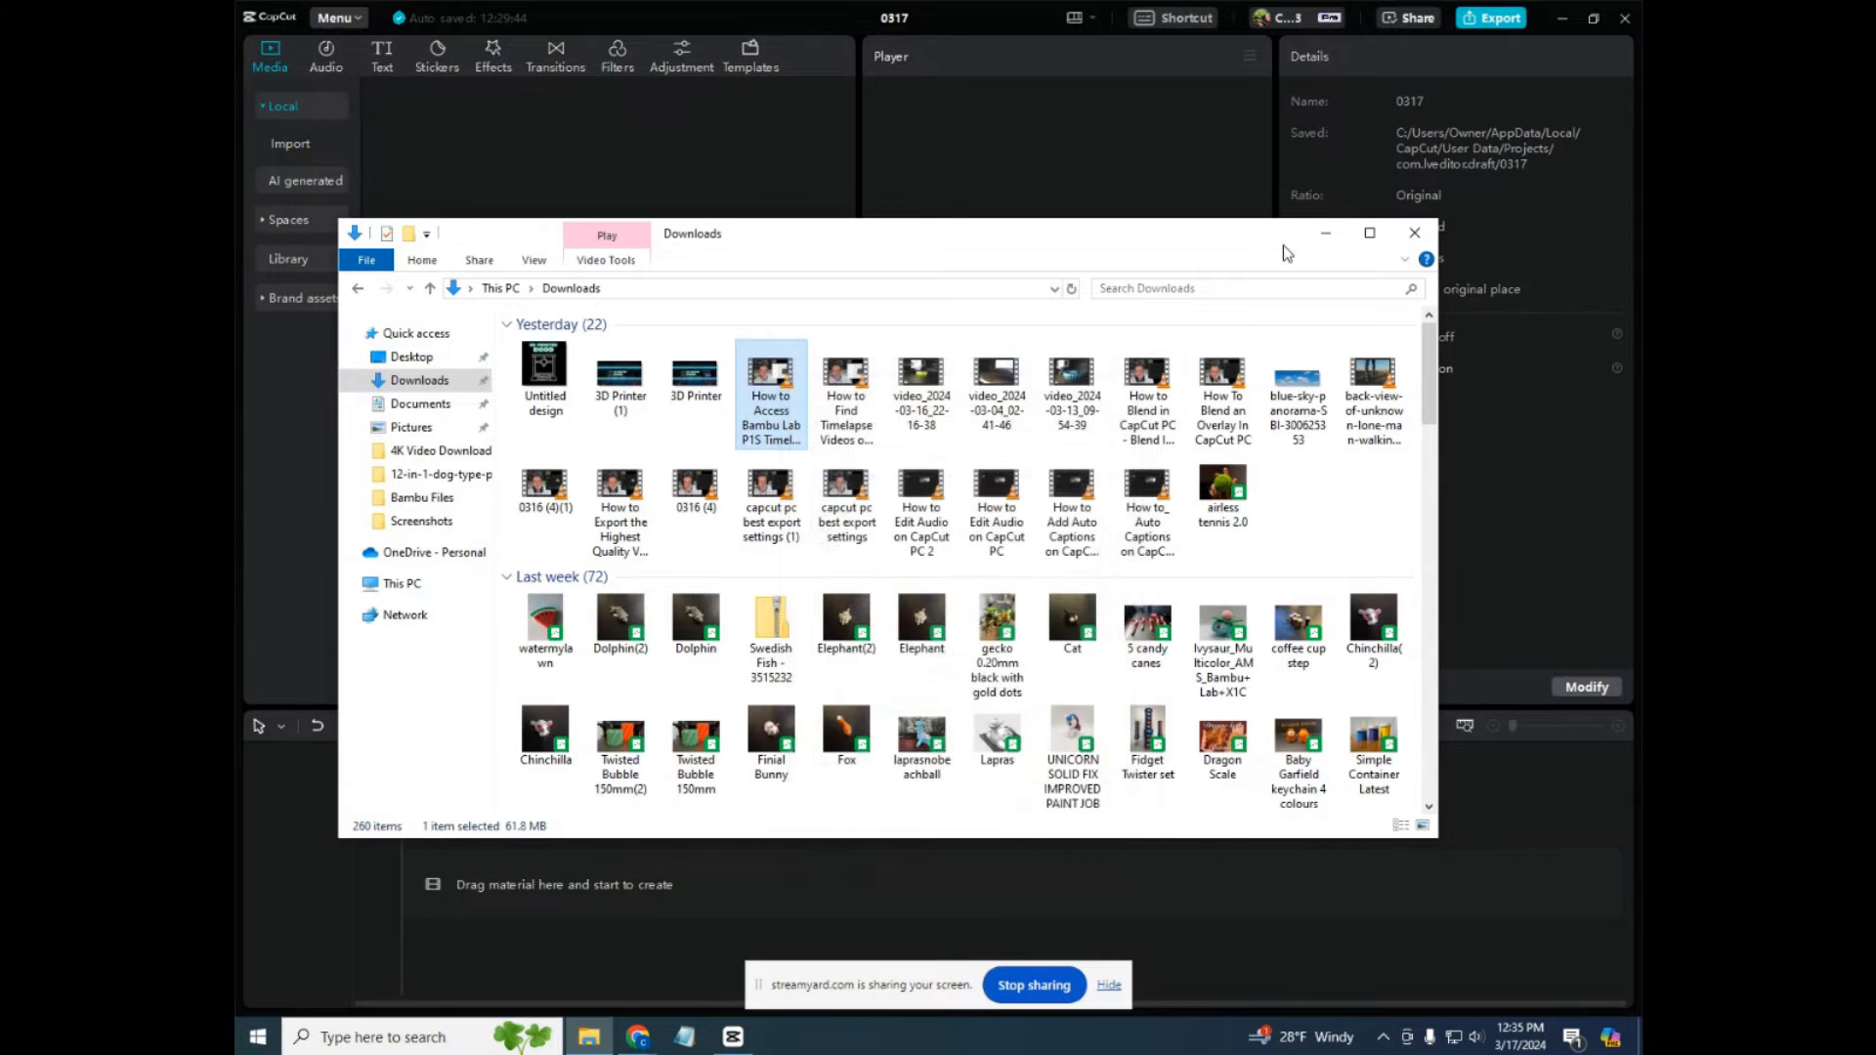
Step: Place the timelapse clip on the CapCut timeline, select it, and bring up Export
click(1495, 18)
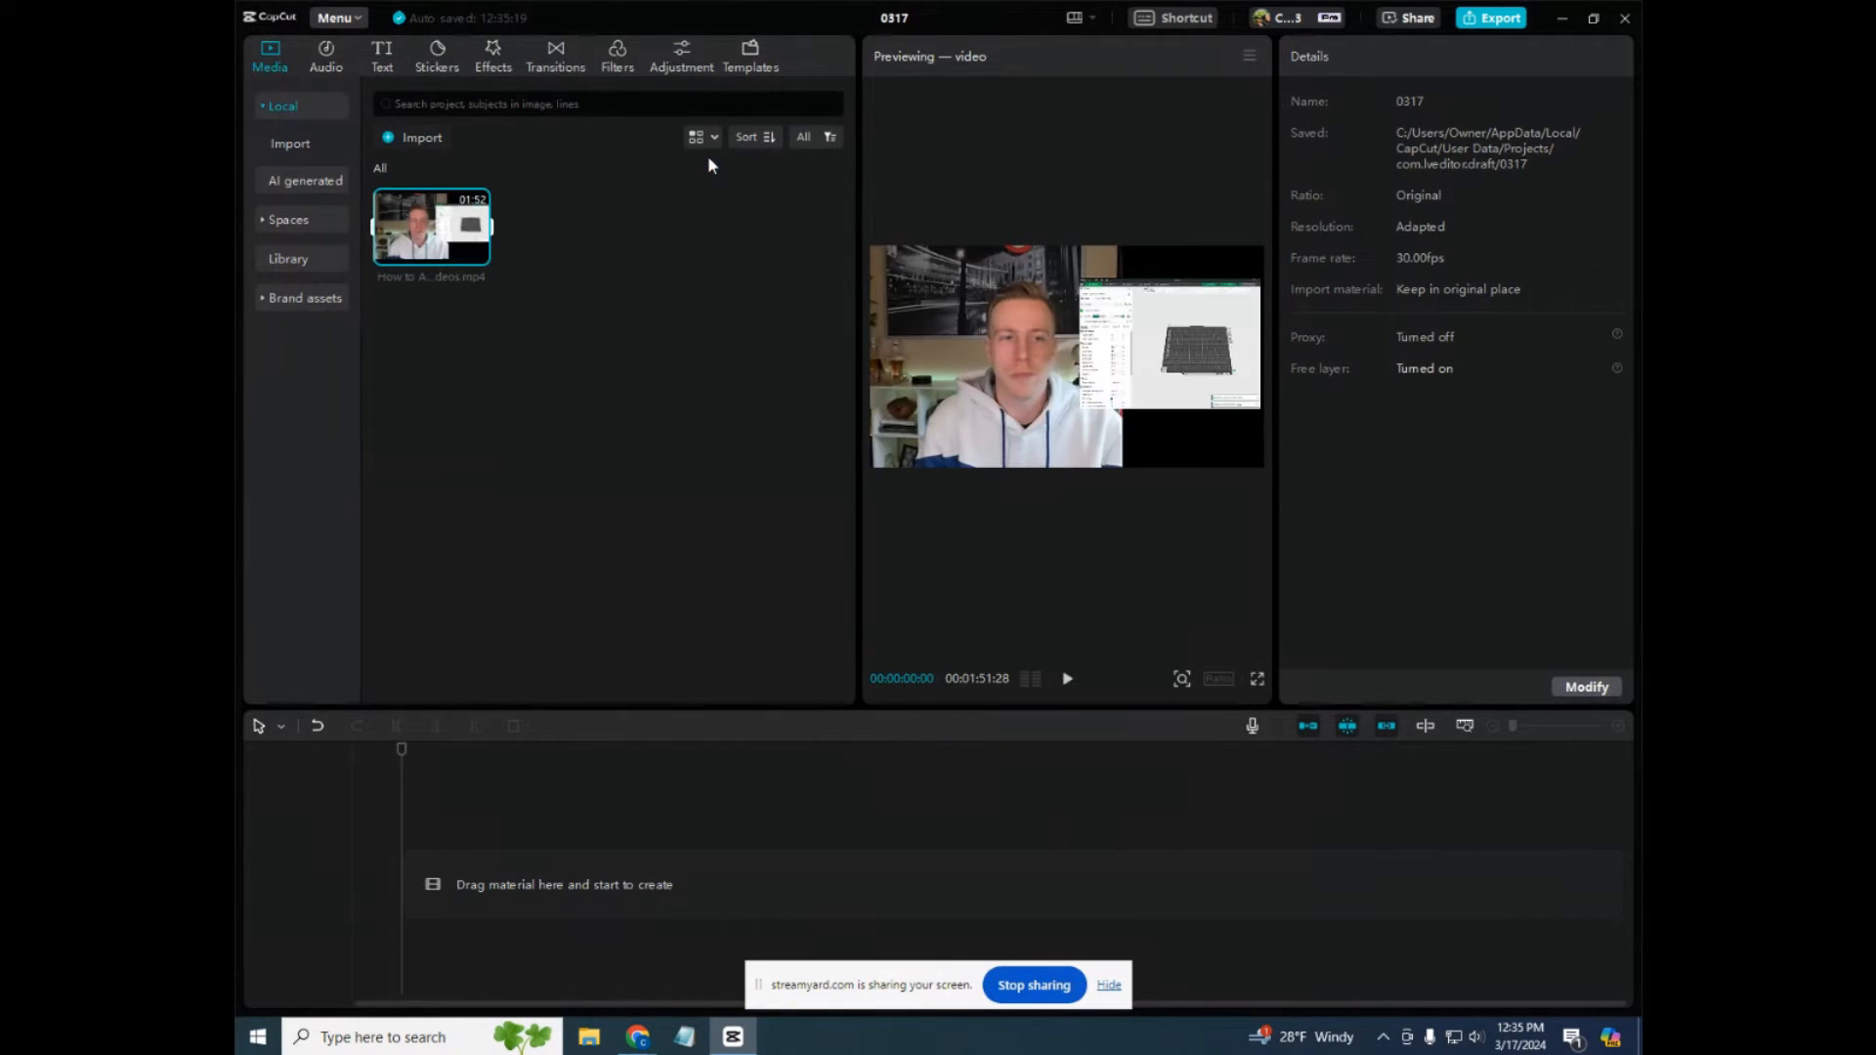
drag(430, 226, 743, 873)
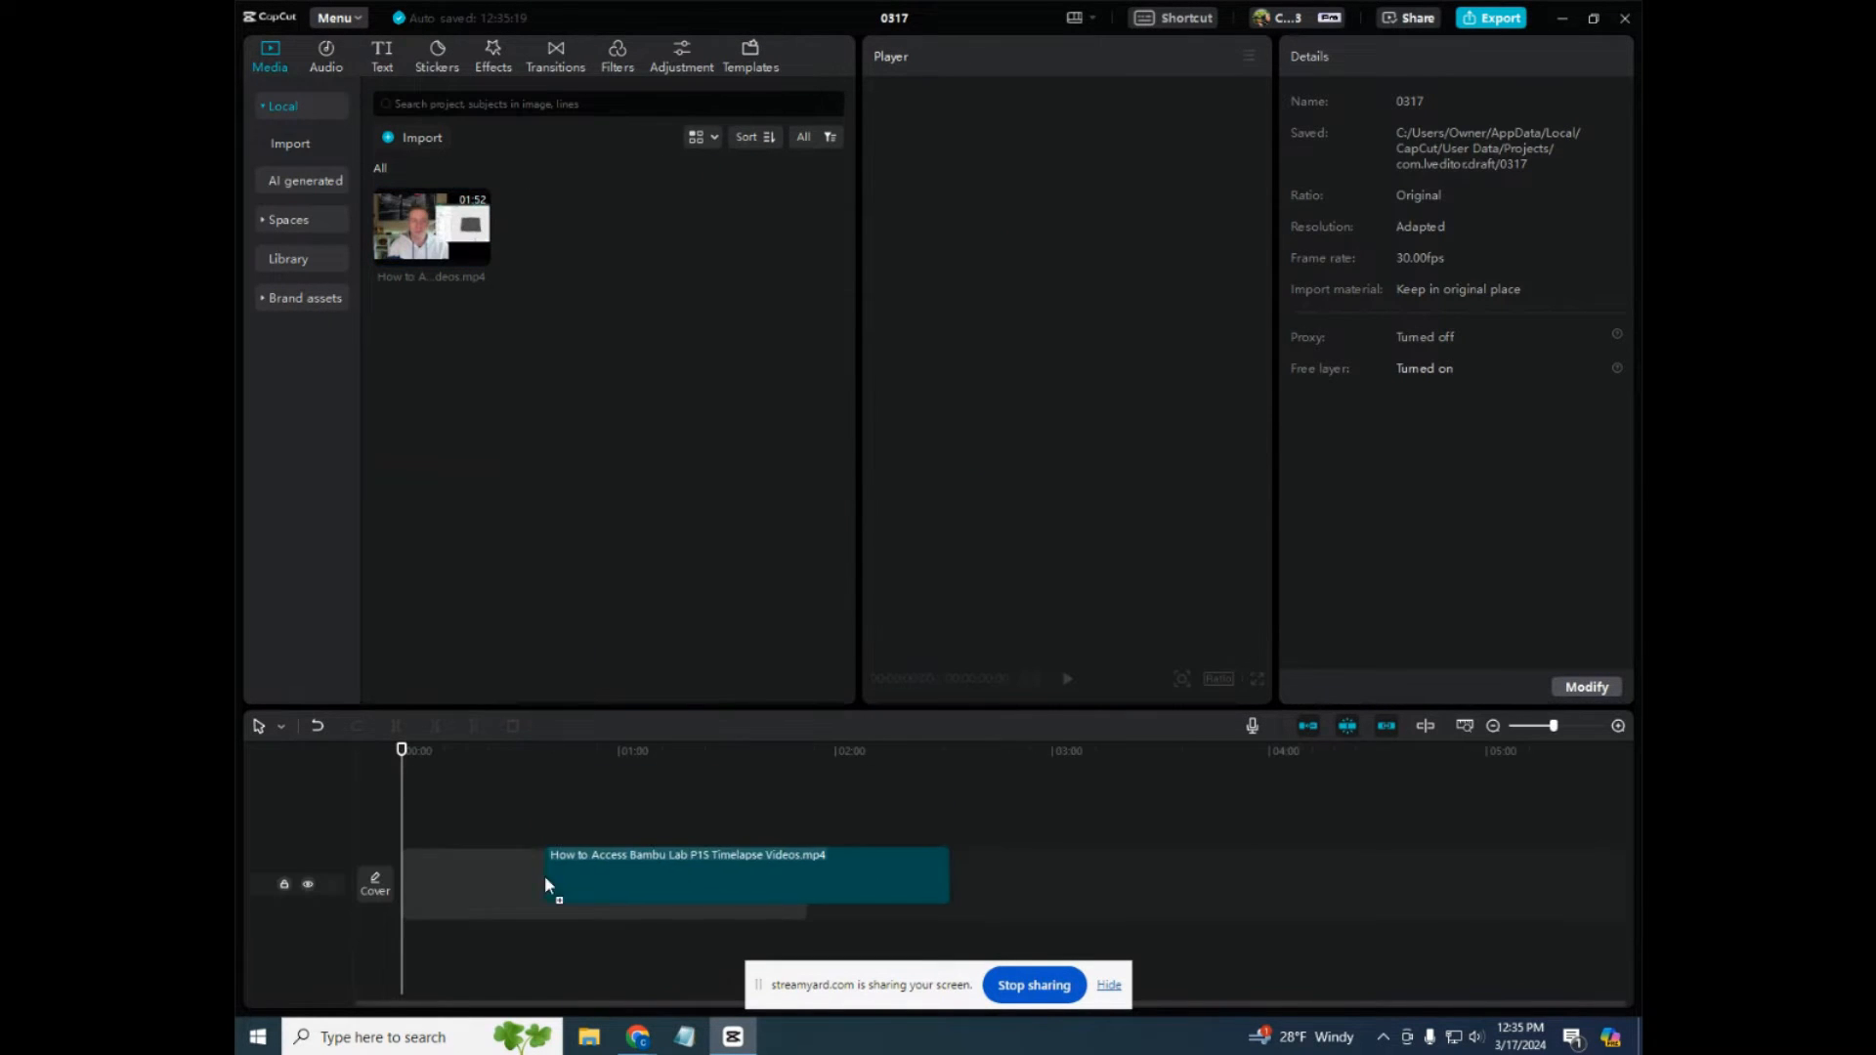
click(743, 874)
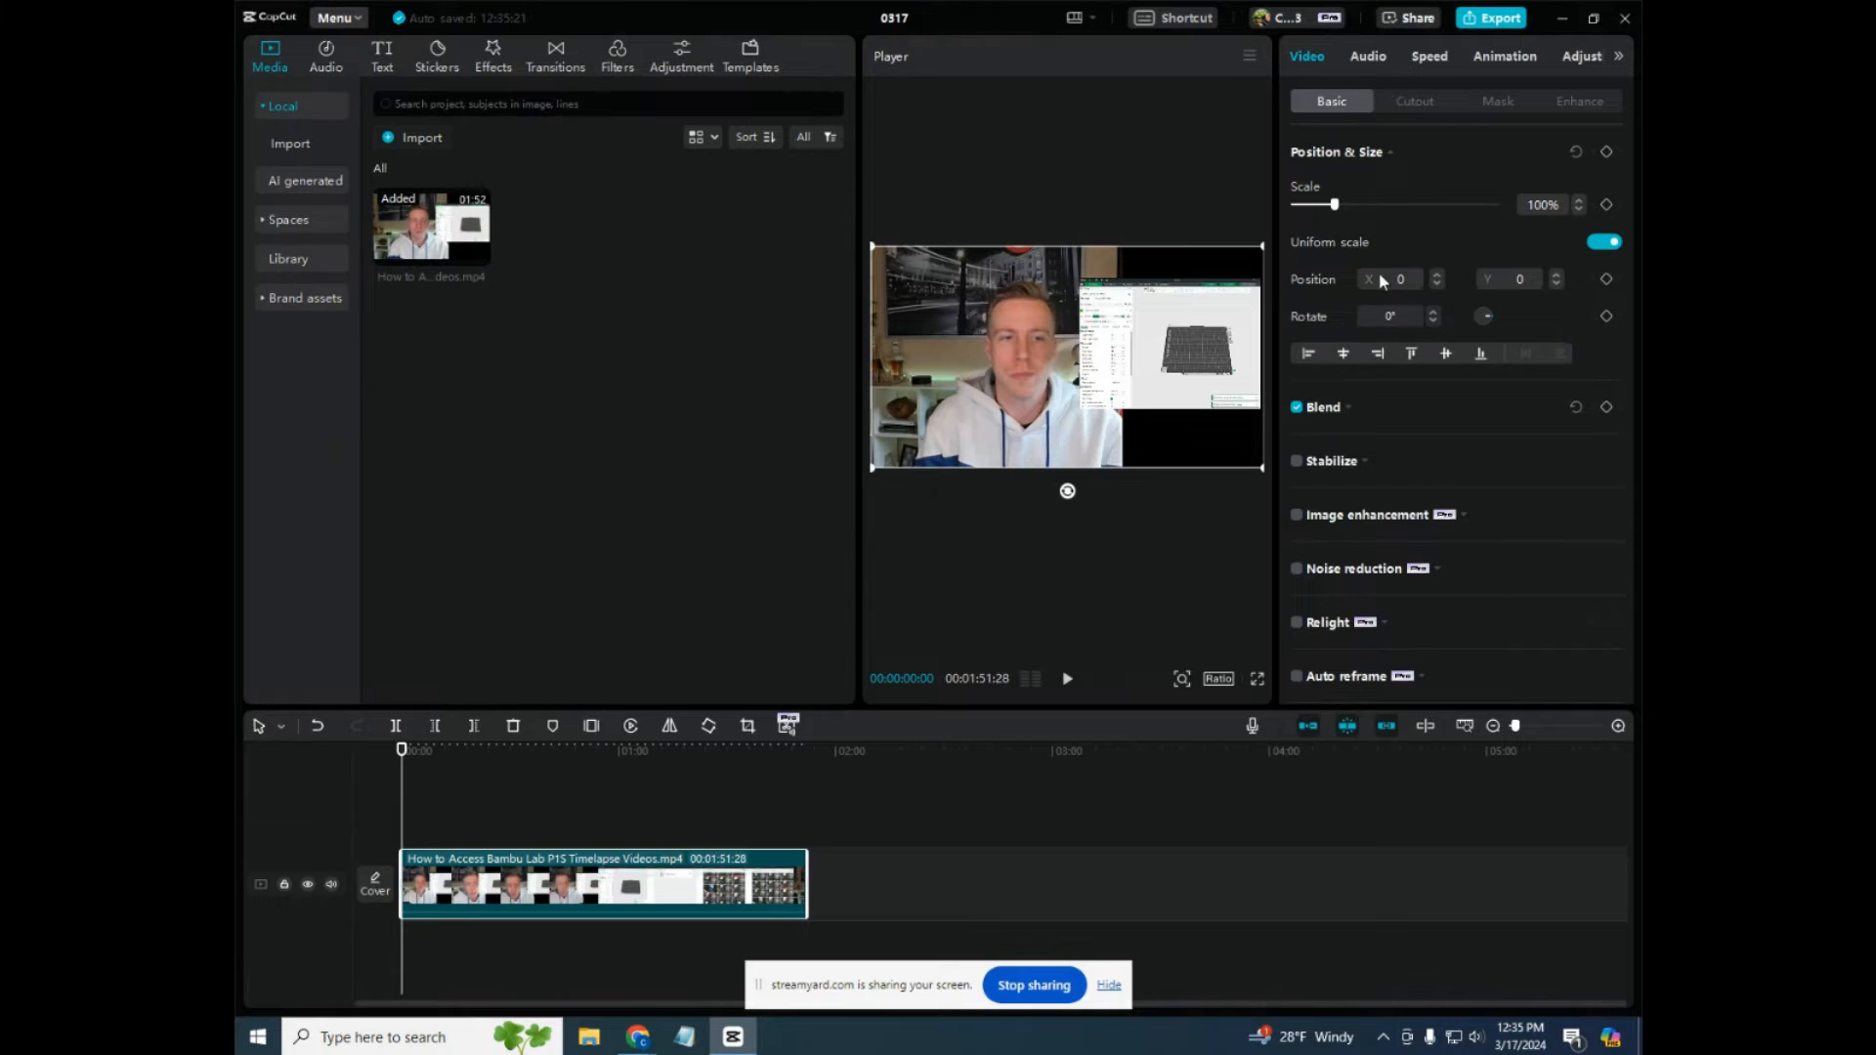
click(1499, 18)
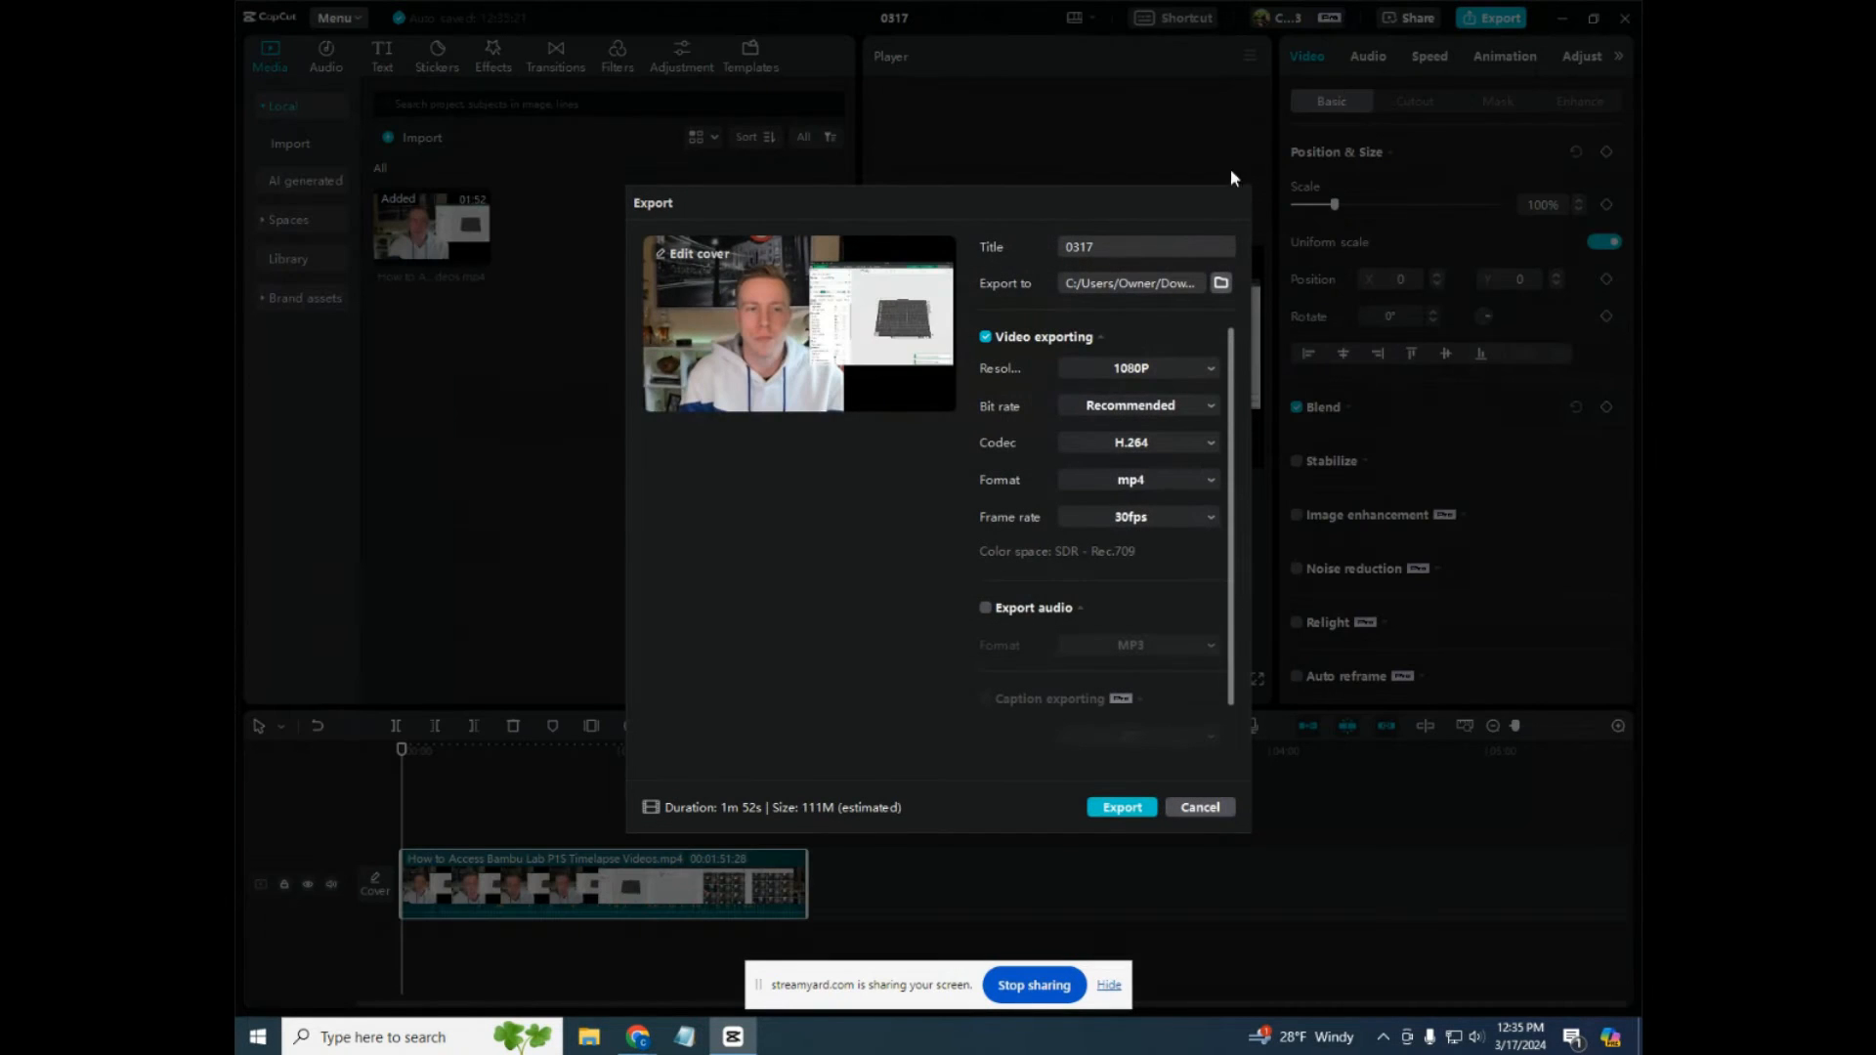
Step: Keep export at 1080P, H.264 mp4, 30 fps, then cancel without exporting
click(1131, 368)
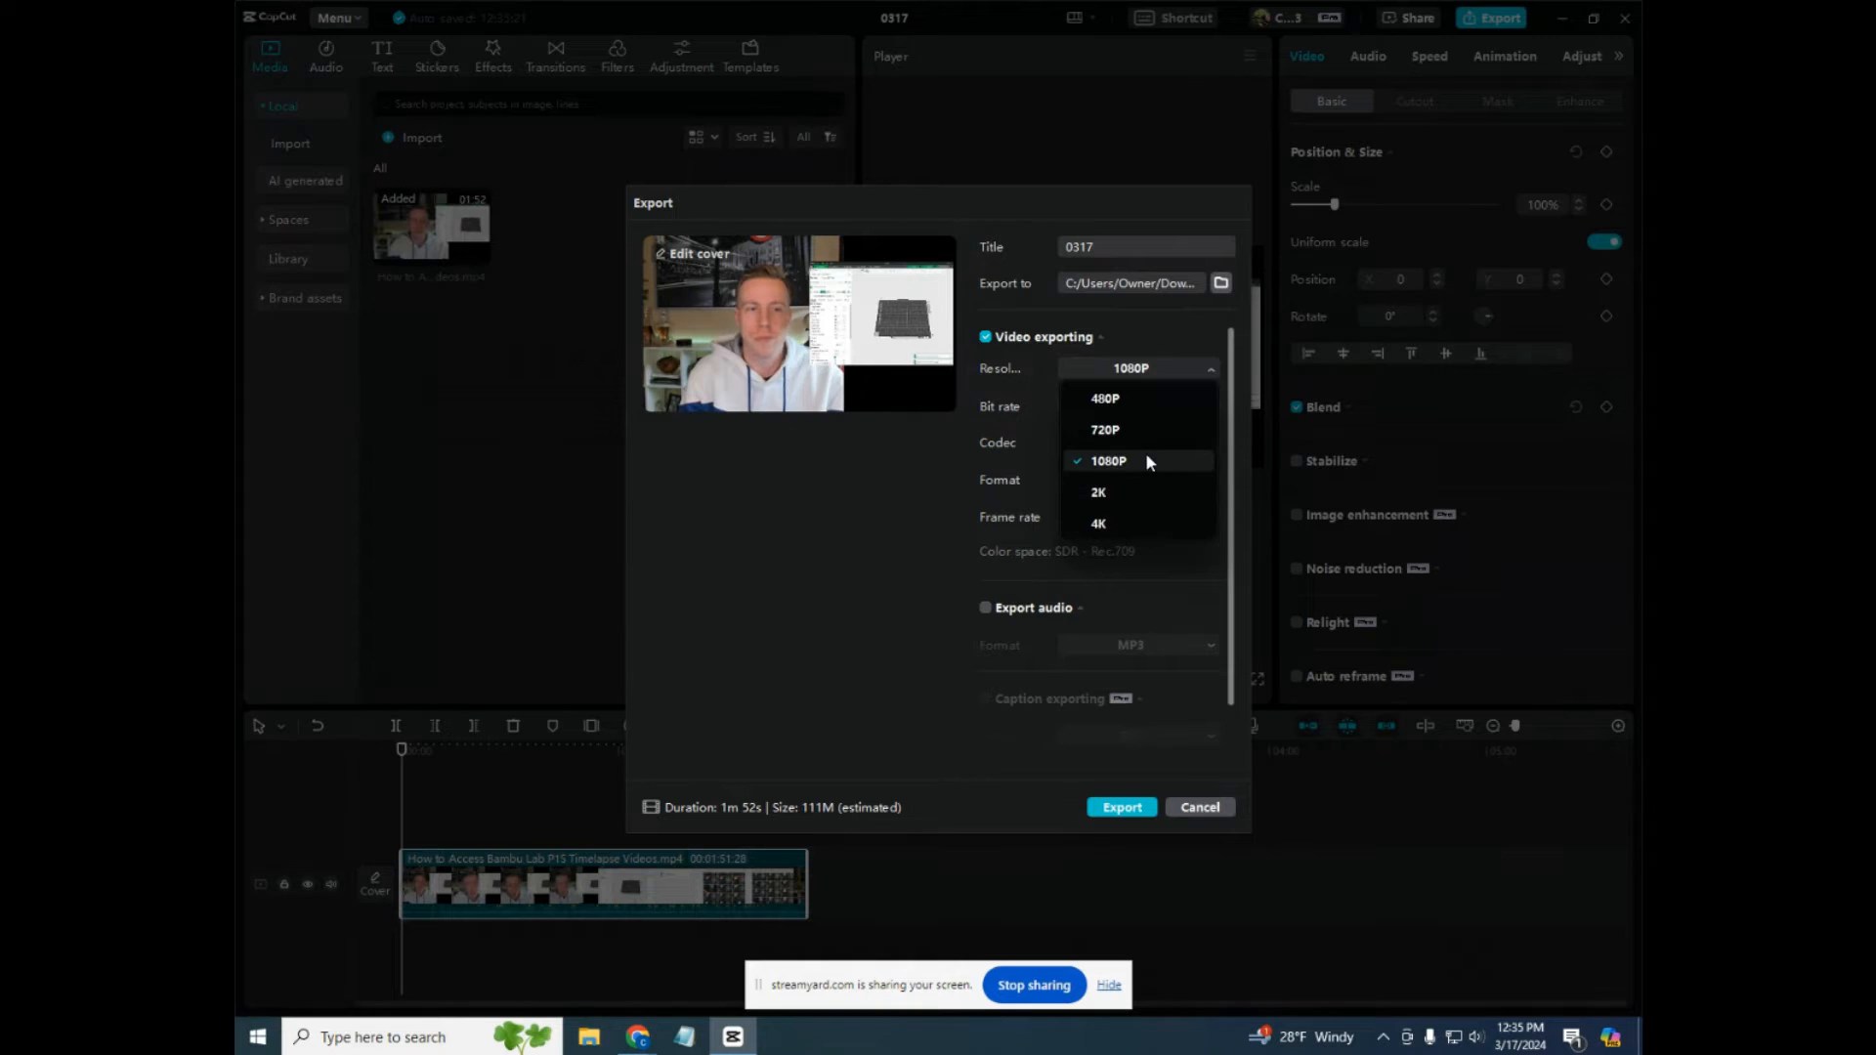
click(1106, 461)
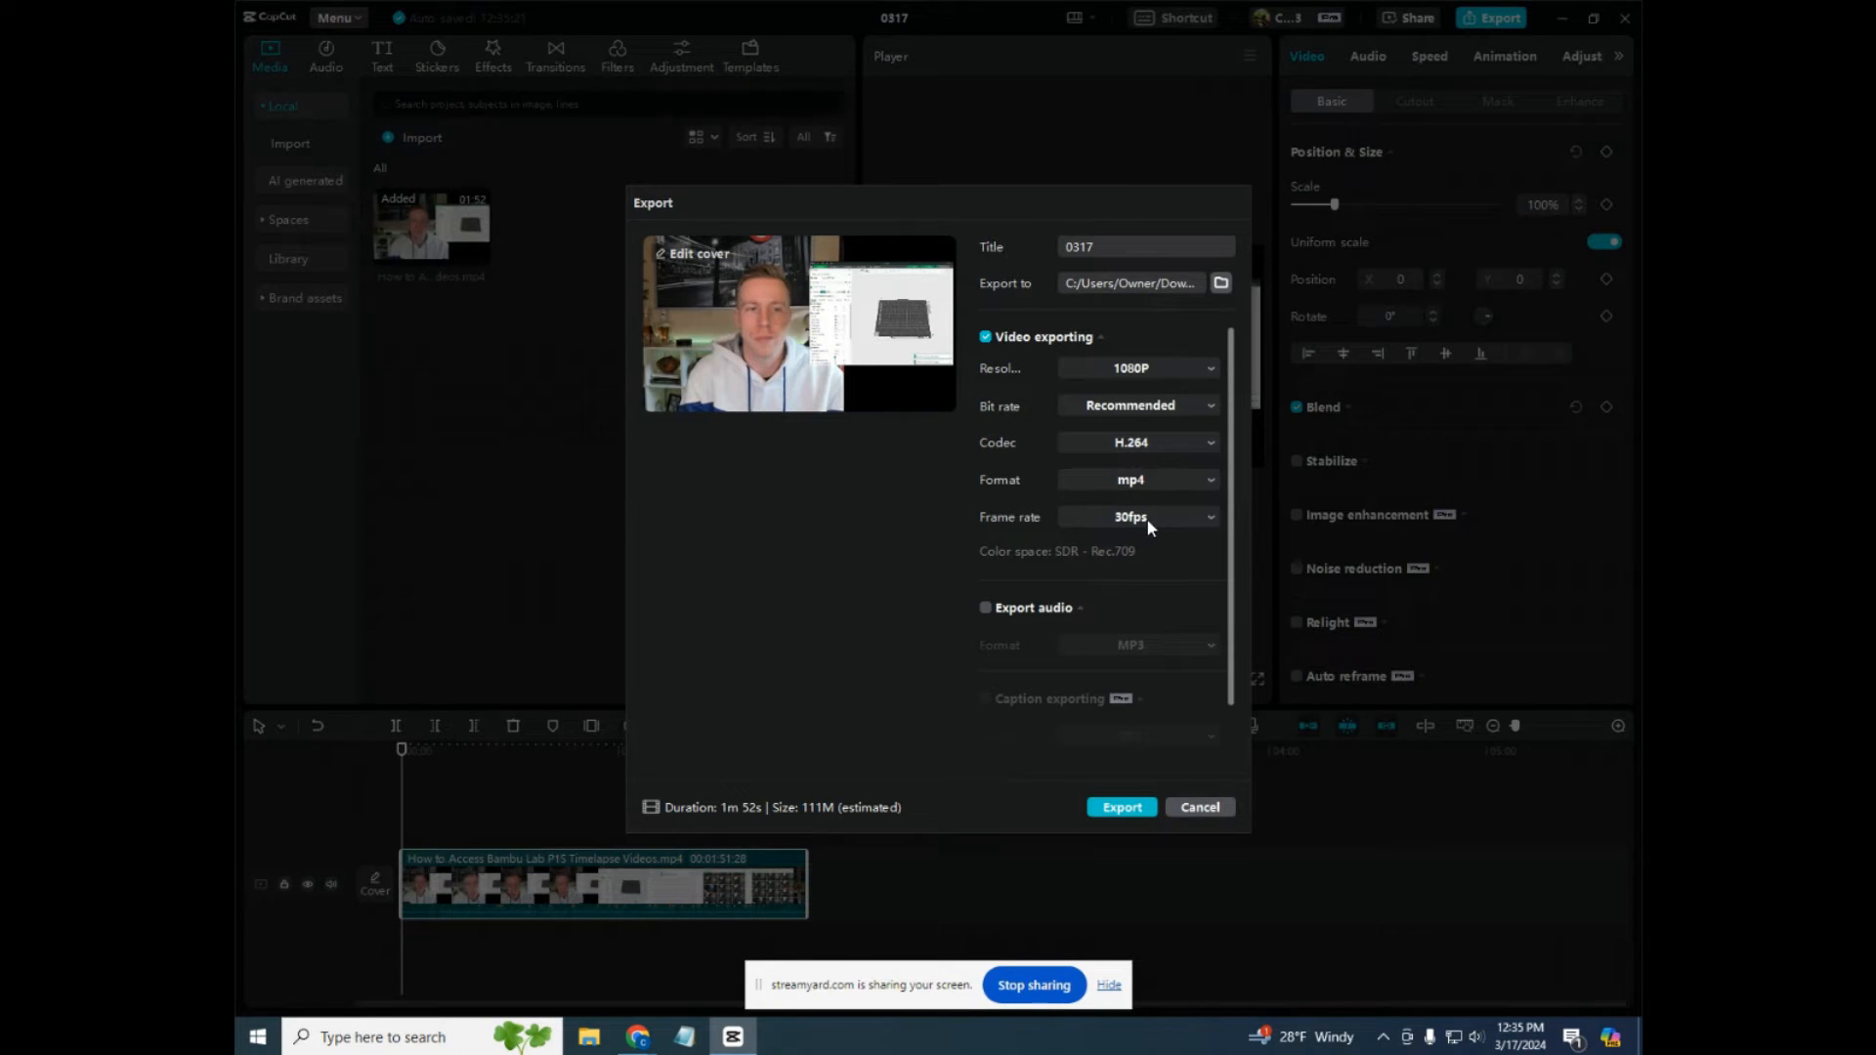
mouse_move(1229, 748)
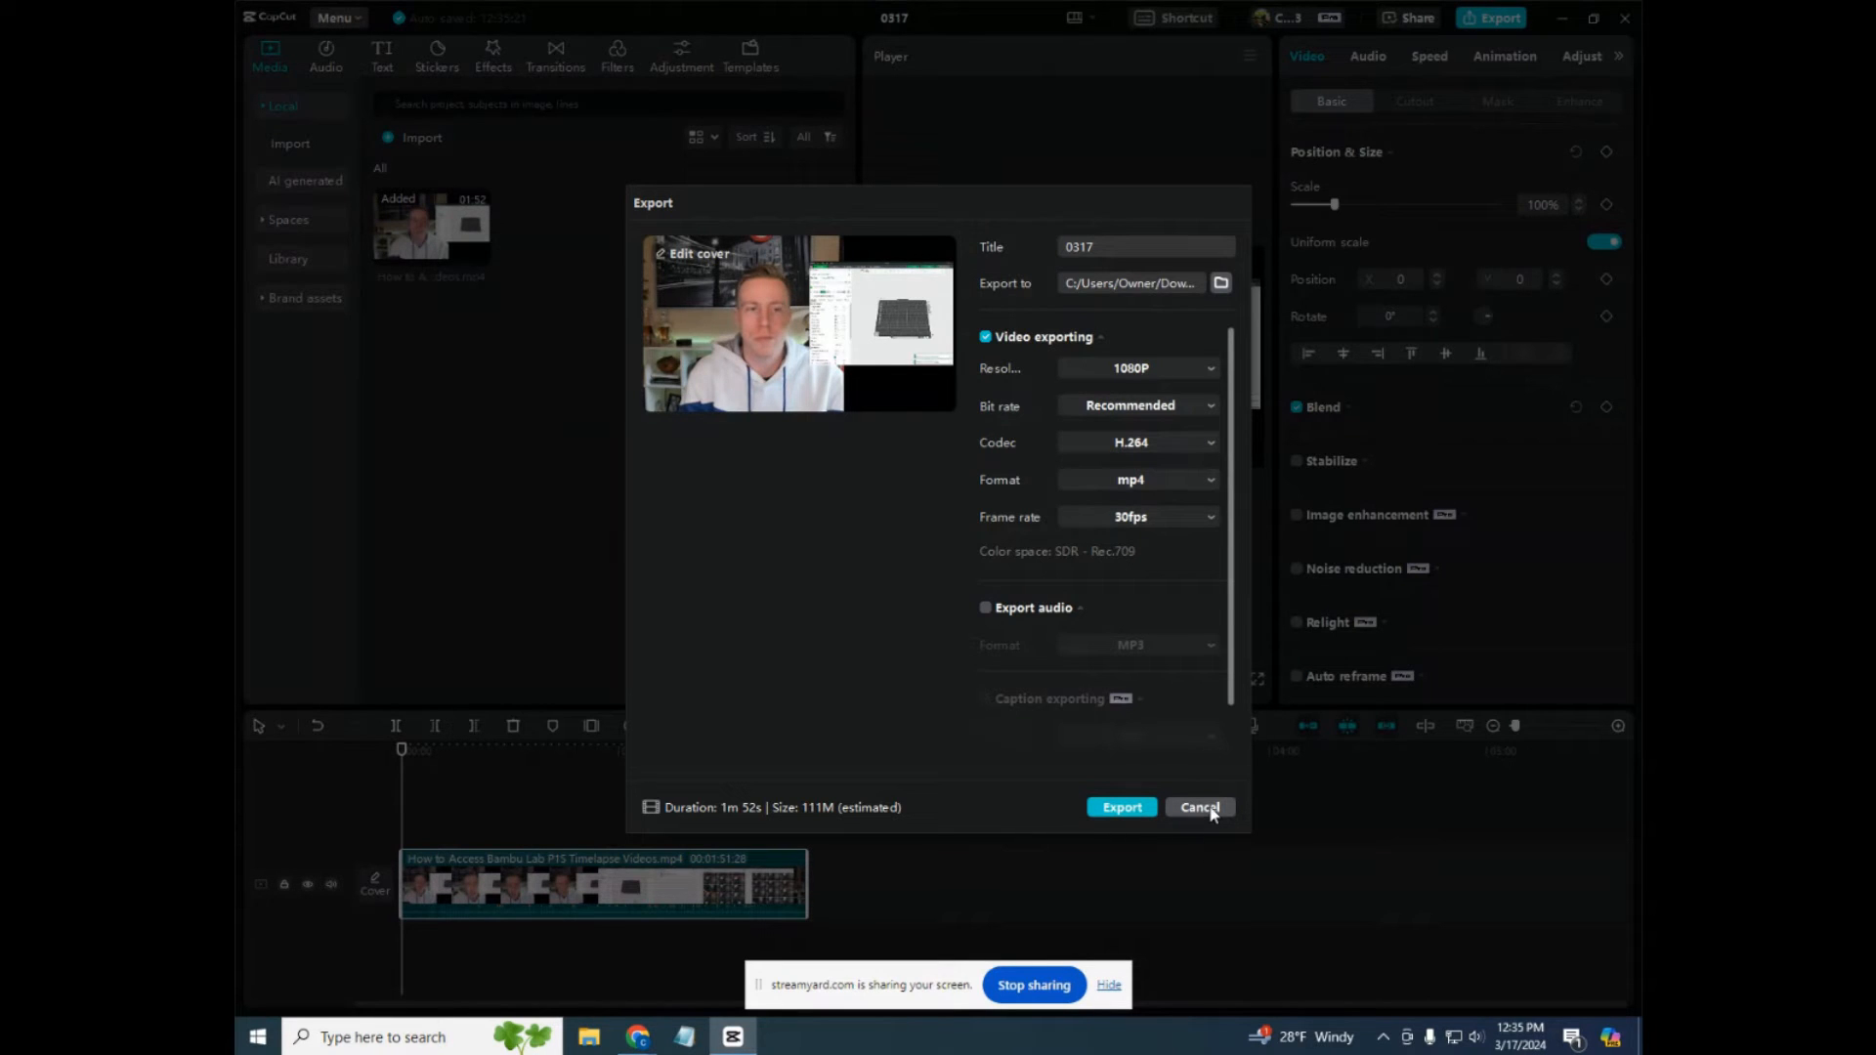
click(1198, 807)
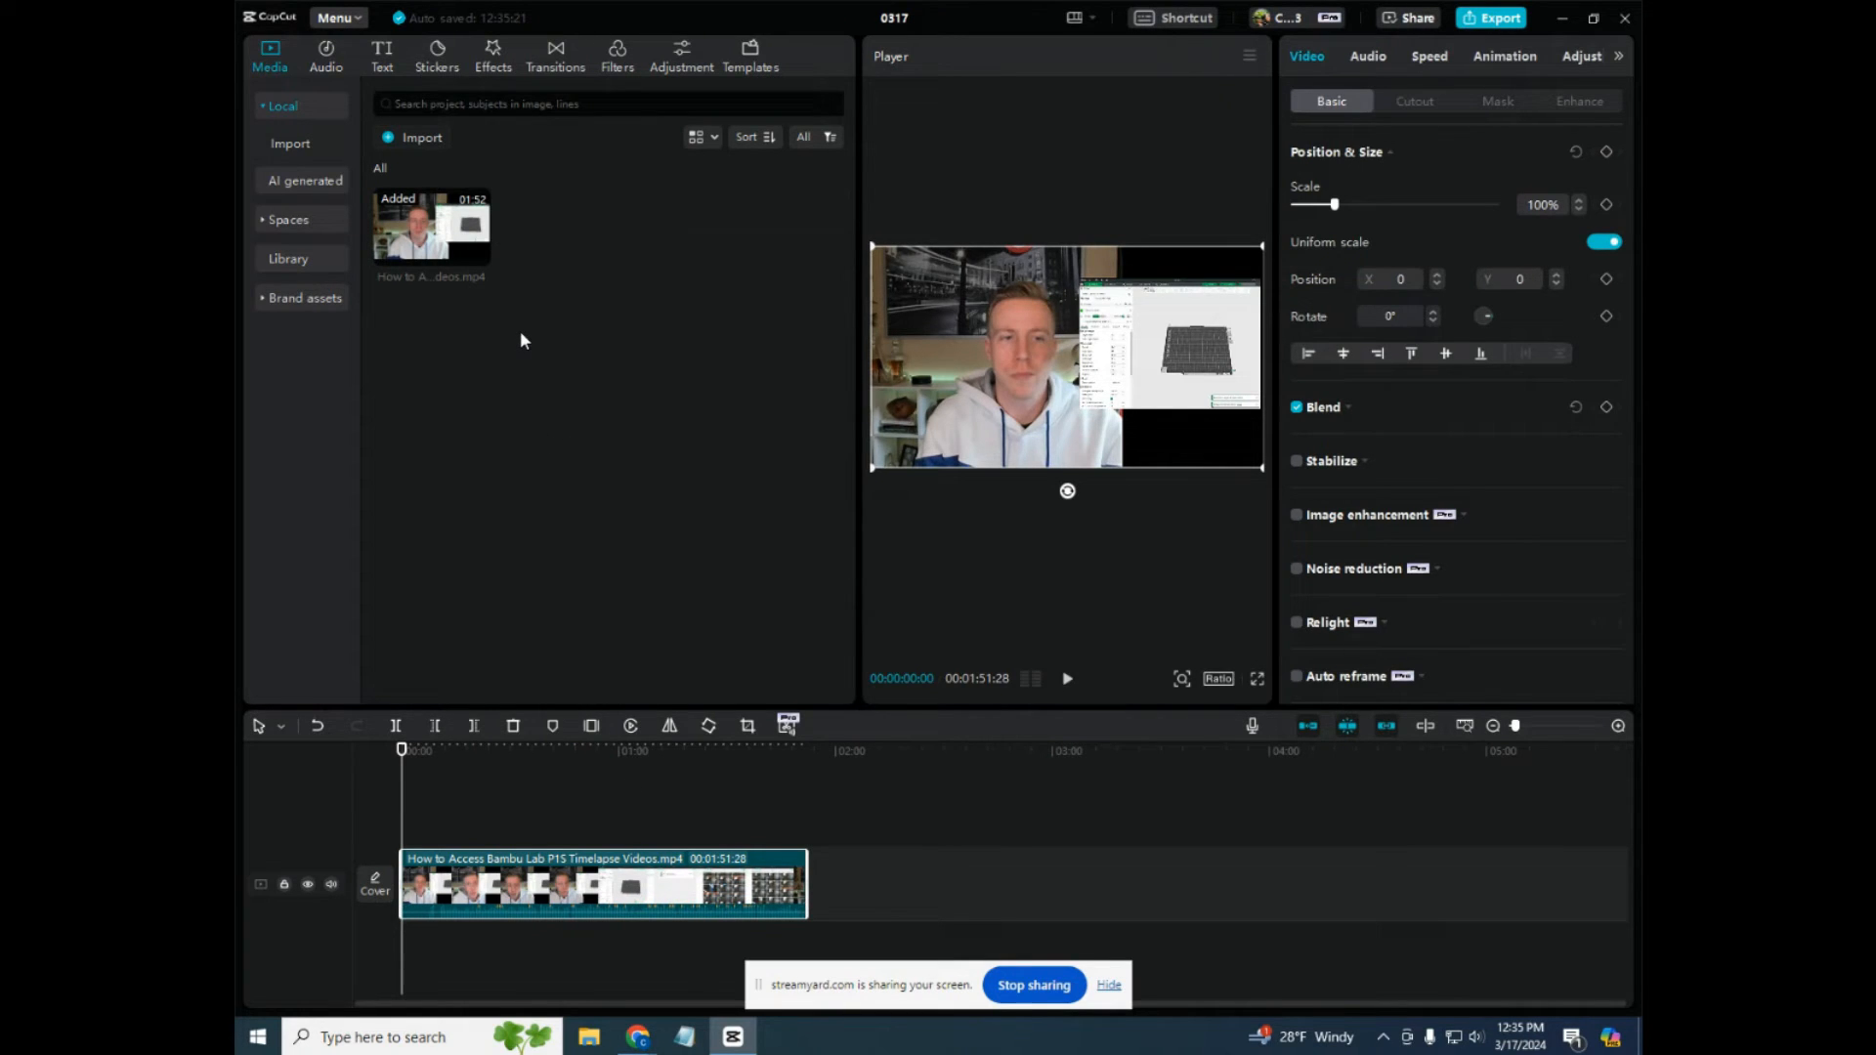
mouse_move(580, 174)
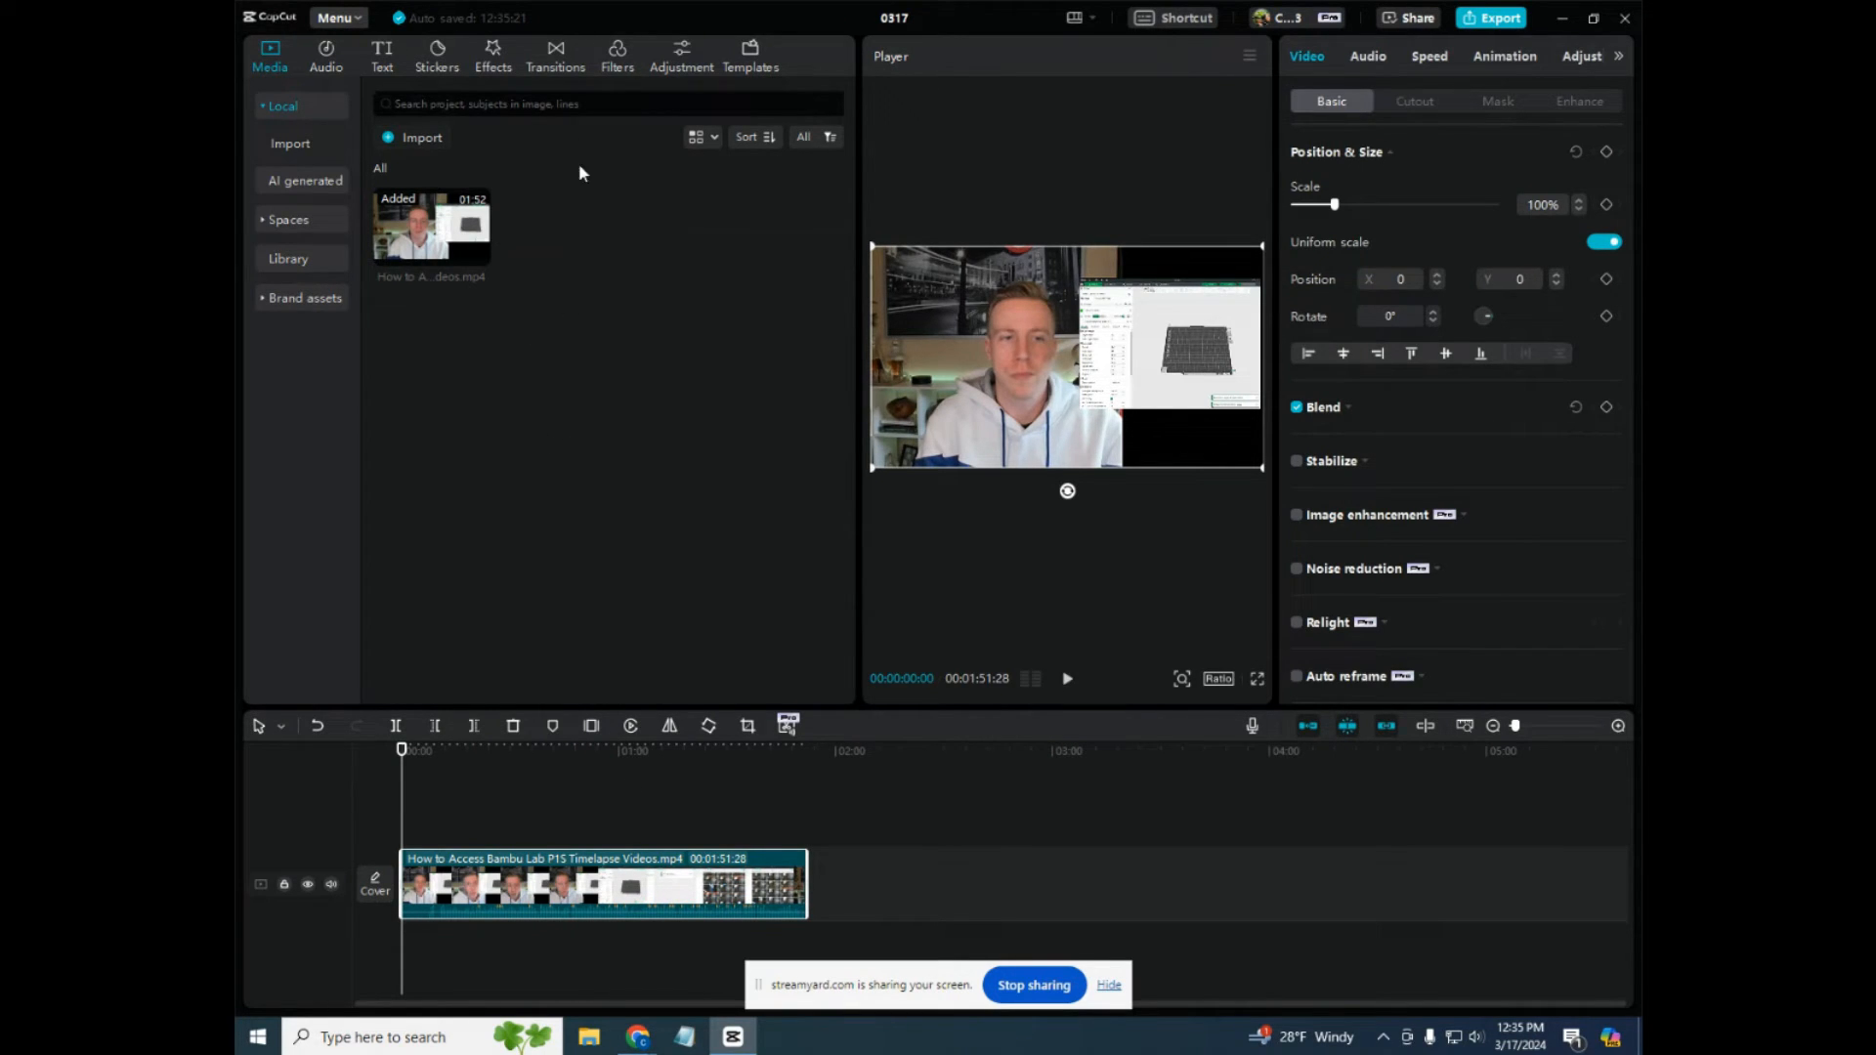
click(338, 18)
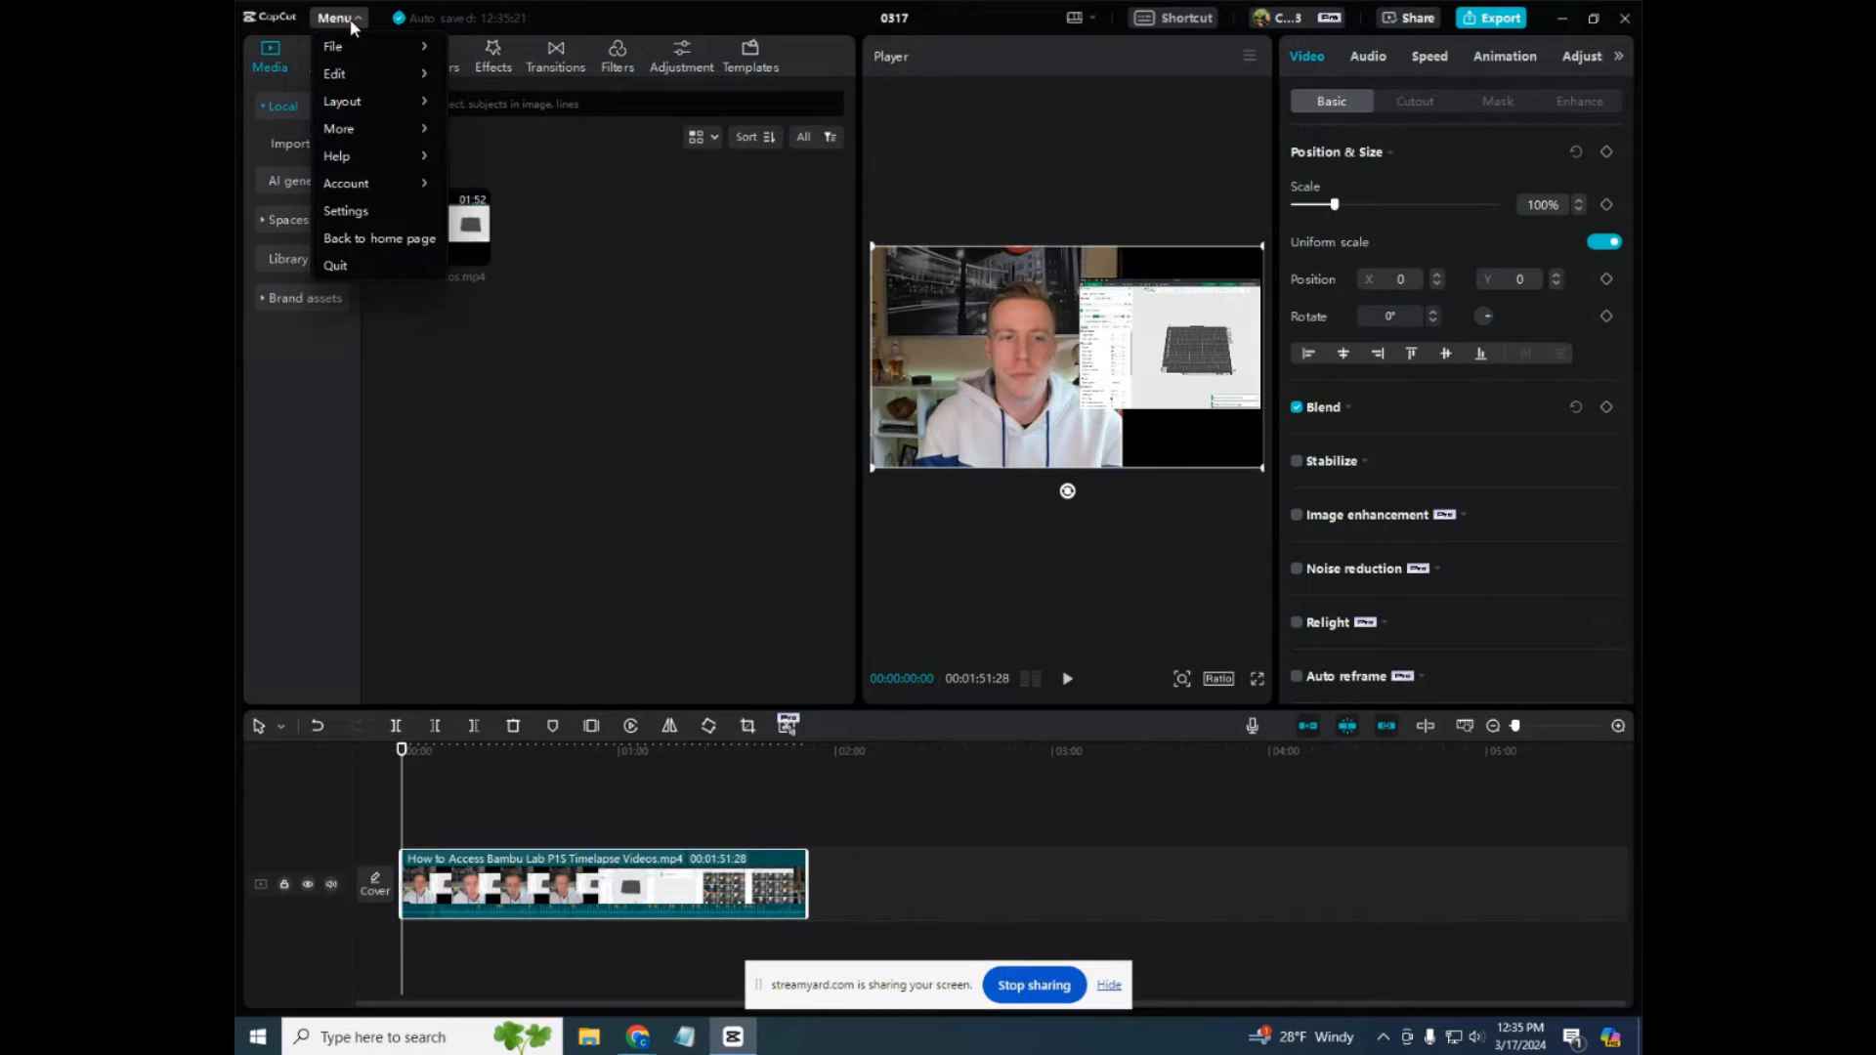
mouse_move(334, 45)
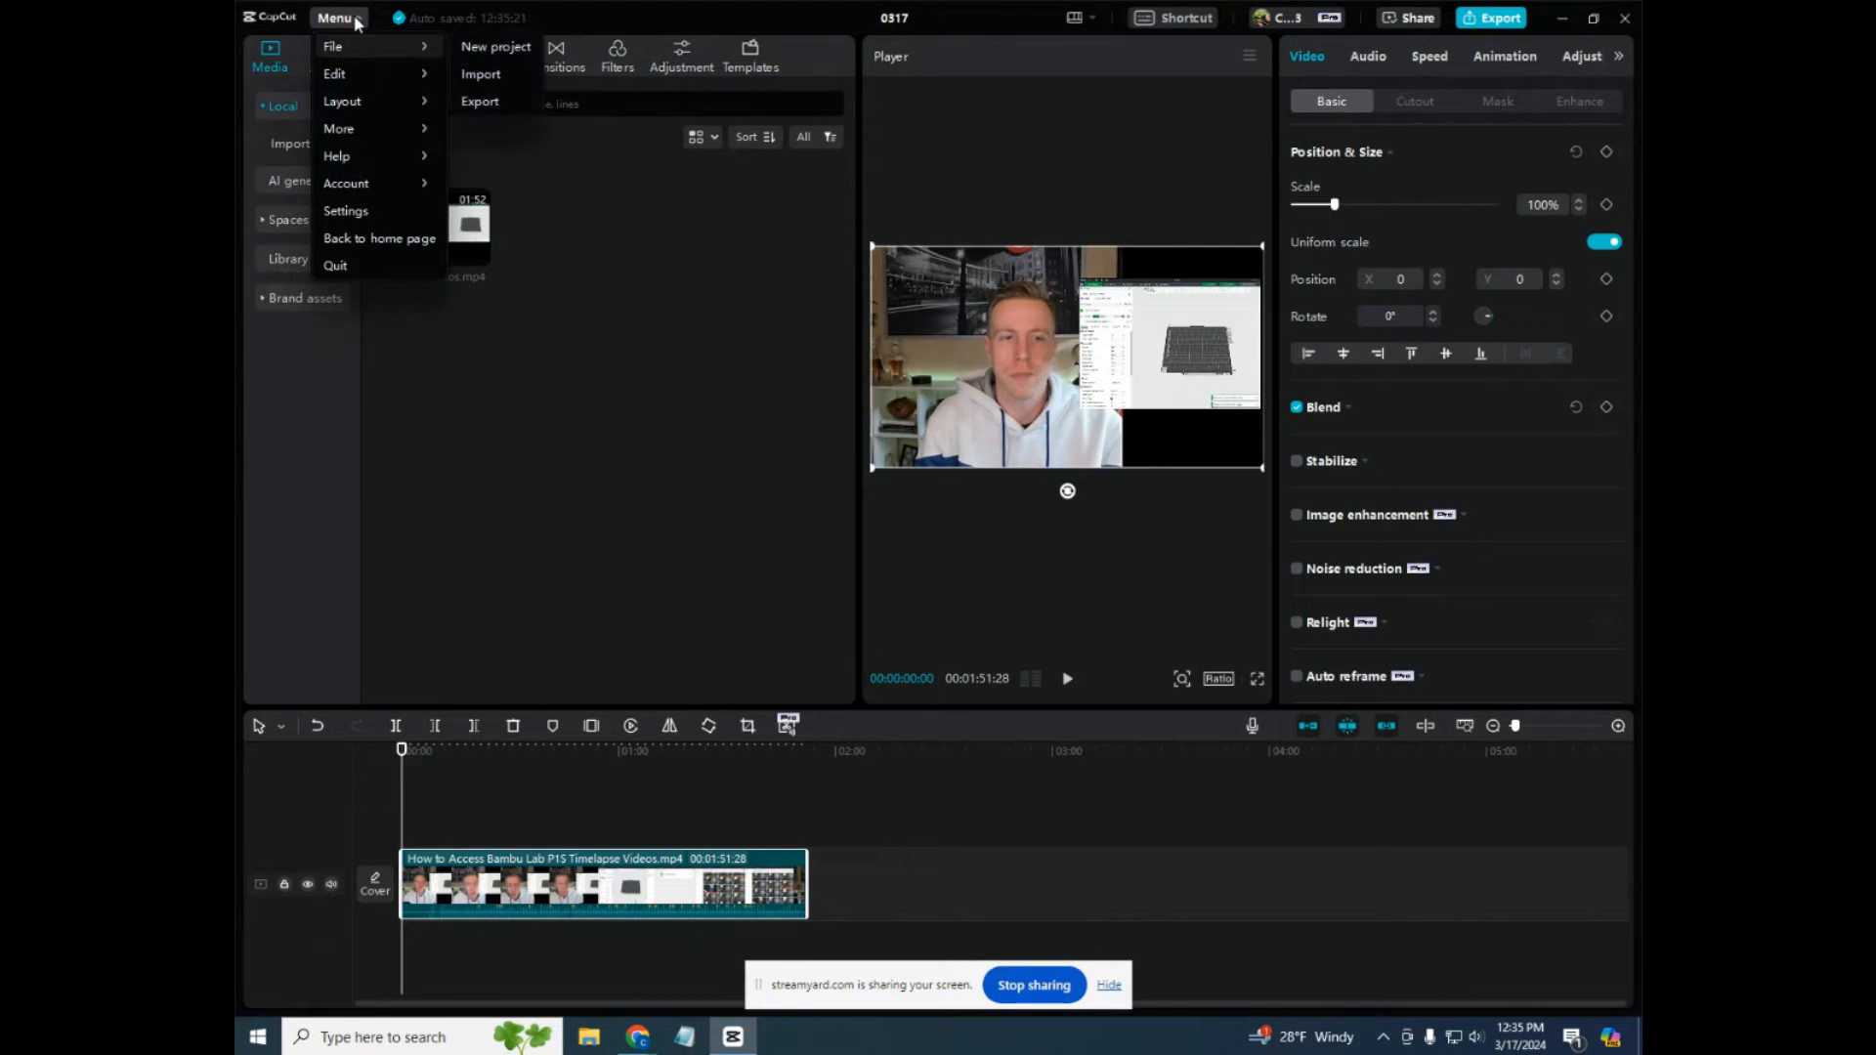
click(336, 17)
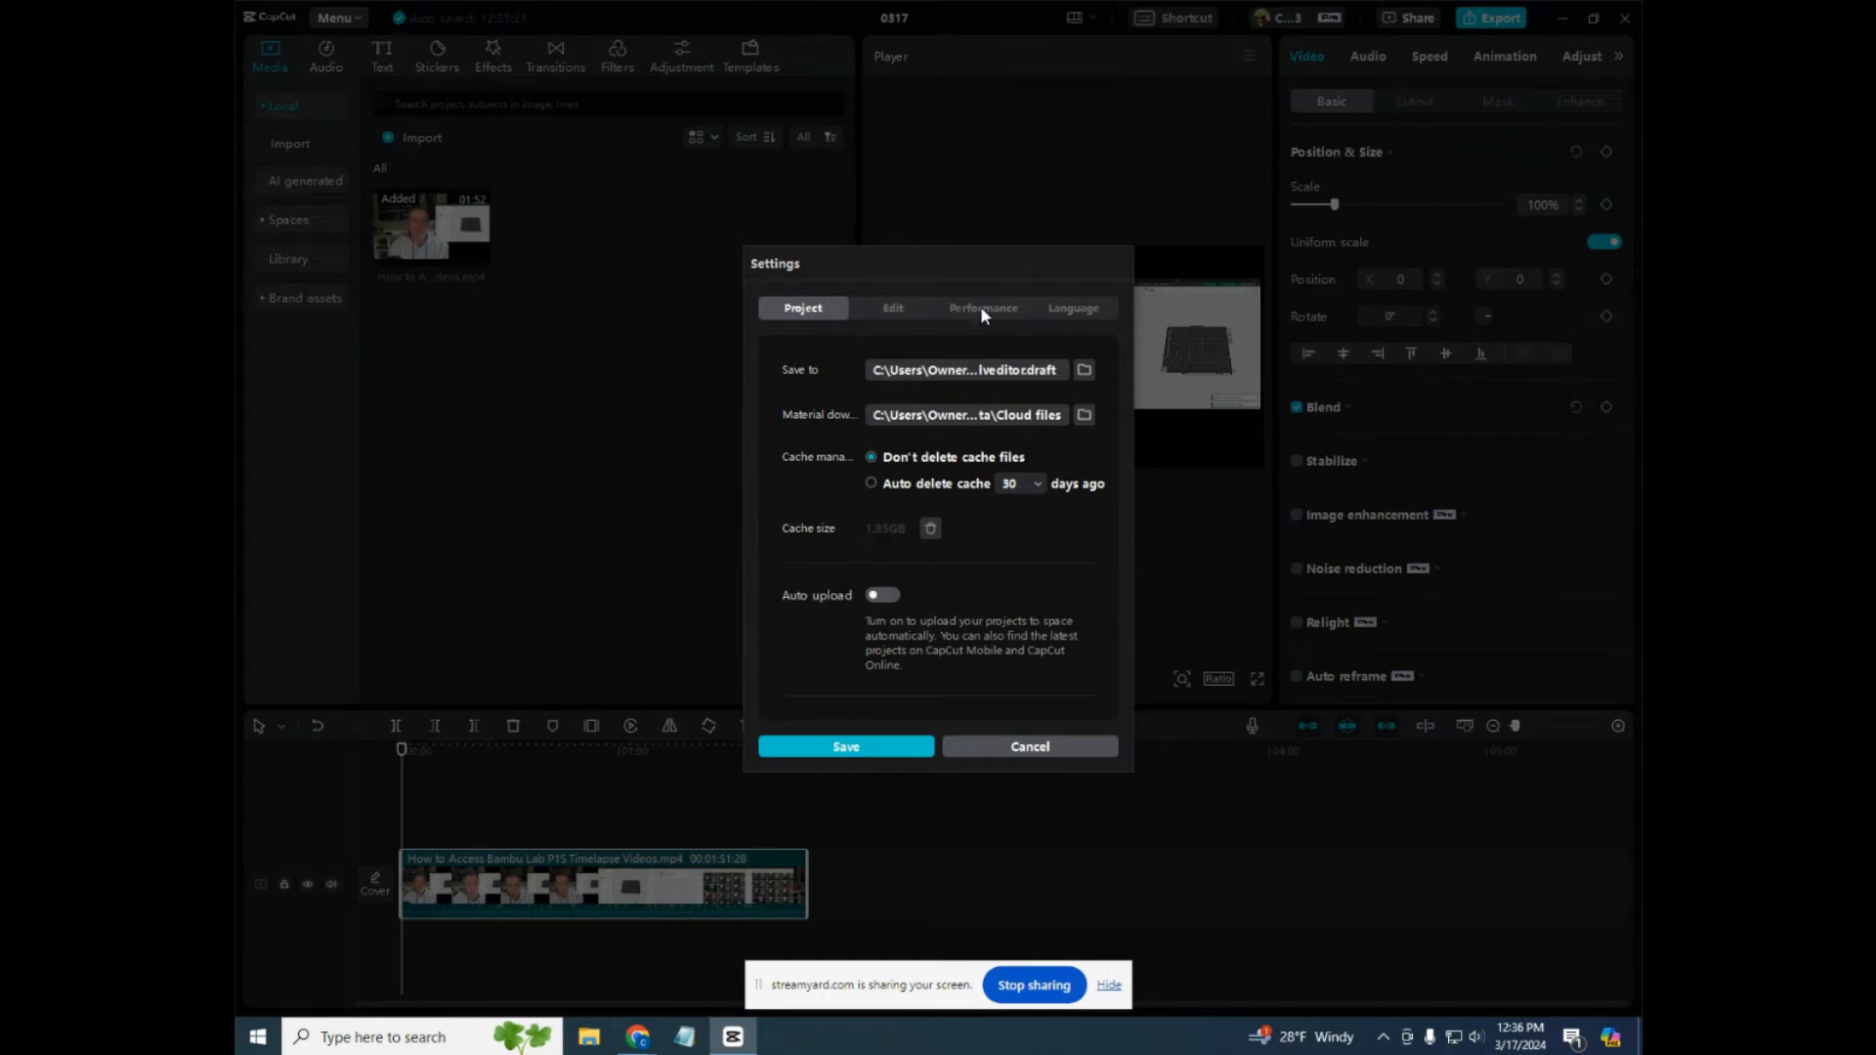
click(983, 307)
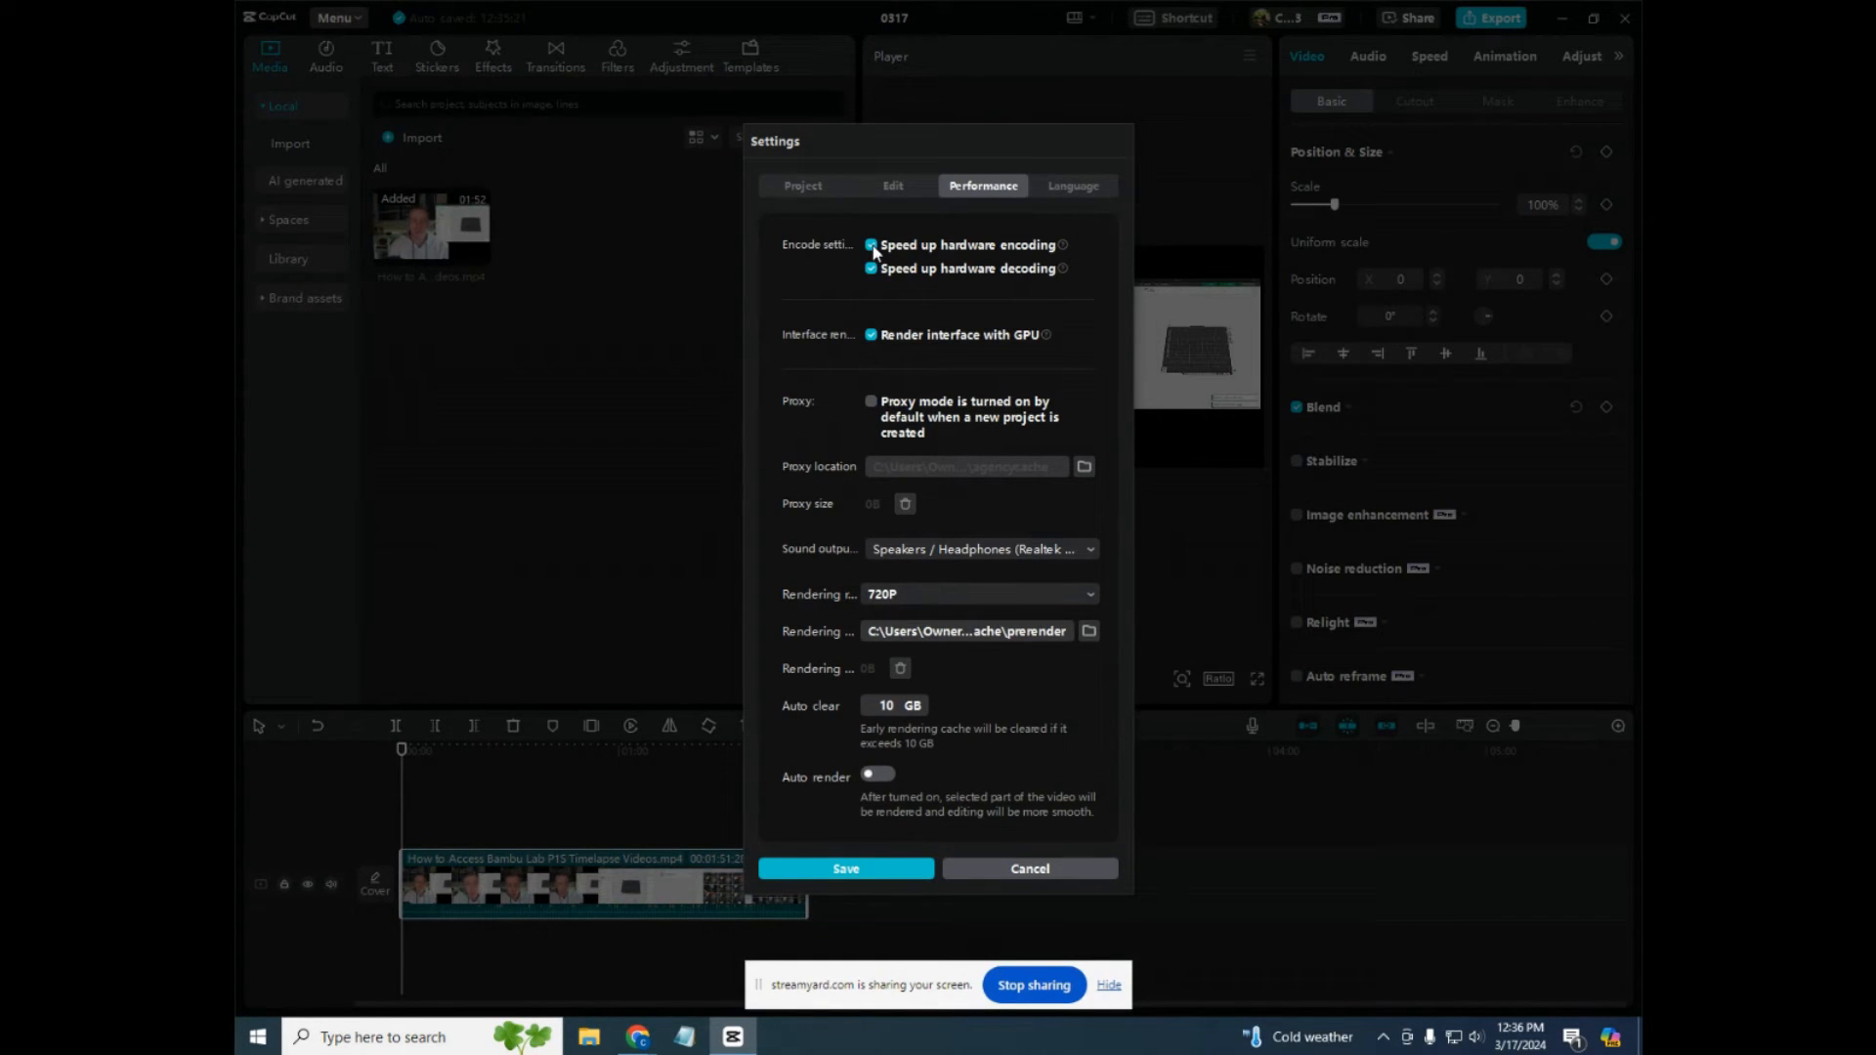
click(871, 246)
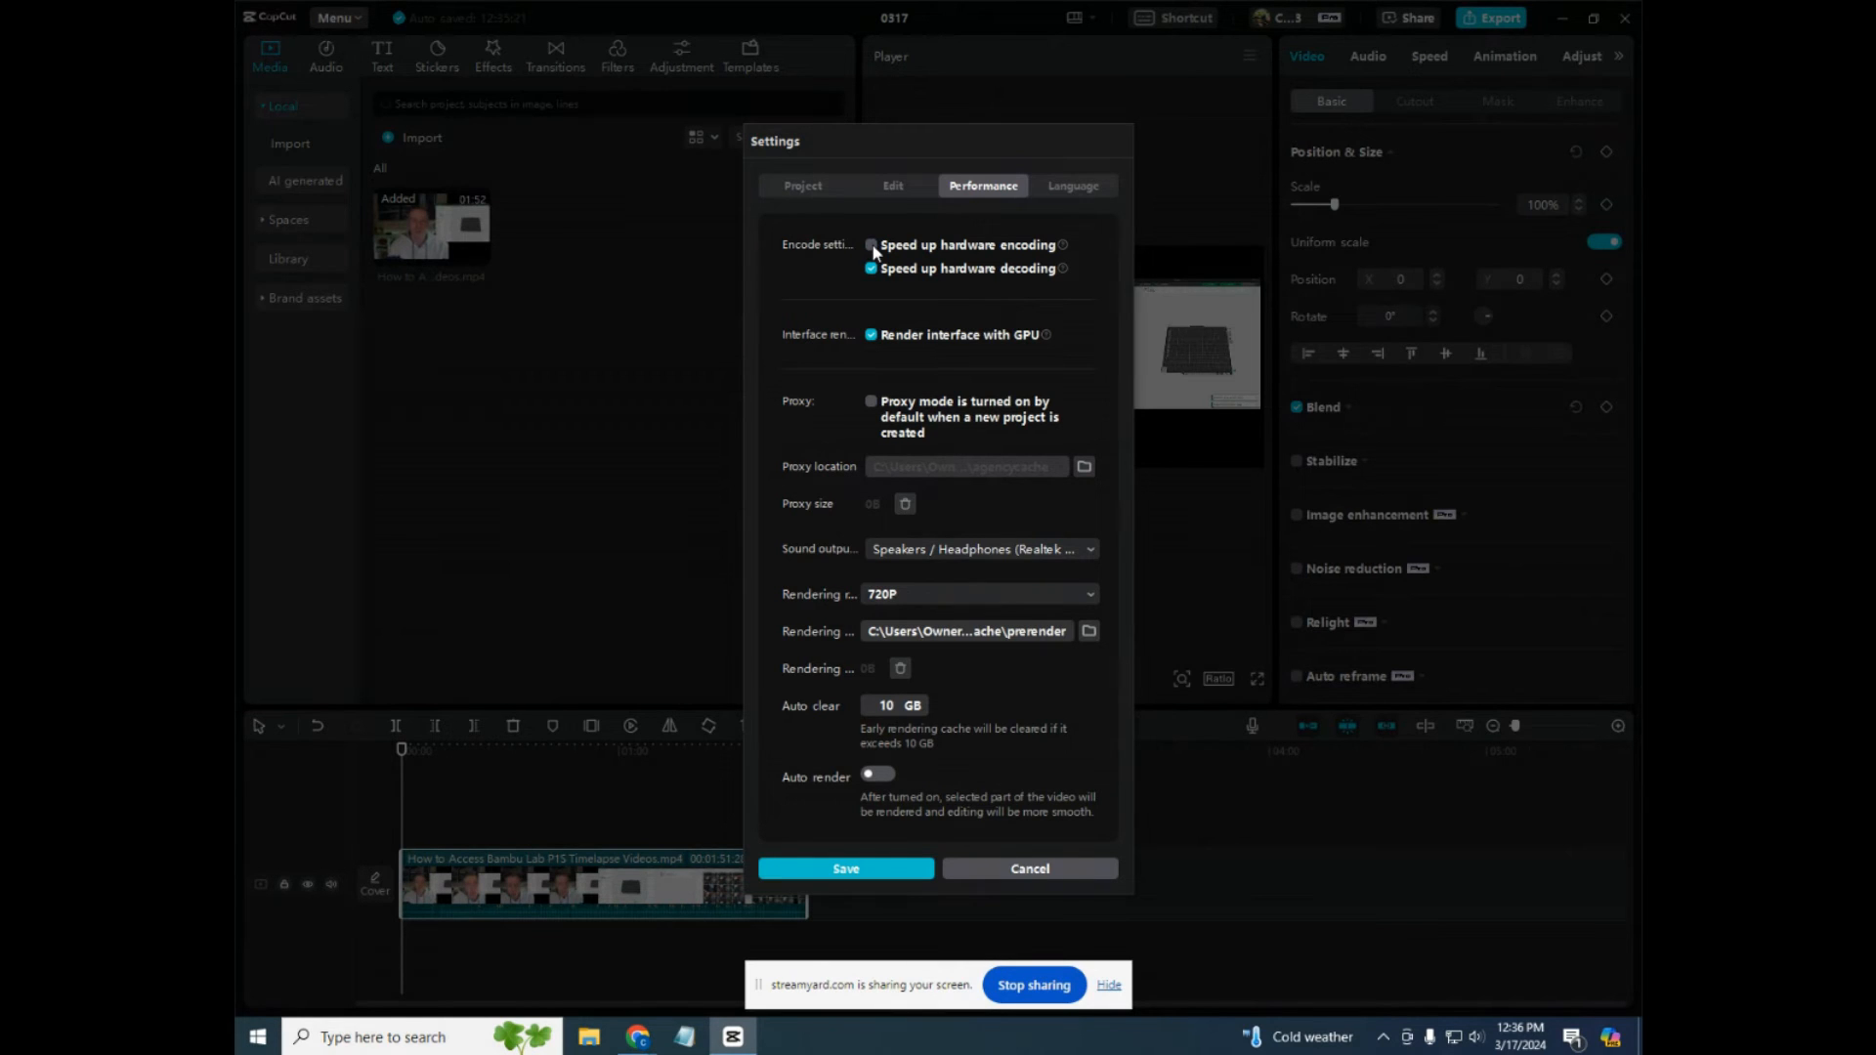
click(872, 246)
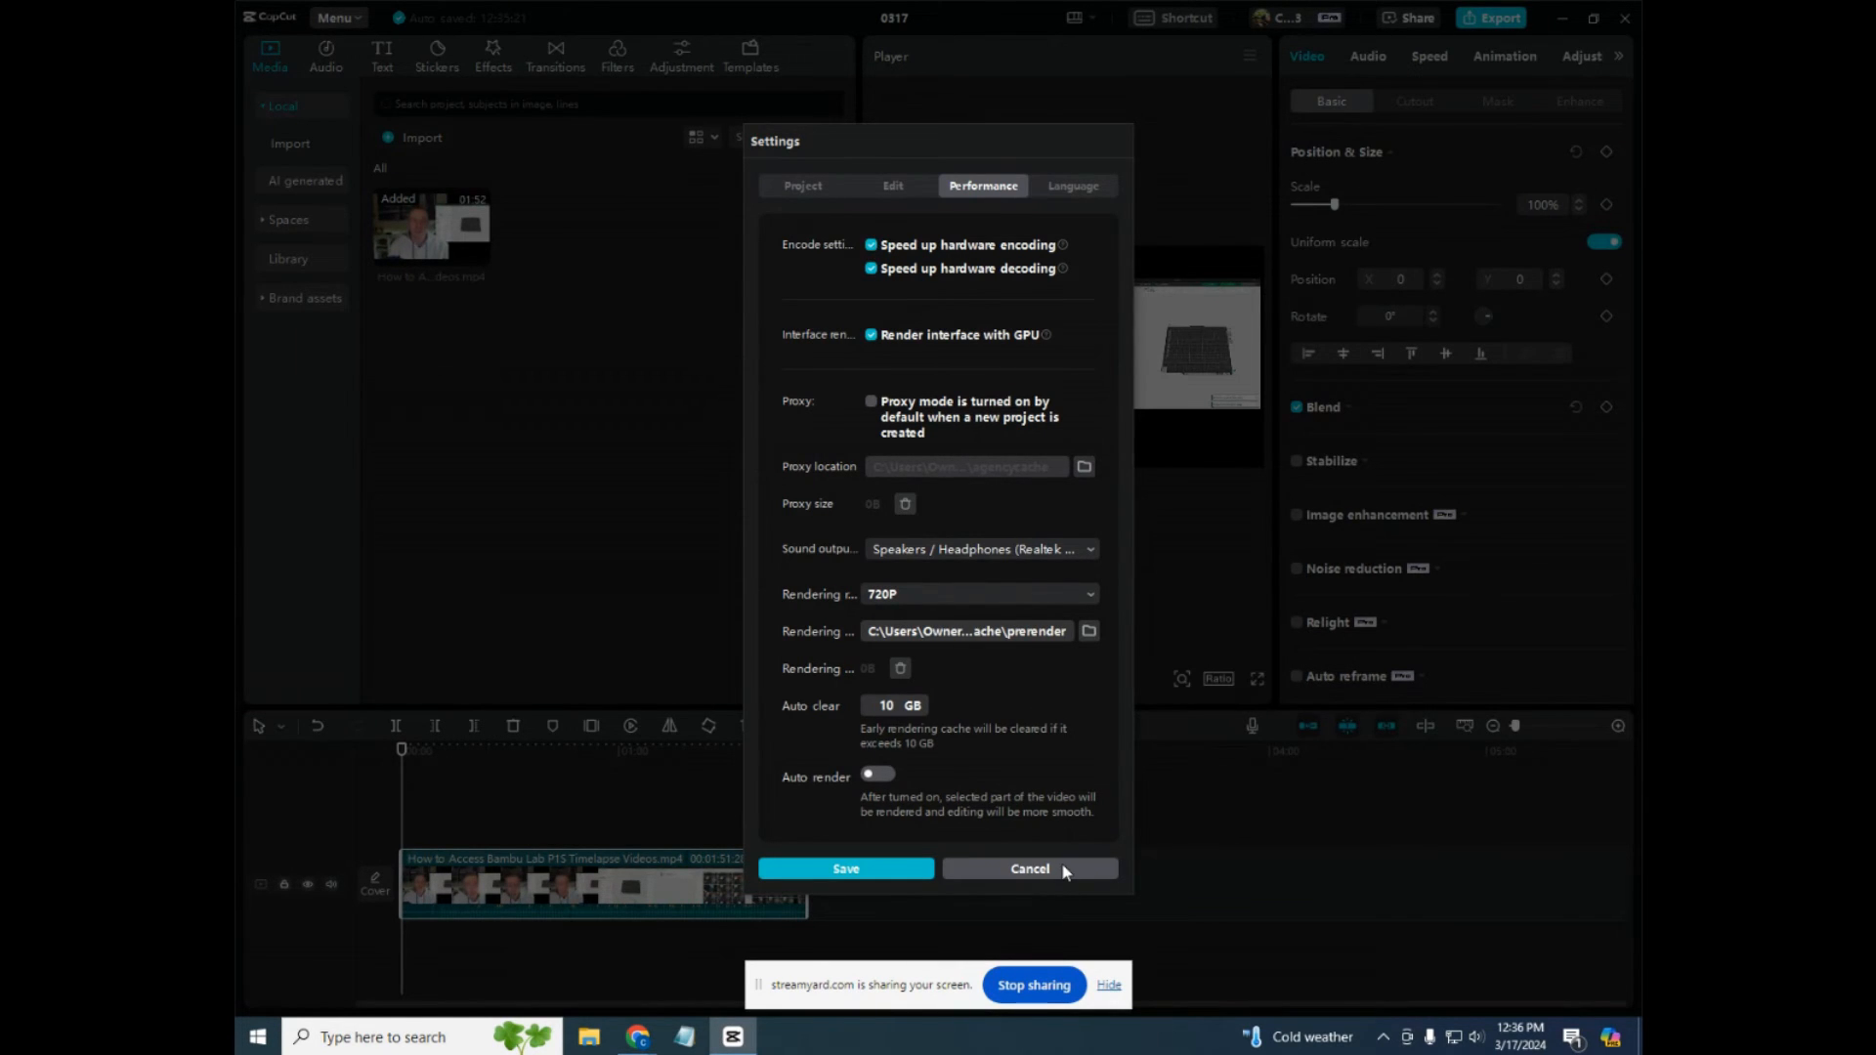
click(1026, 867)
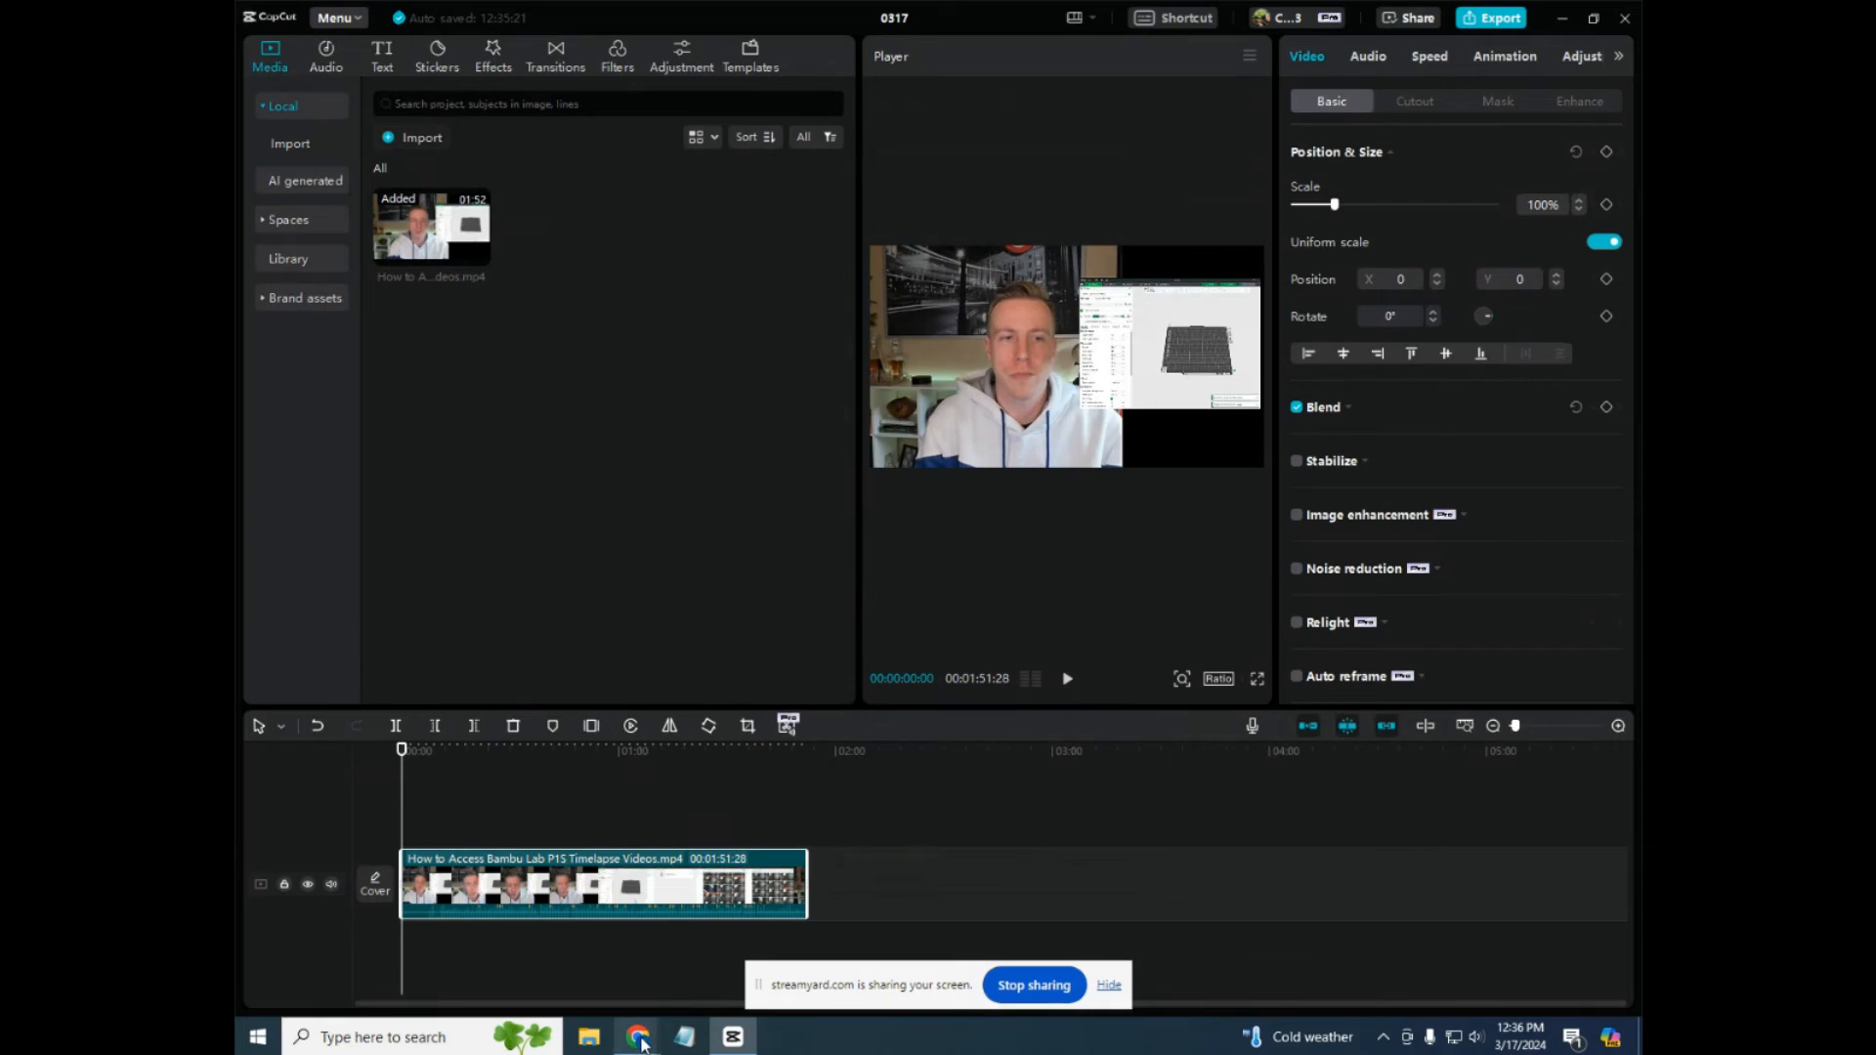